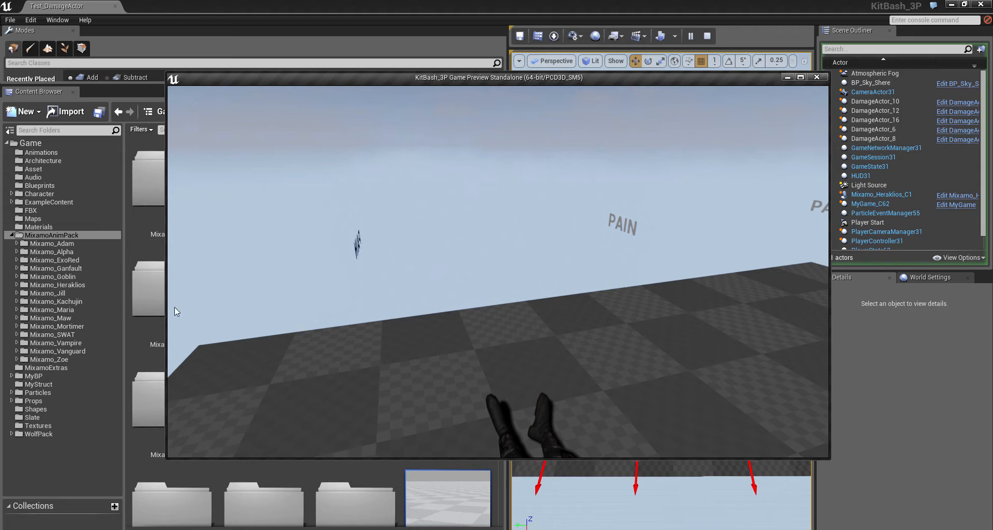
mouse_move(286, 204)
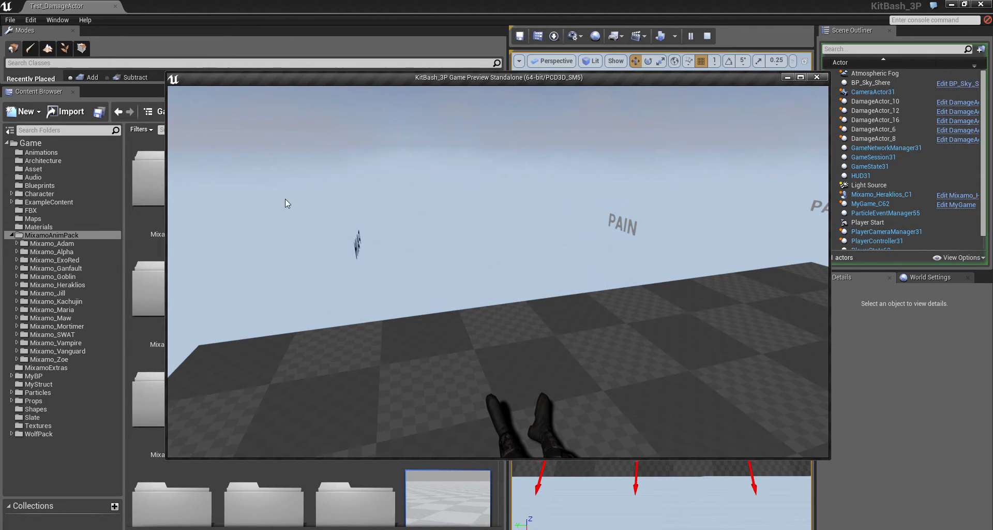
mouse_move(559, 340)
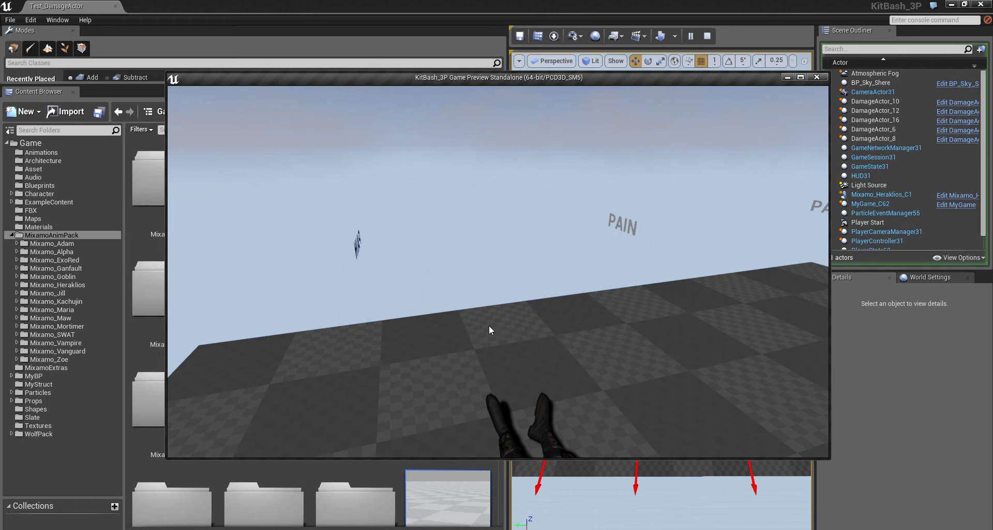
mouse_move(435, 335)
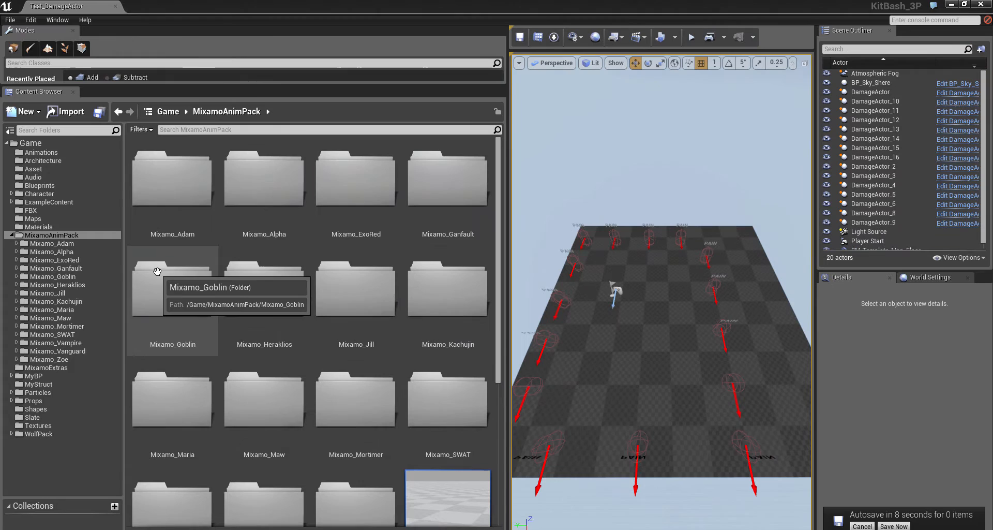
mouse_move(45, 240)
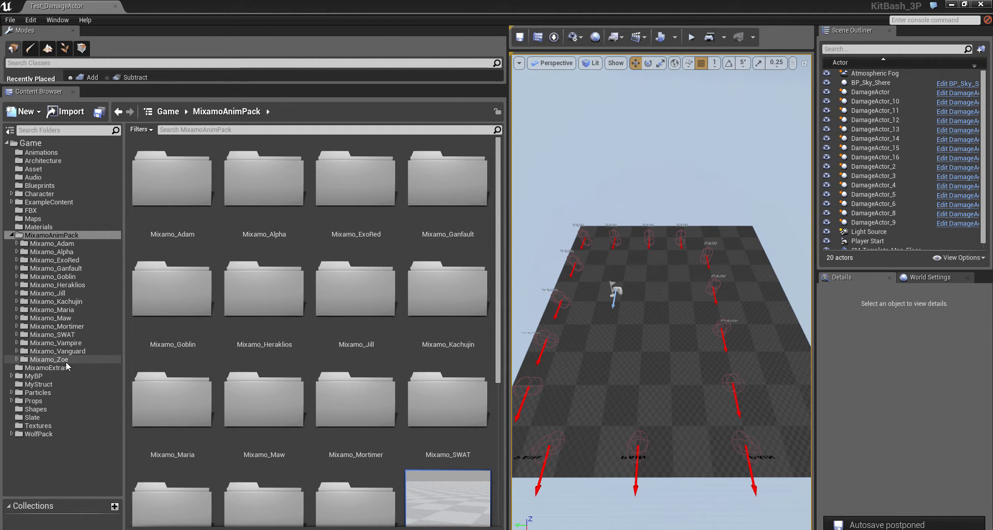
mouse_move(63, 267)
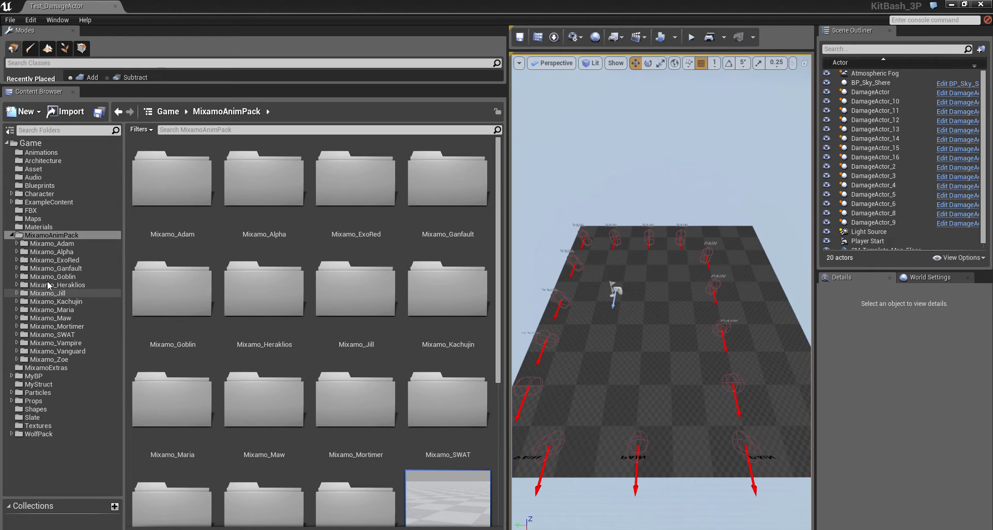
mouse_move(74, 266)
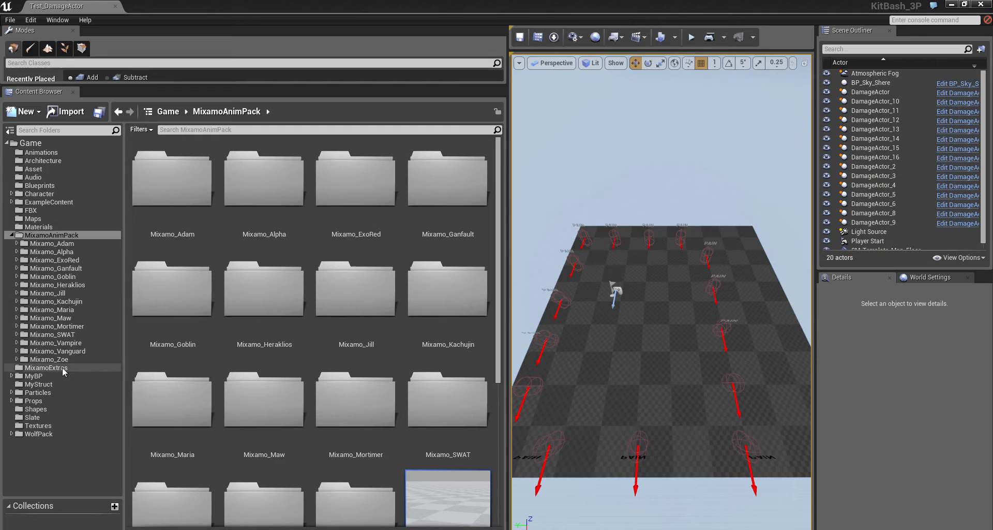
mouse_move(263, 510)
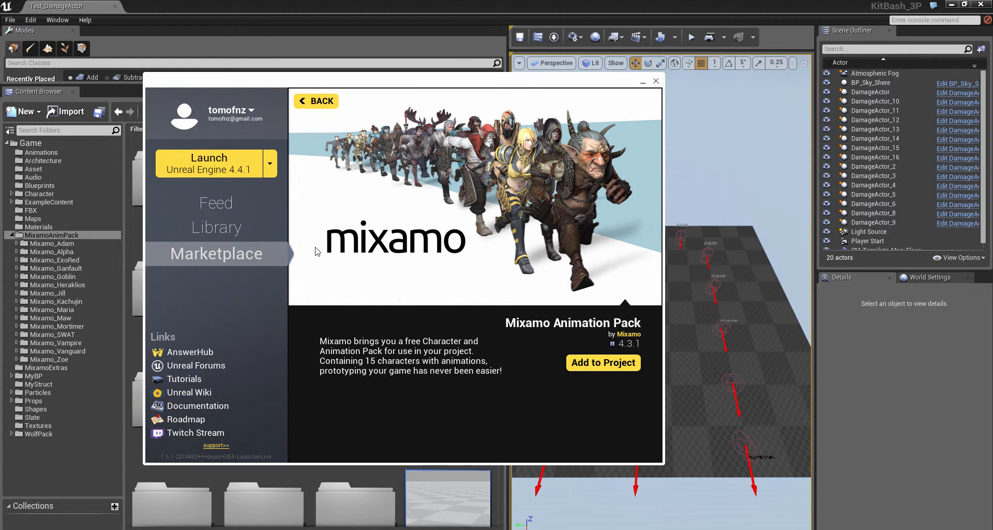
From the Library vault, start adding the Mixamo Animation Pack to a project
left_click(316, 100)
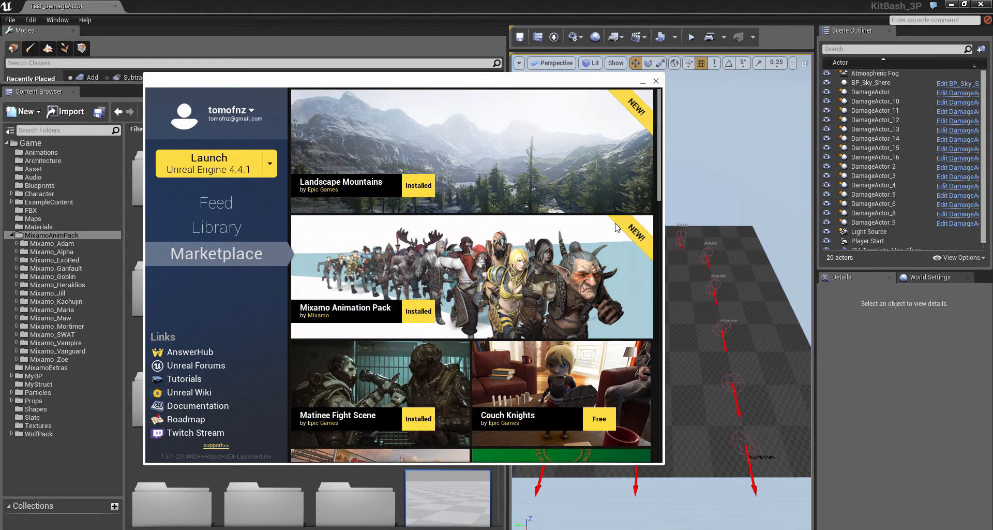
mouse_move(439, 289)
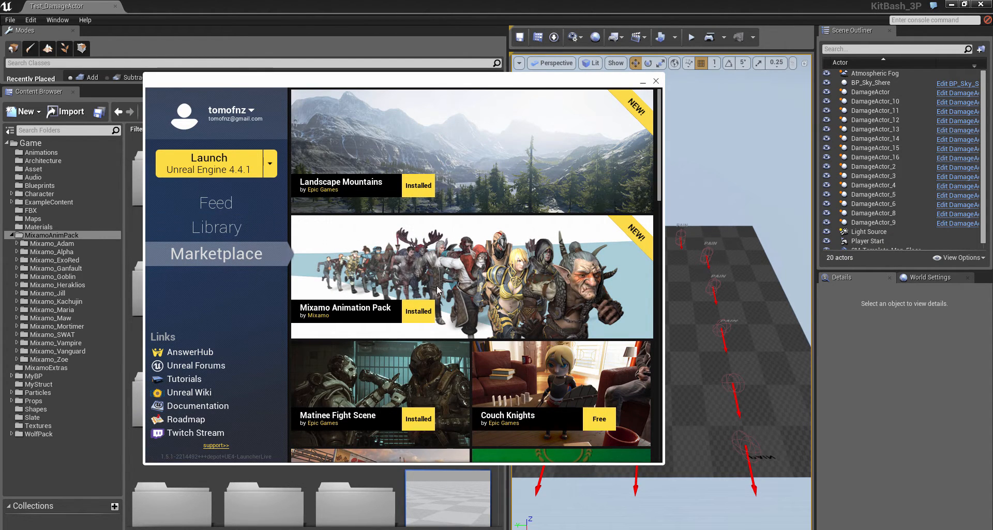
mouse_move(422, 262)
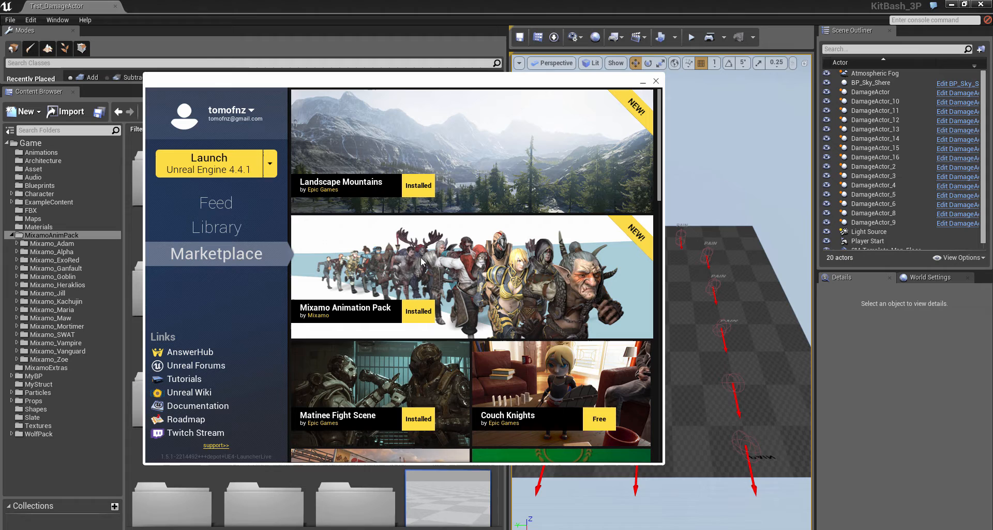
left_click(217, 226)
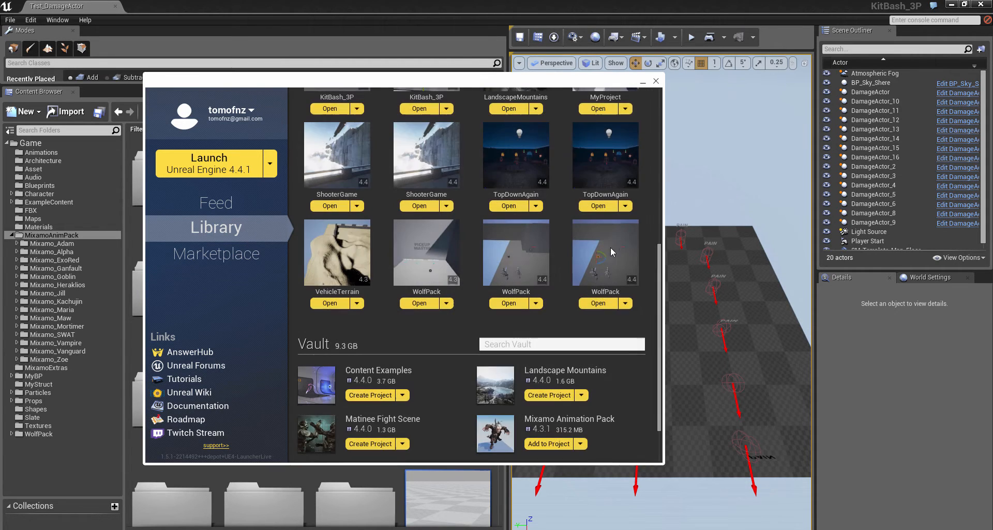
scroll("down", 3)
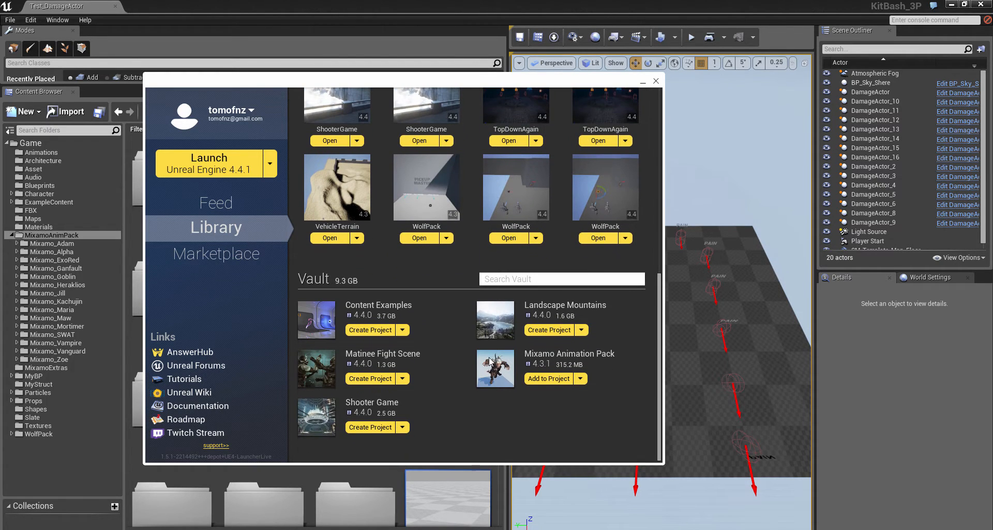
mouse_move(538, 368)
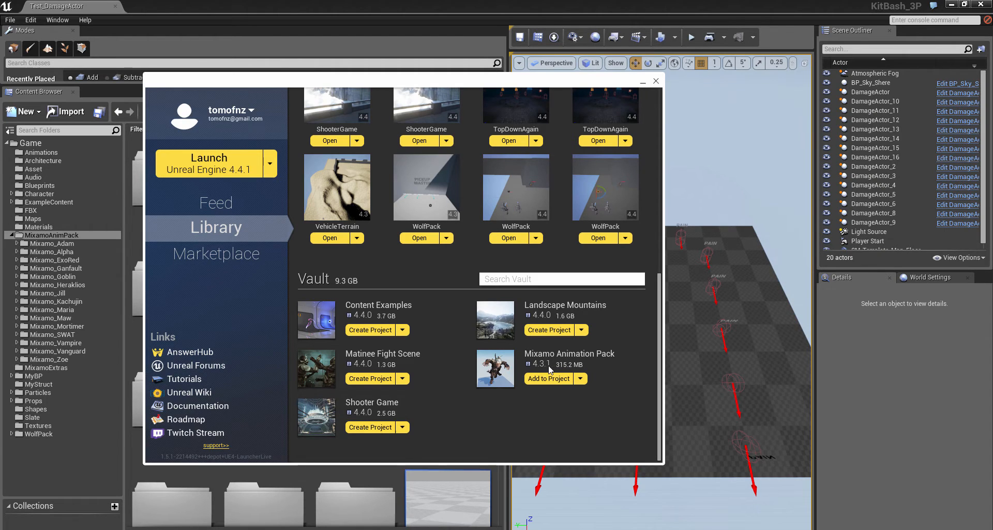
mouse_move(548, 379)
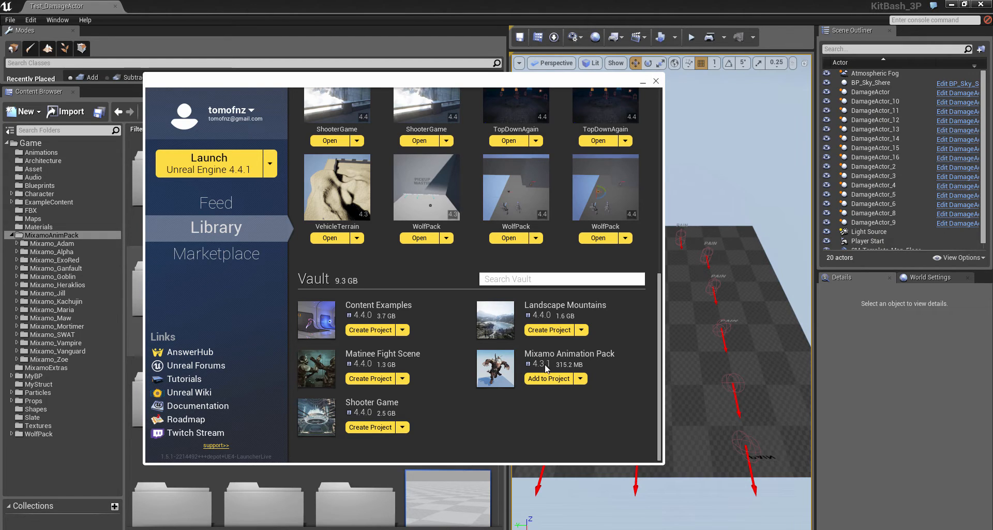
mouse_move(56, 238)
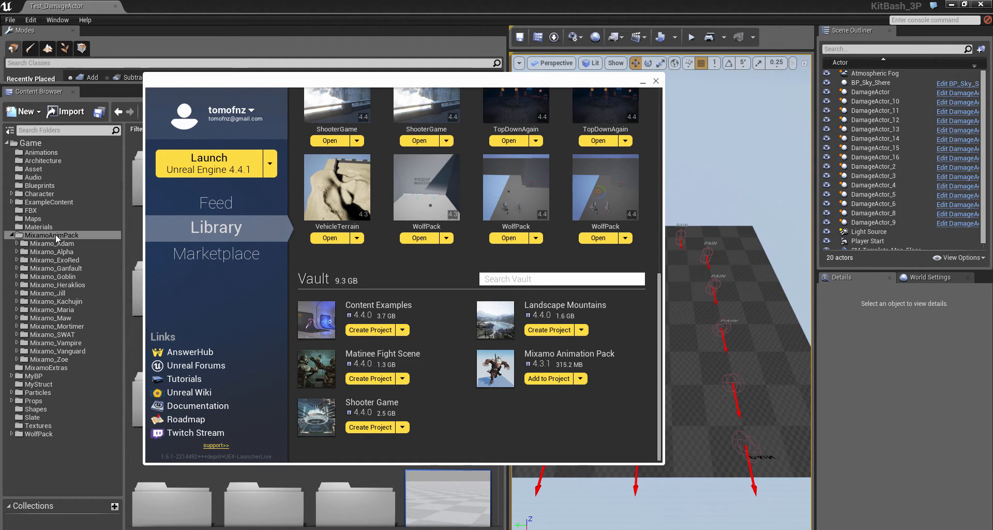
mouse_move(45, 368)
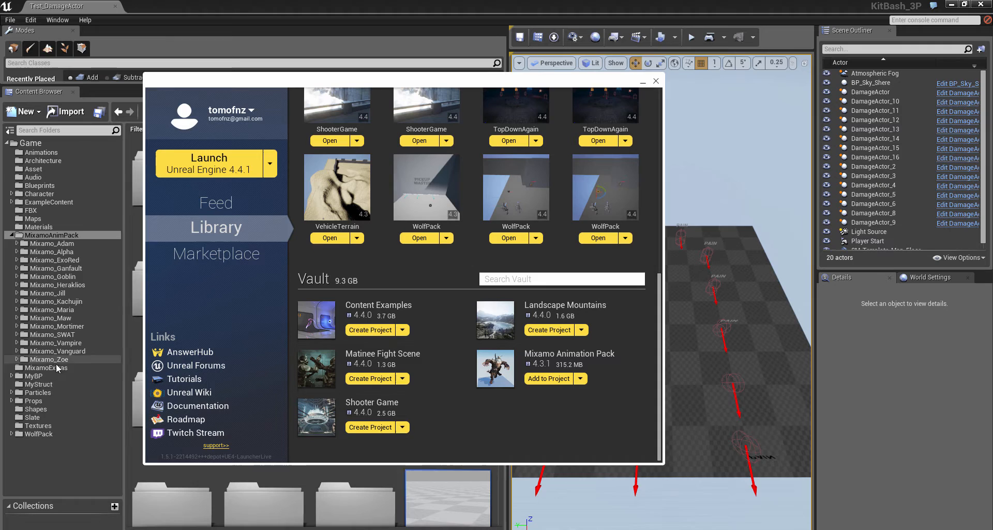
mouse_move(548, 379)
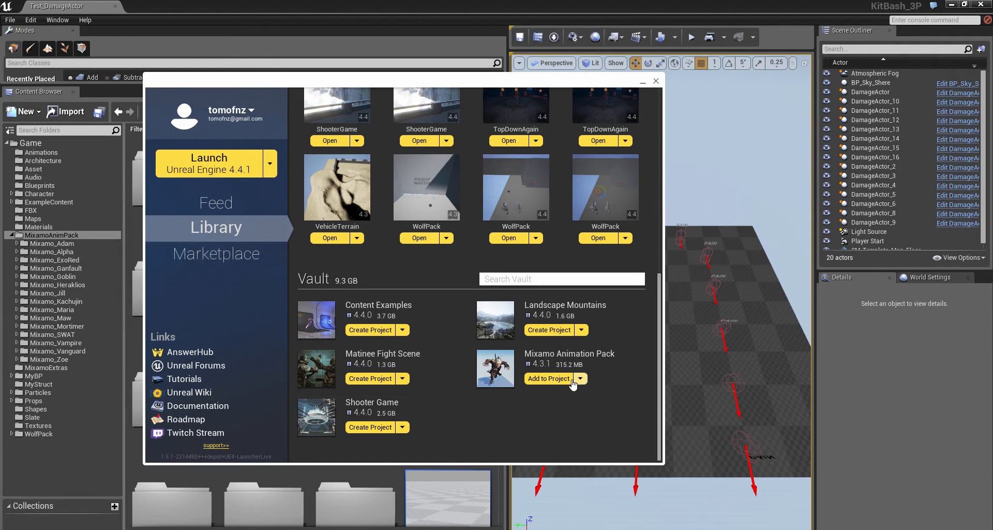
left_click(549, 379)
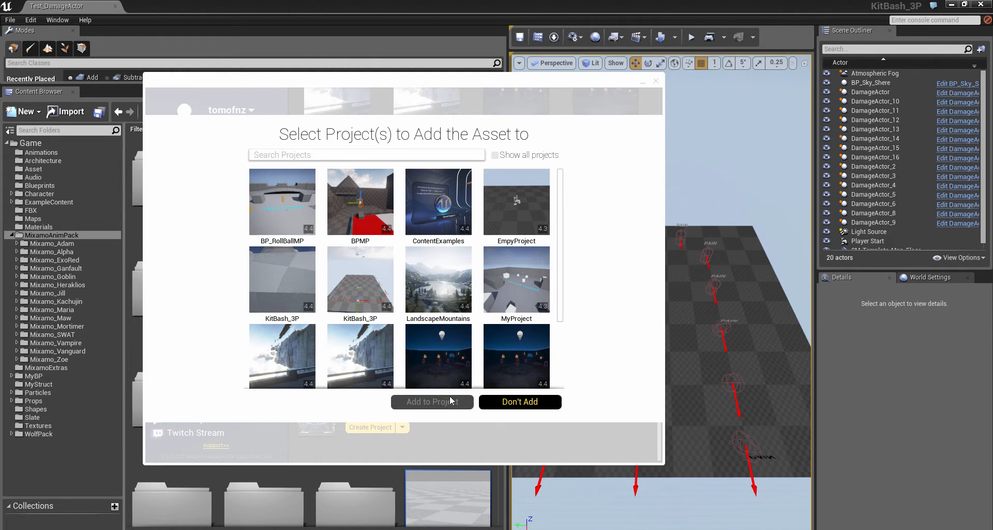
mouse_move(360, 201)
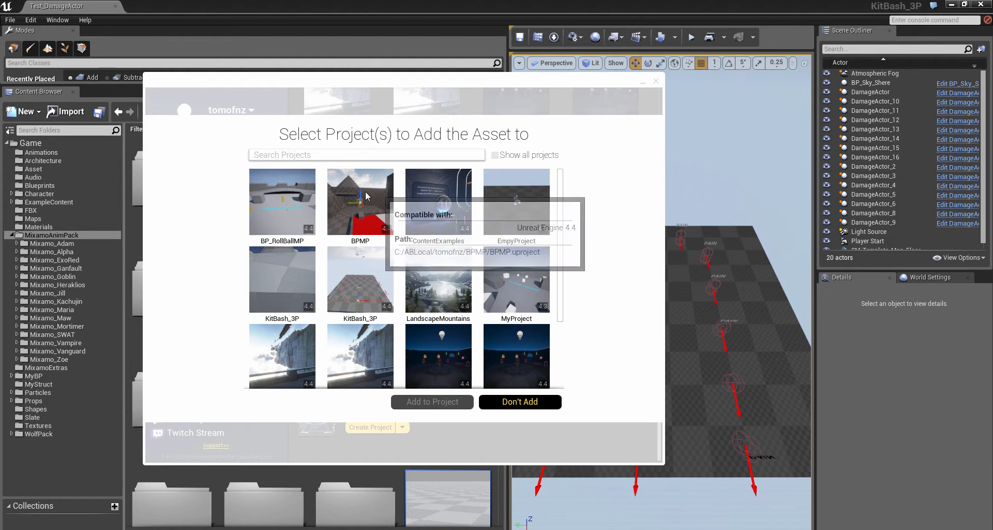
mouse_move(646, 87)
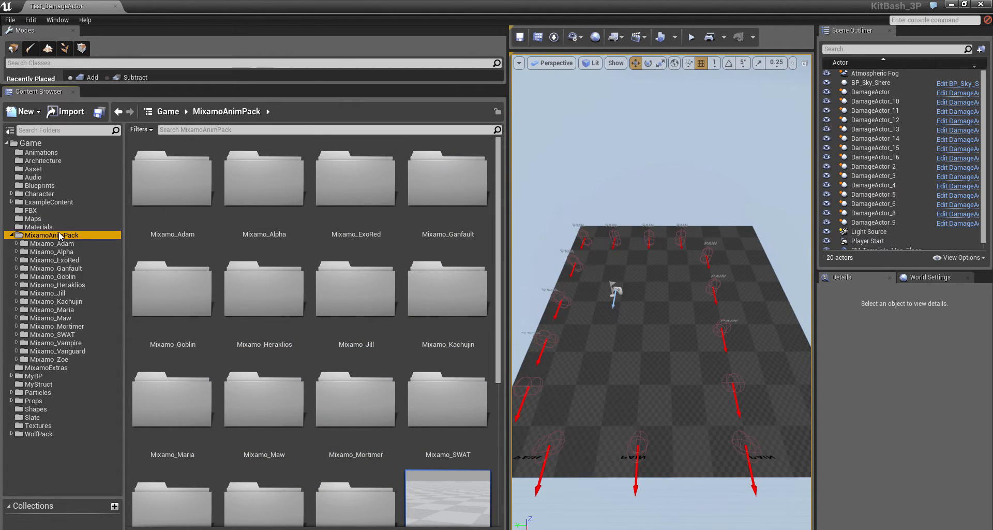
scroll("down", 3)
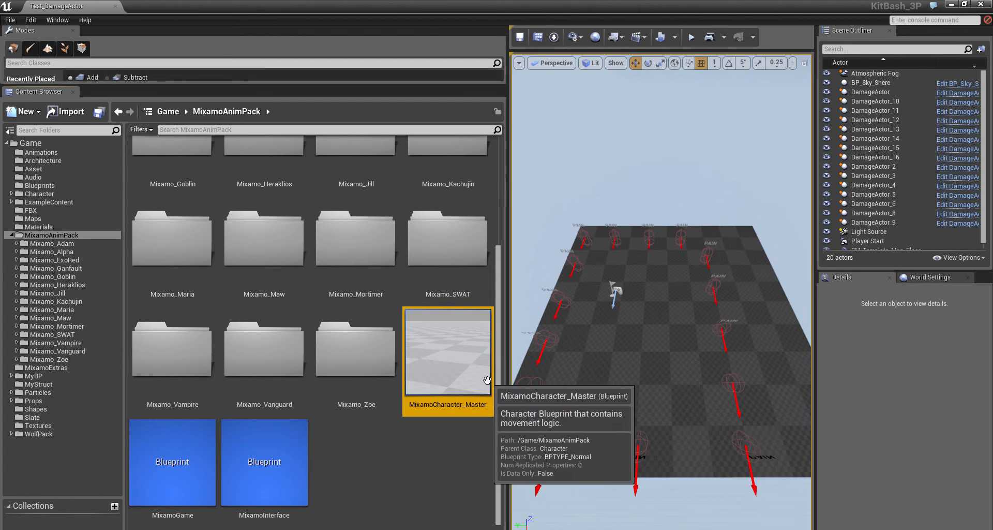
mouse_move(465, 364)
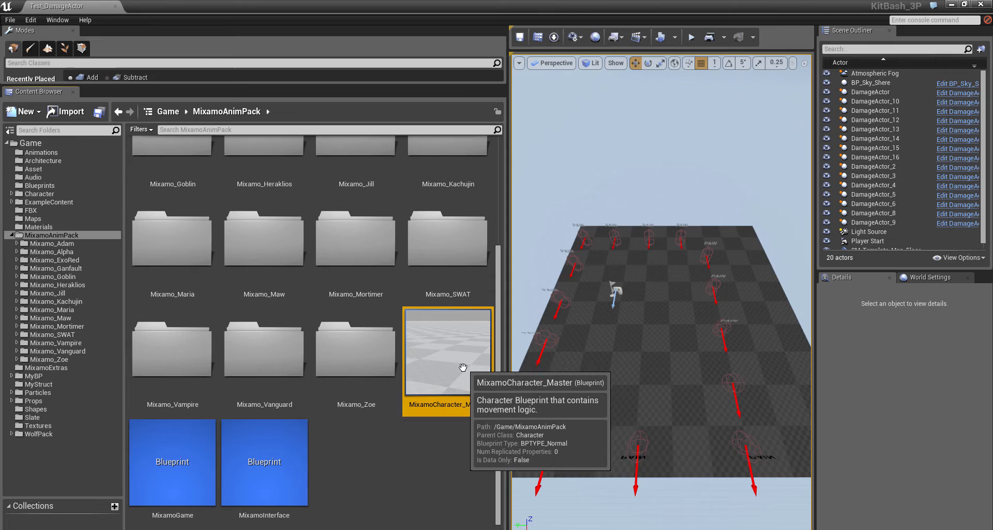
mouse_move(442, 350)
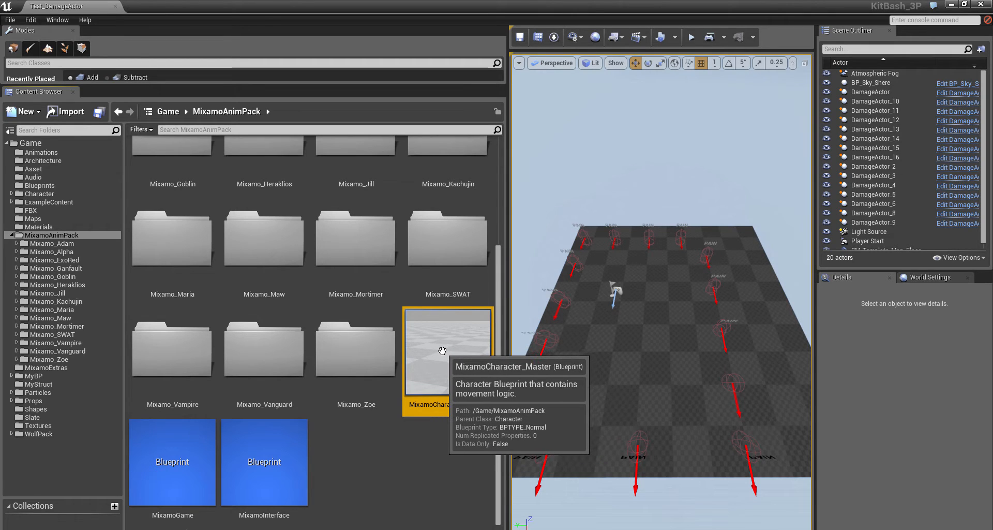
mouse_move(374, 455)
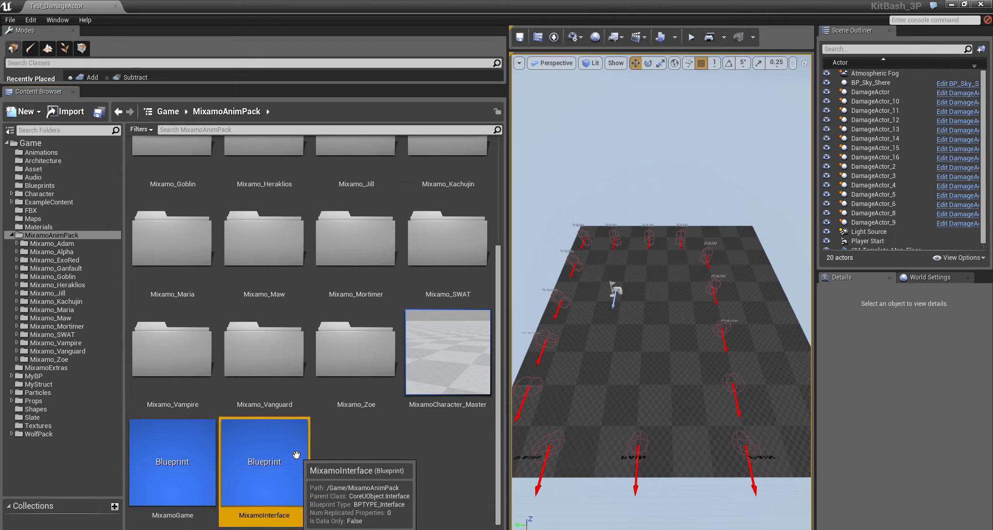
mouse_move(318, 480)
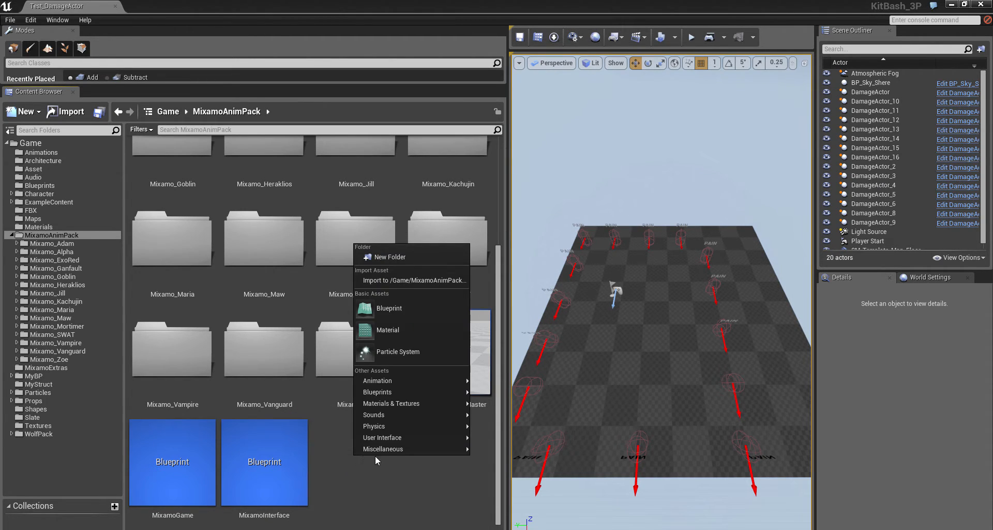
mouse_move(377, 391)
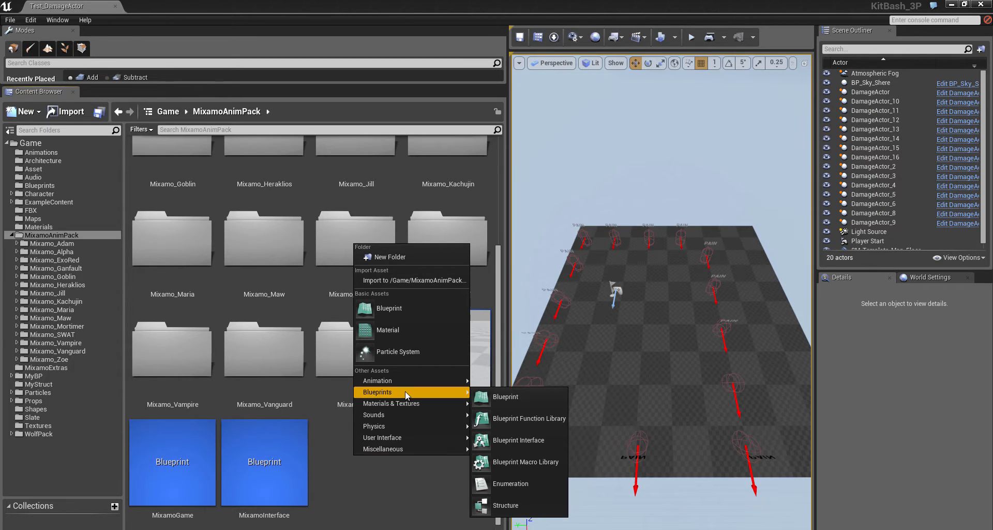
Create a Blueprint Interface in MixamoAnimPack and open it for editing
left_click(518, 439)
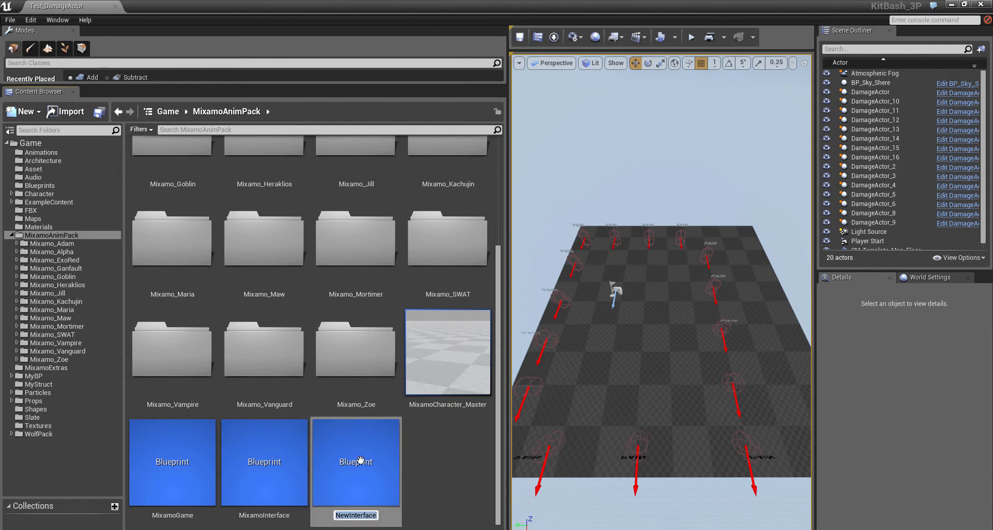
double_click(355, 461)
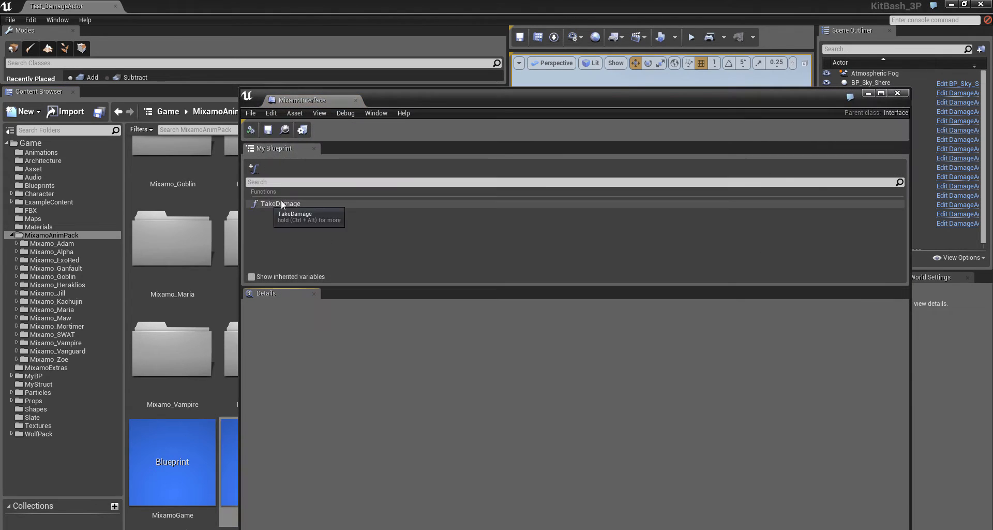
mouse_move(266, 206)
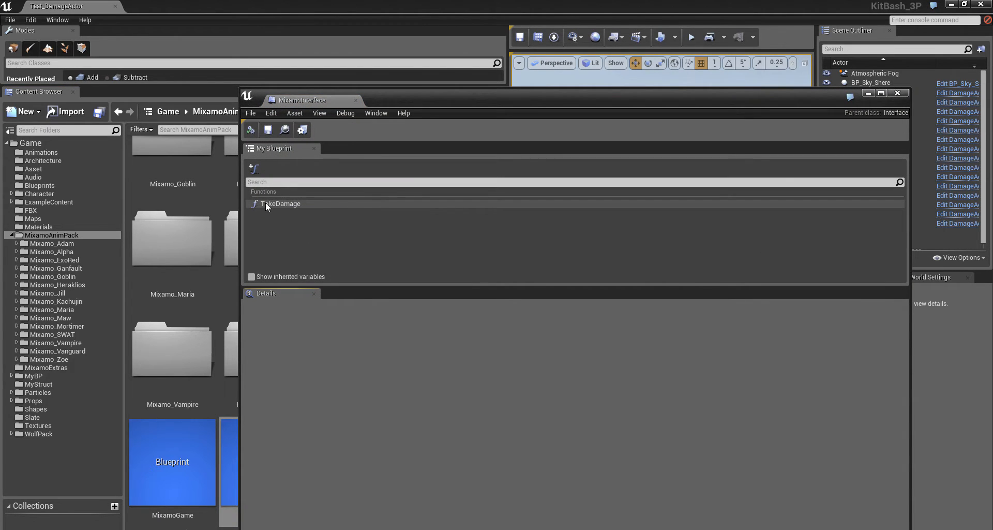
Select the TakeDamage function to show its integer Damage input defaulting to 10
left_click(280, 204)
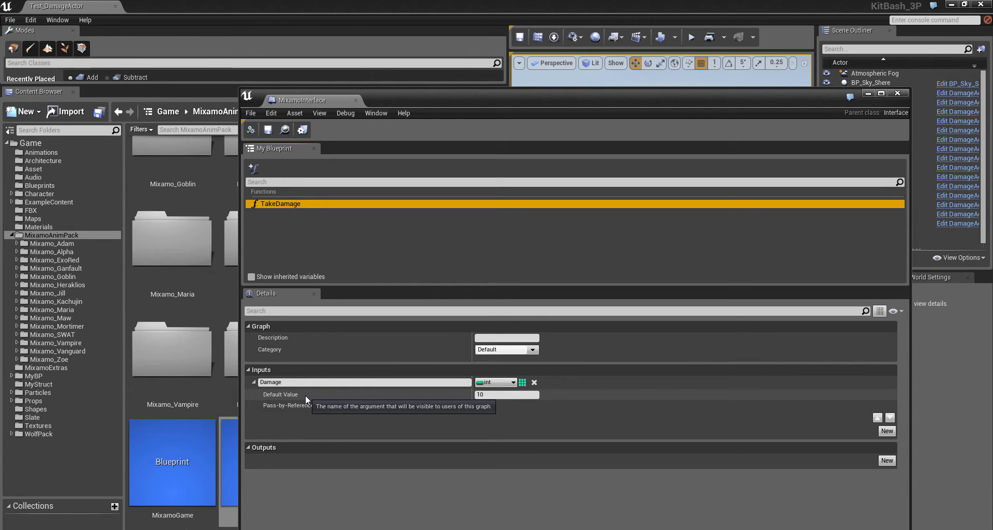
mouse_move(301, 399)
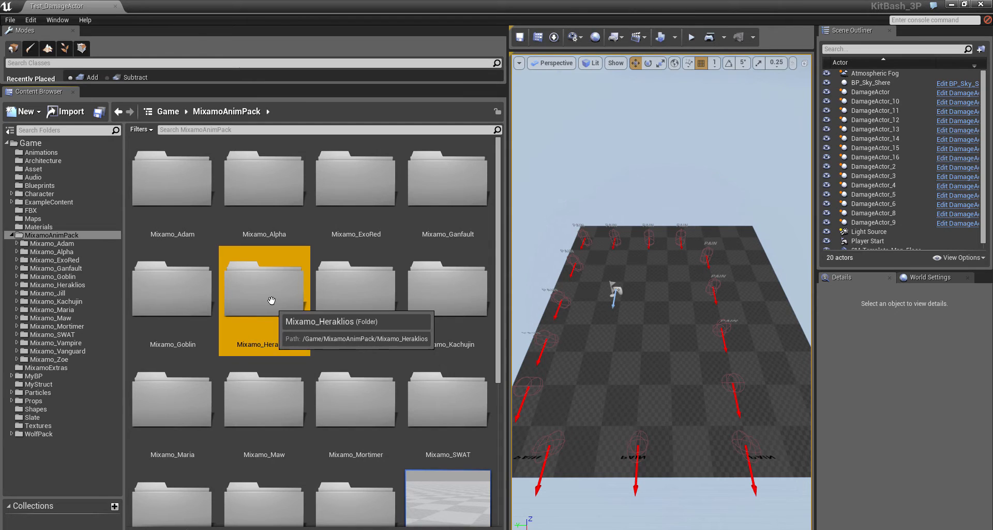
Navigate into the Mixamo_Heraklios Mesh folder containing the skeletal mesh
double_click(264, 286)
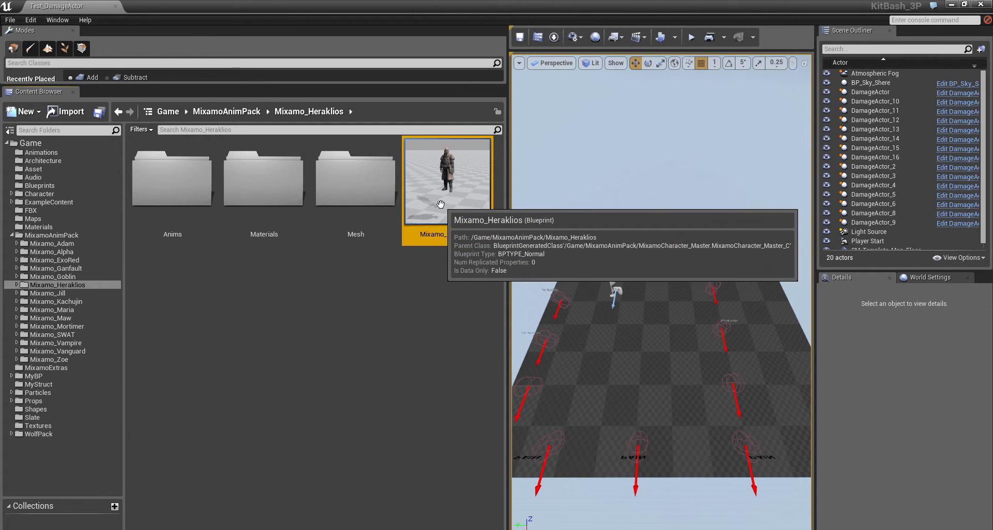
left_click(355, 177)
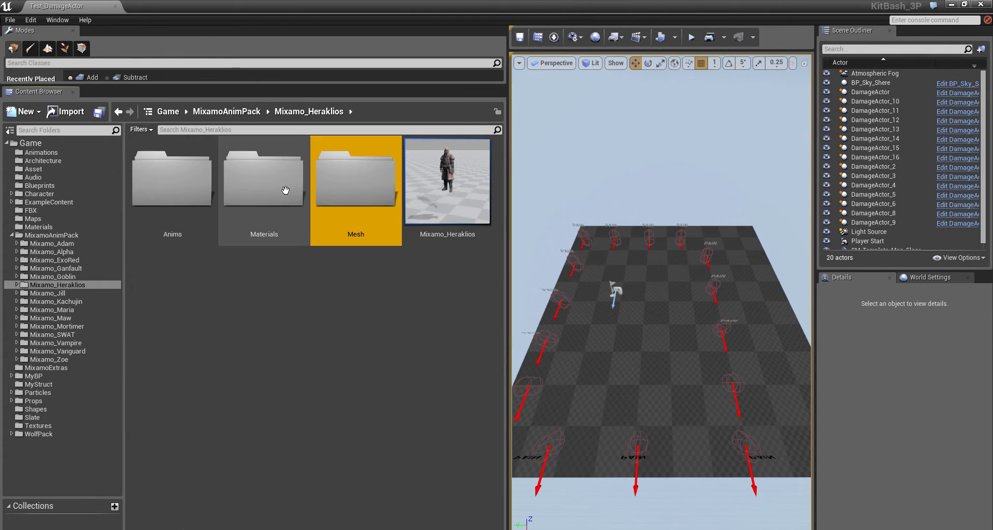
left_click(172, 176)
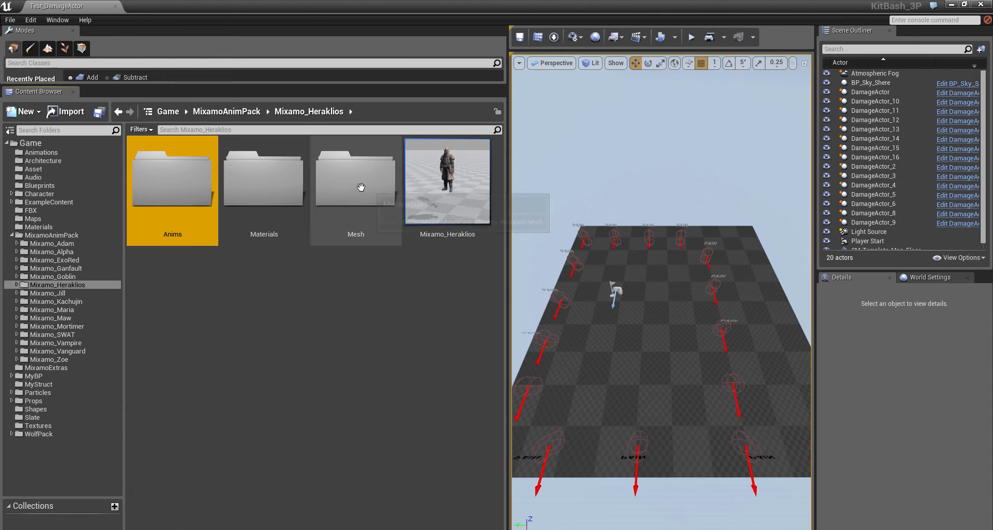
double_click(355, 181)
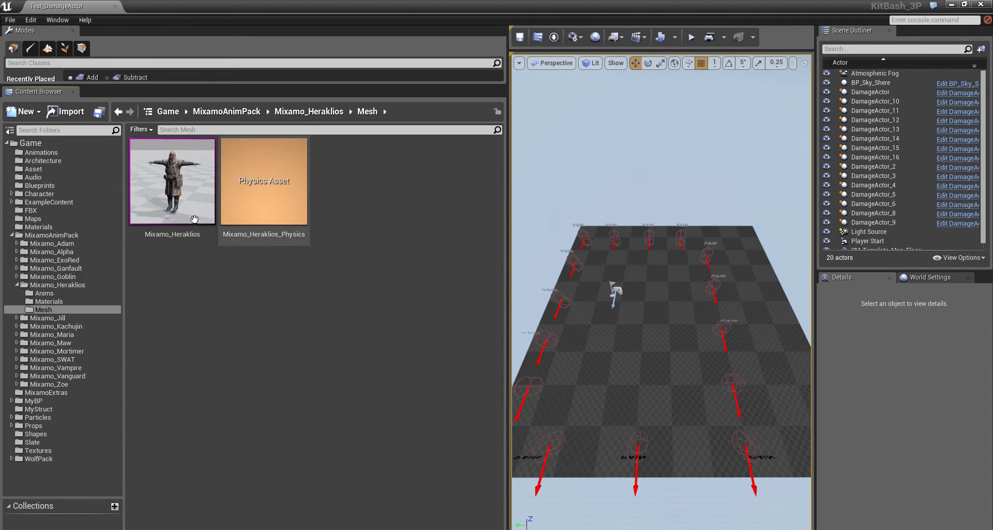
mouse_move(184, 184)
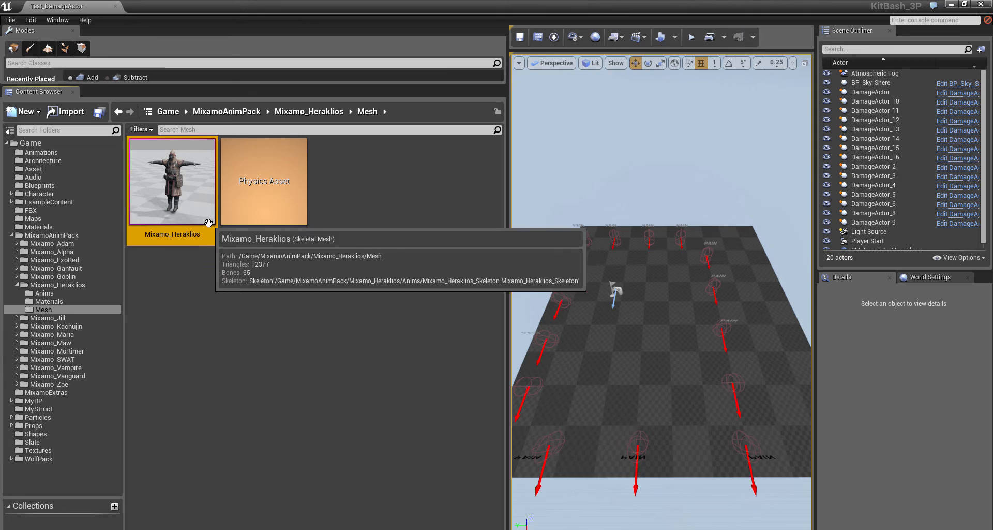
Export the Heraklios skeletal mesh as Mixamo_HerakliosBase.FBX into MixamoExtras
right_click(173, 181)
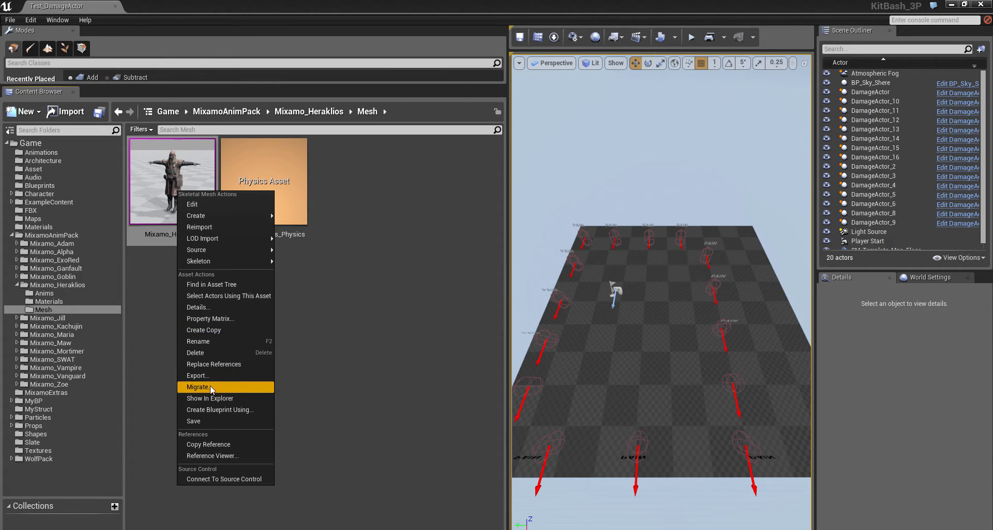
left_click(196, 375)
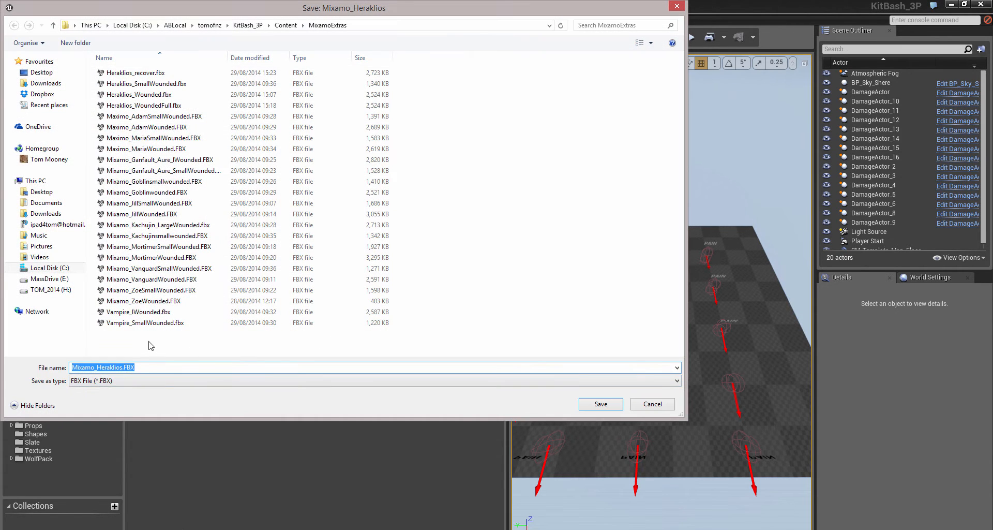
left_click(135, 73)
type("Base")
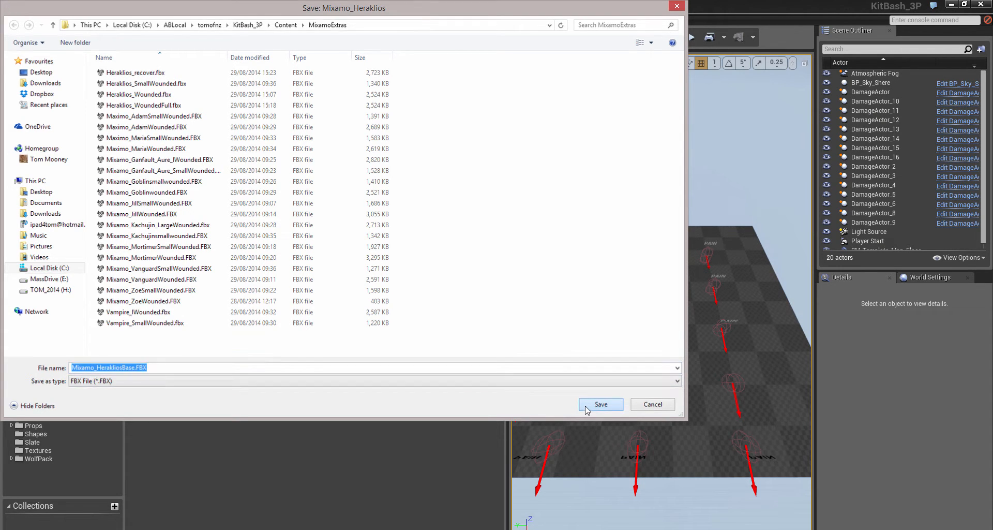
left_click(600, 404)
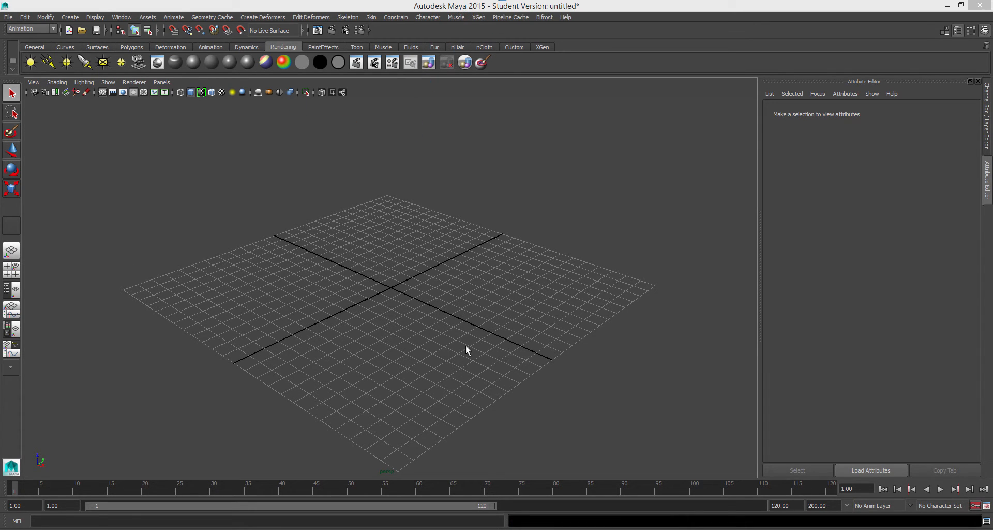
mouse_move(365, 317)
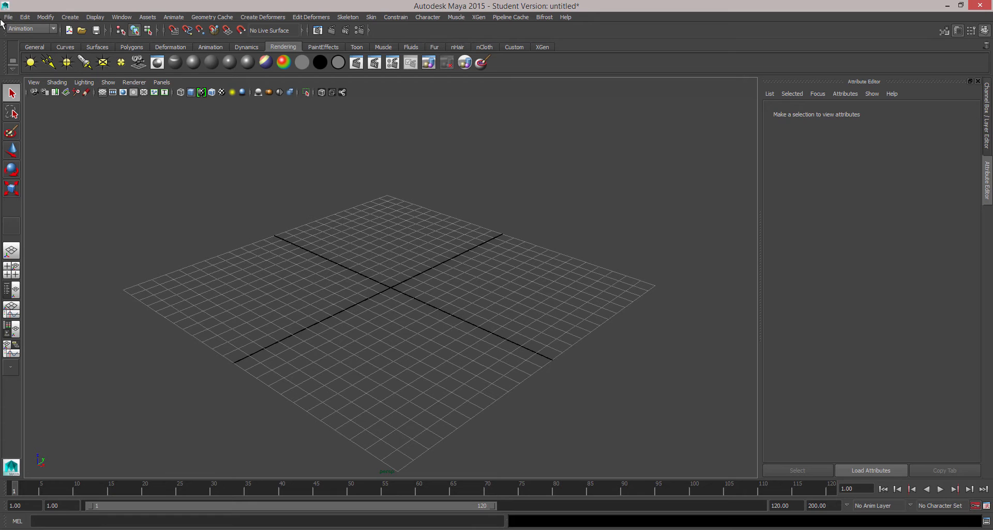
left_click(8, 17)
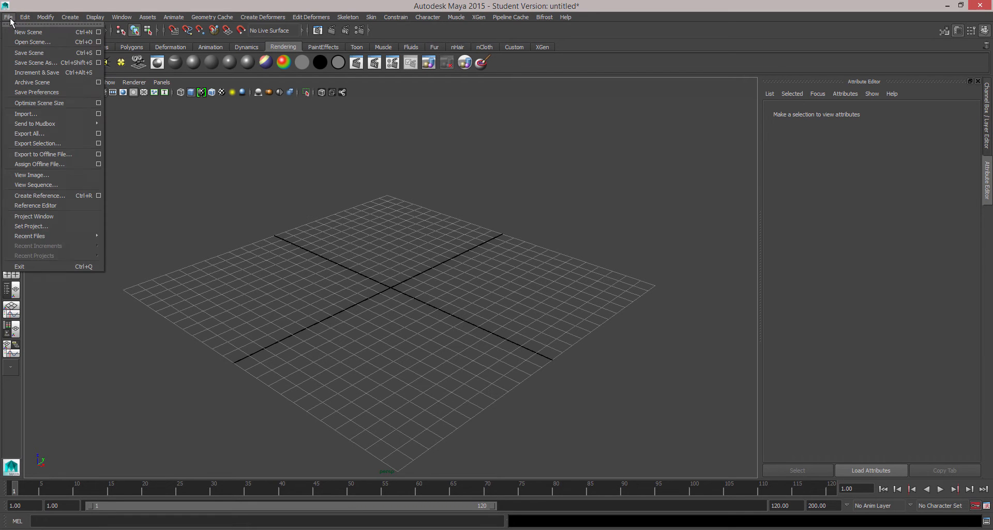
mouse_move(35, 123)
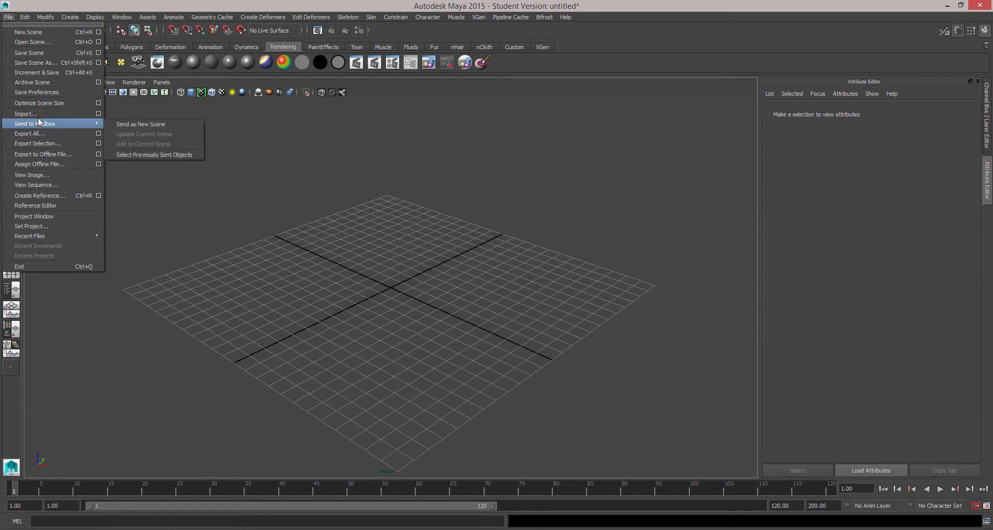
left_click(121, 17)
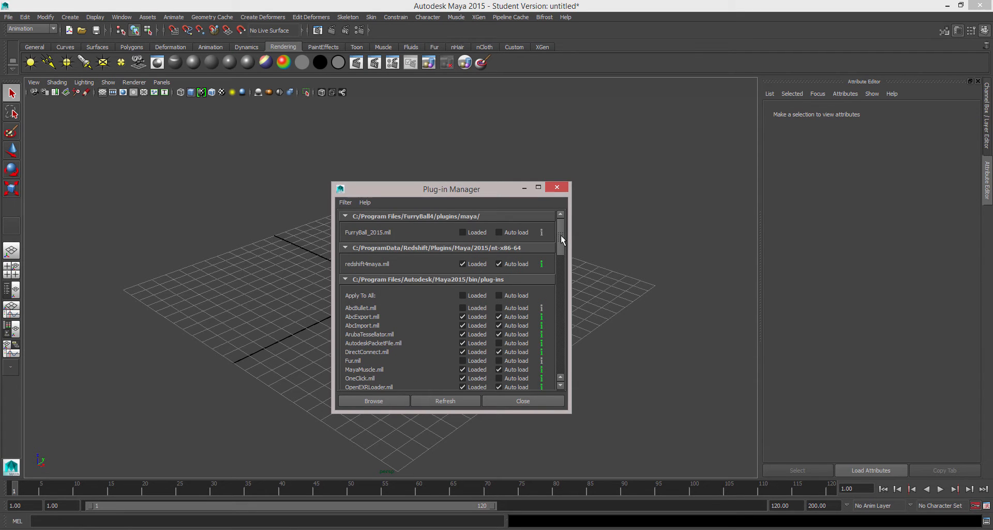
scroll("down", 3)
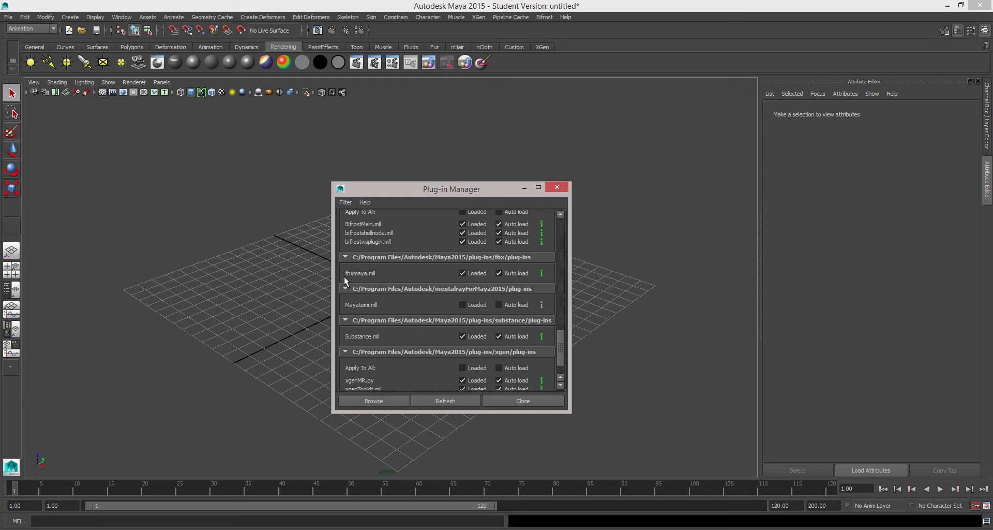
mouse_move(470, 280)
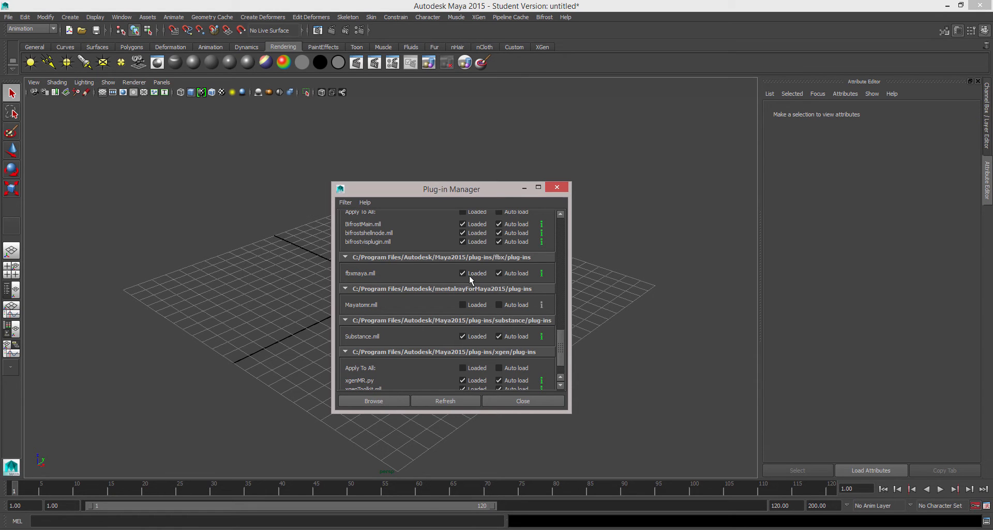
mouse_move(418, 288)
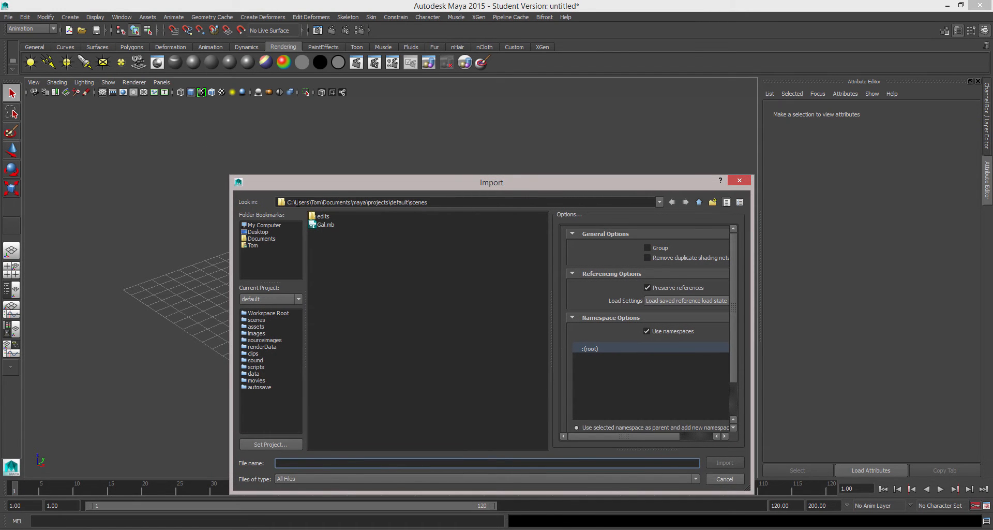
Import Mixamo_HerakliosBase.FBX from Content/MixamoExtras into the scene
left_click(349, 381)
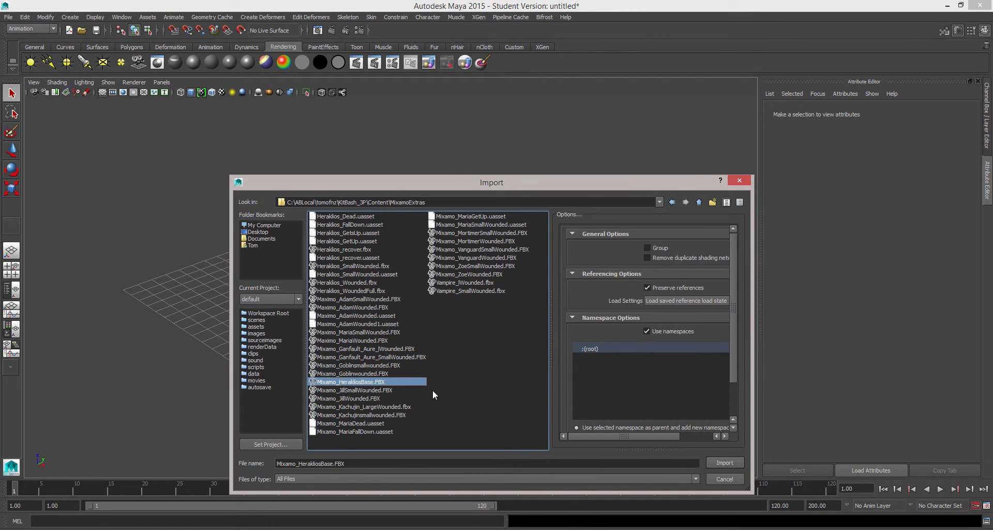
left_click(724, 462)
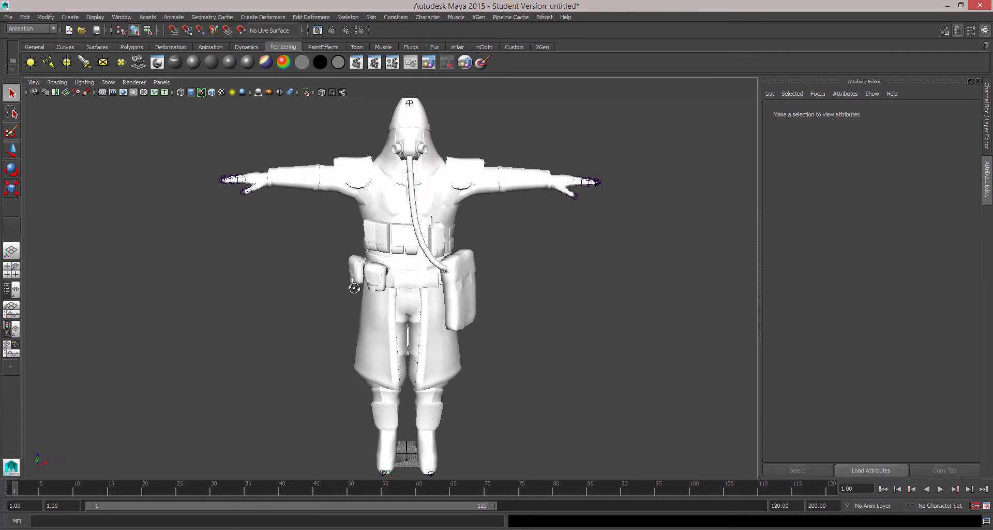
left_click(394, 271)
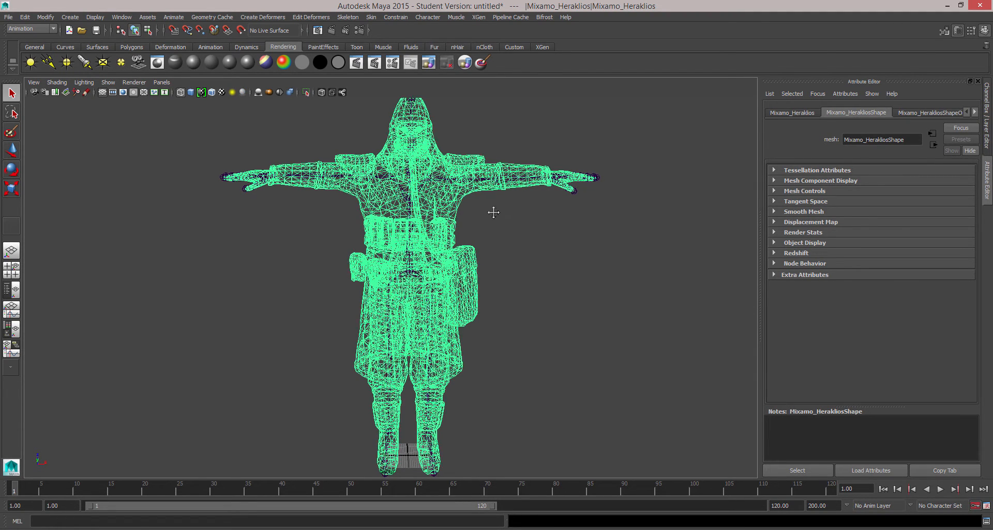
left_click(412, 200)
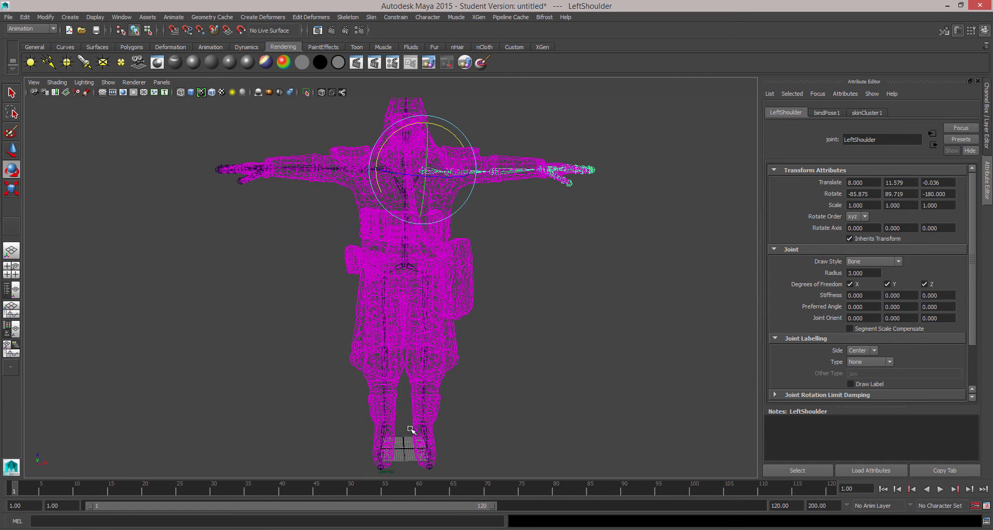
mouse_move(292, 450)
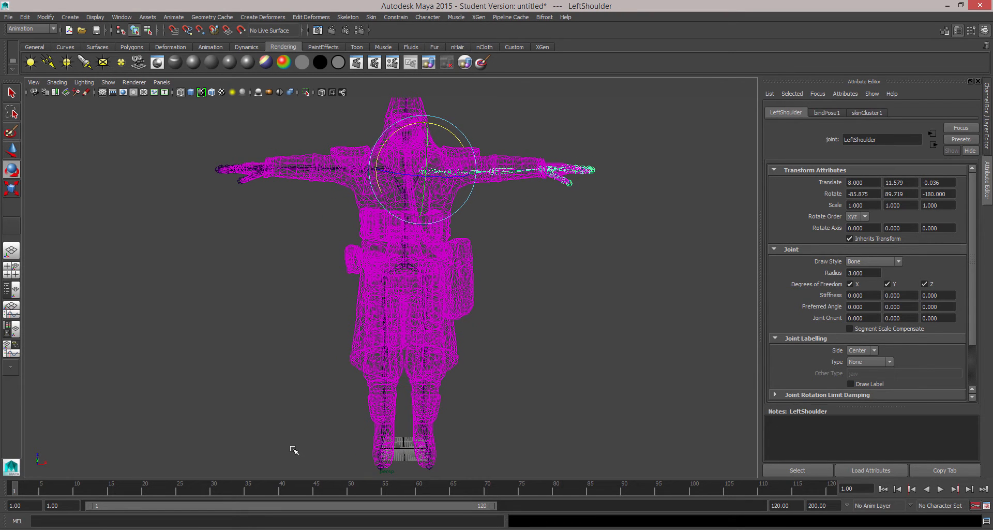
mouse_move(487, 472)
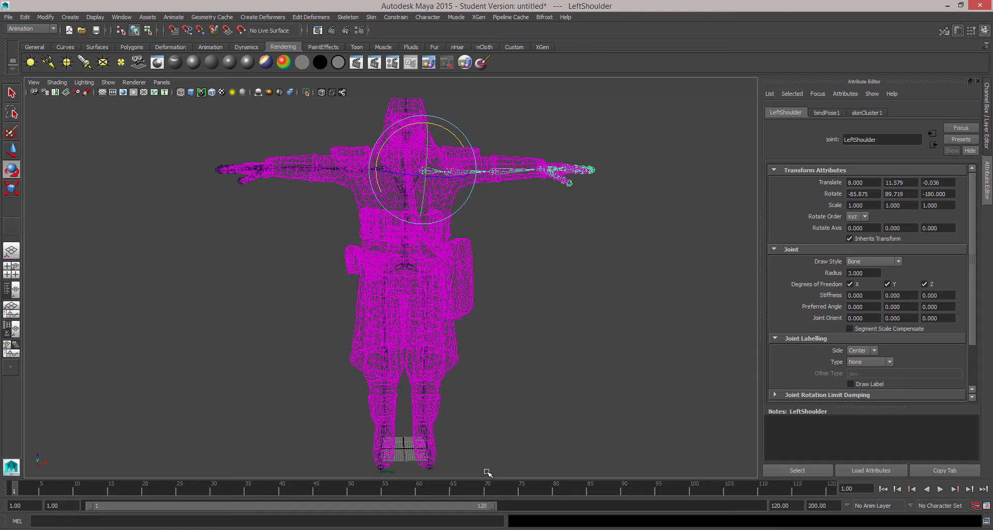
mouse_move(287, 393)
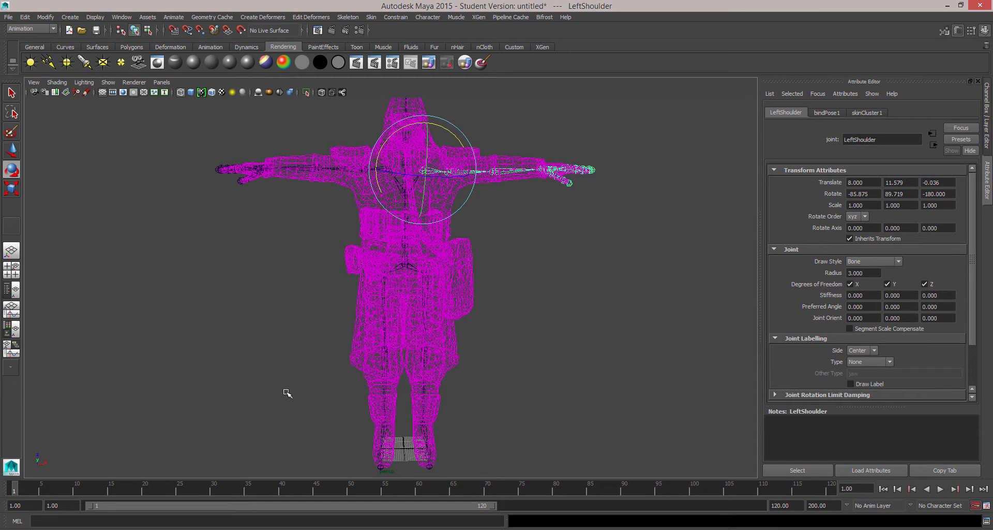
mouse_move(323, 366)
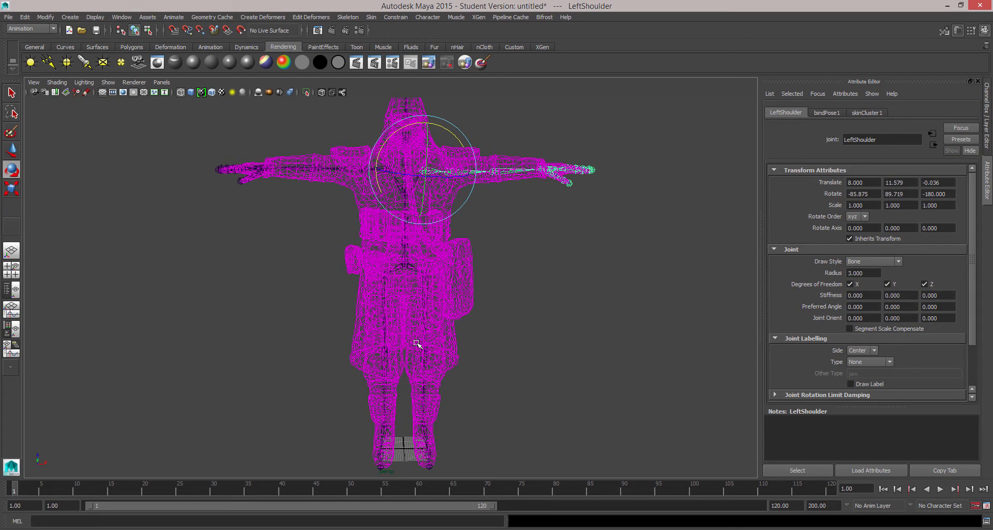
mouse_move(404, 343)
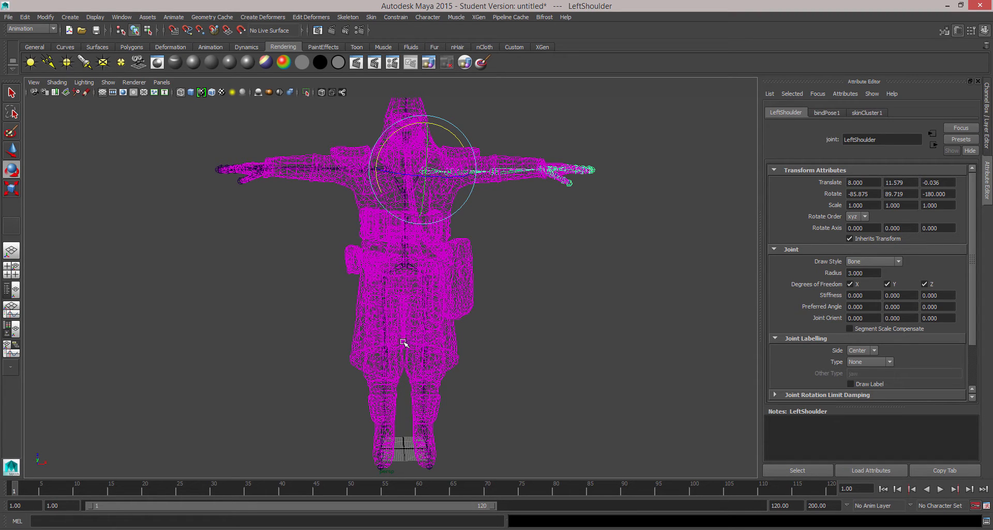
mouse_move(433, 390)
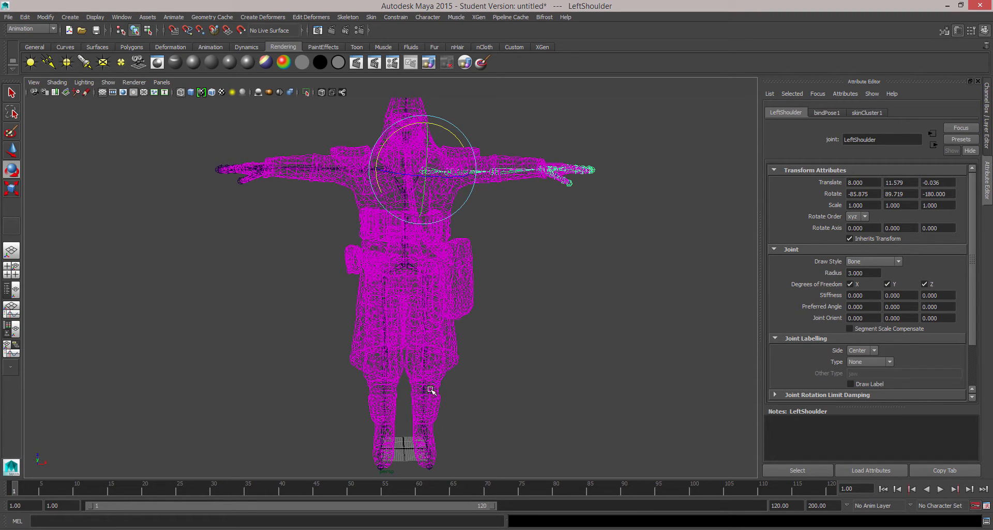
mouse_move(430, 283)
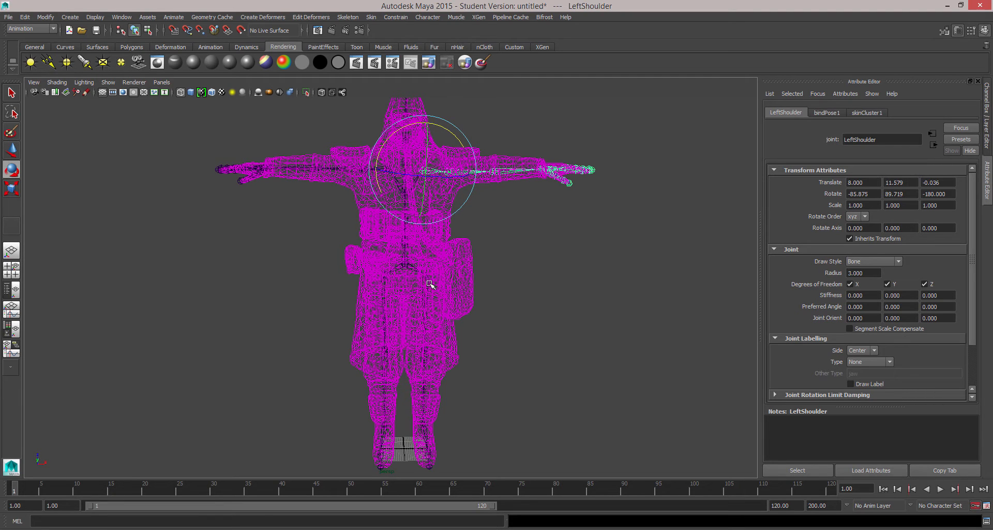
mouse_move(444, 177)
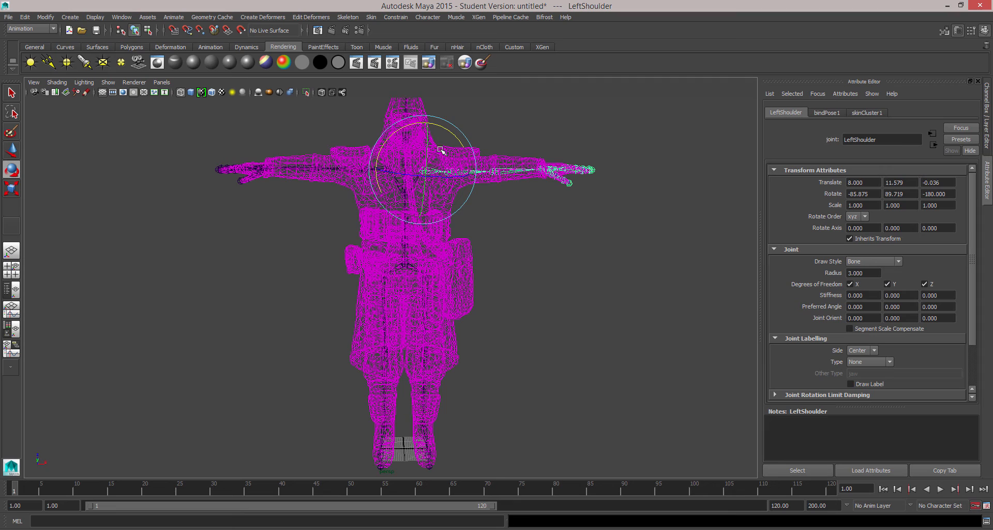
mouse_move(434, 217)
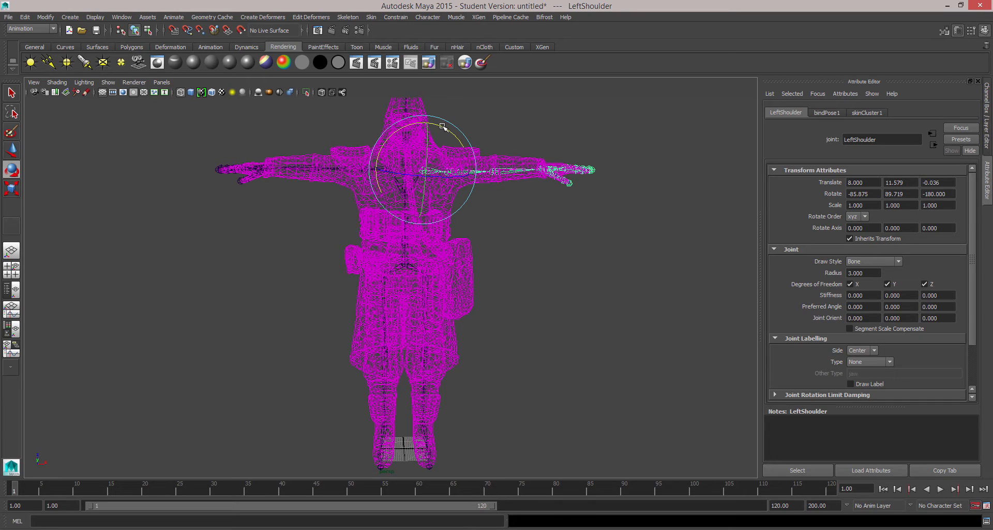
mouse_move(402, 325)
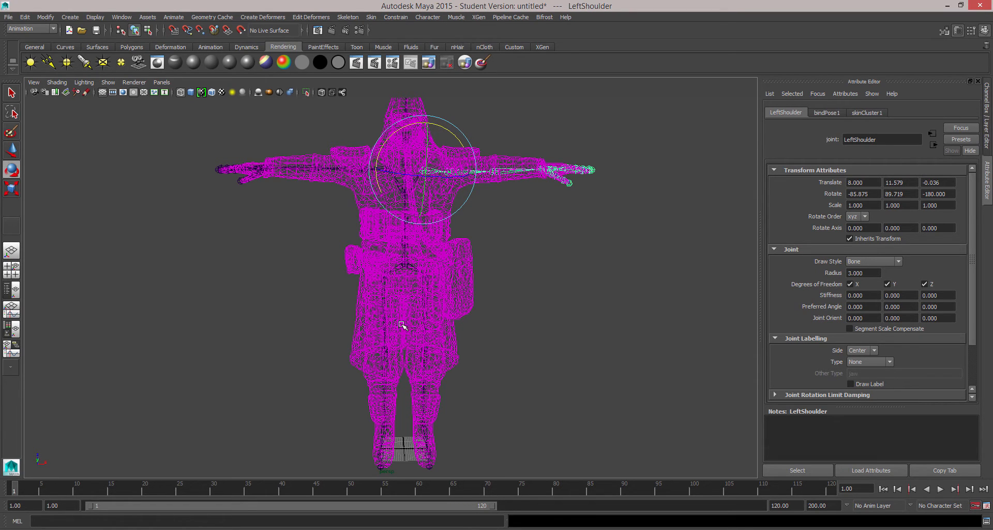
mouse_move(406, 272)
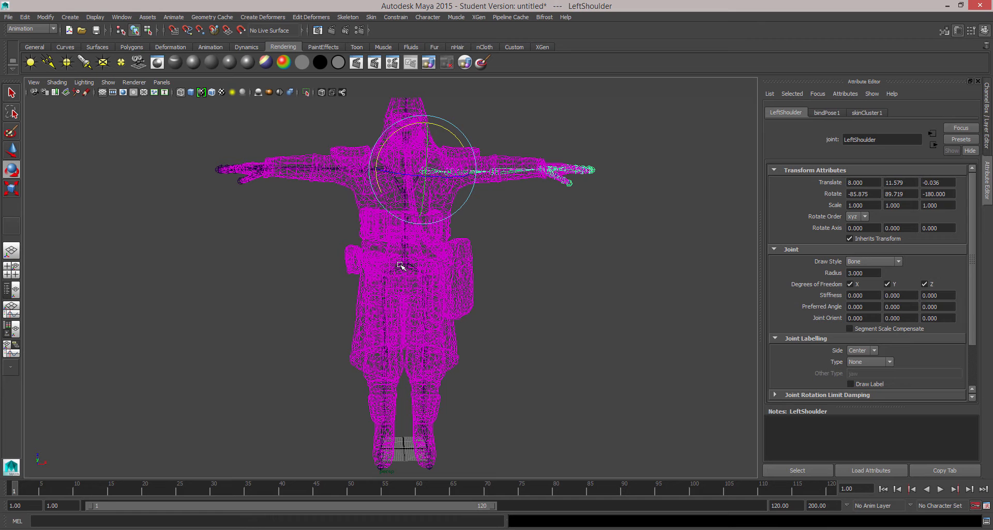
mouse_move(406, 266)
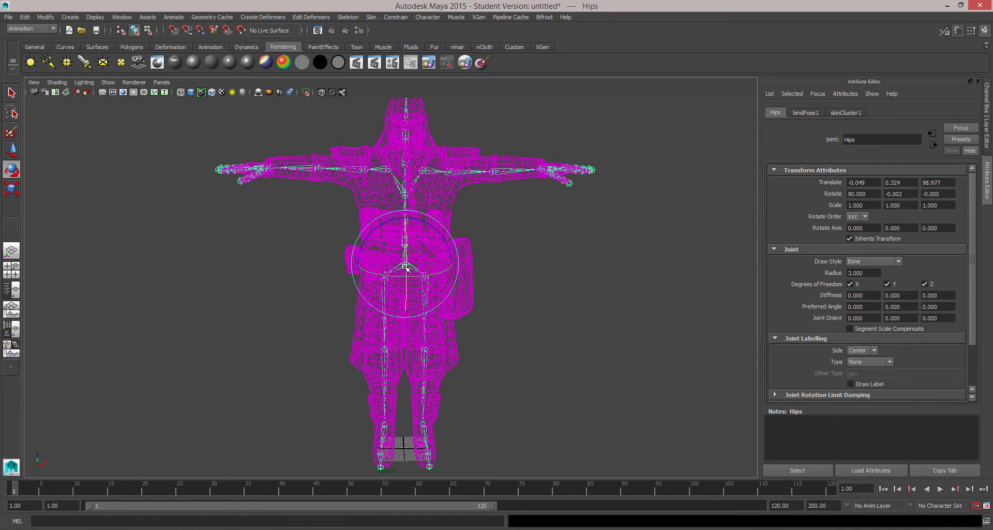
Clear the selection and launch HumanIK from the Skeleton menu
left_click(423, 207)
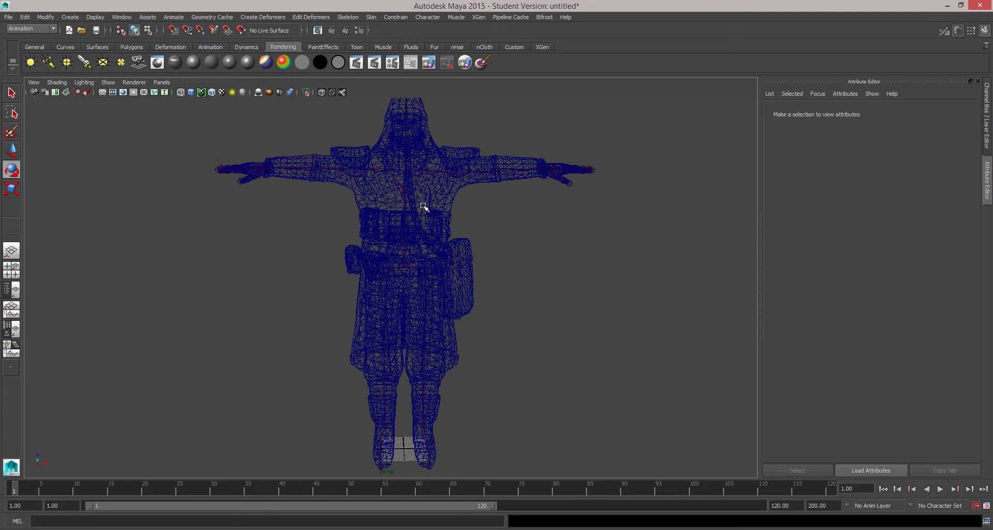
mouse_move(397, 157)
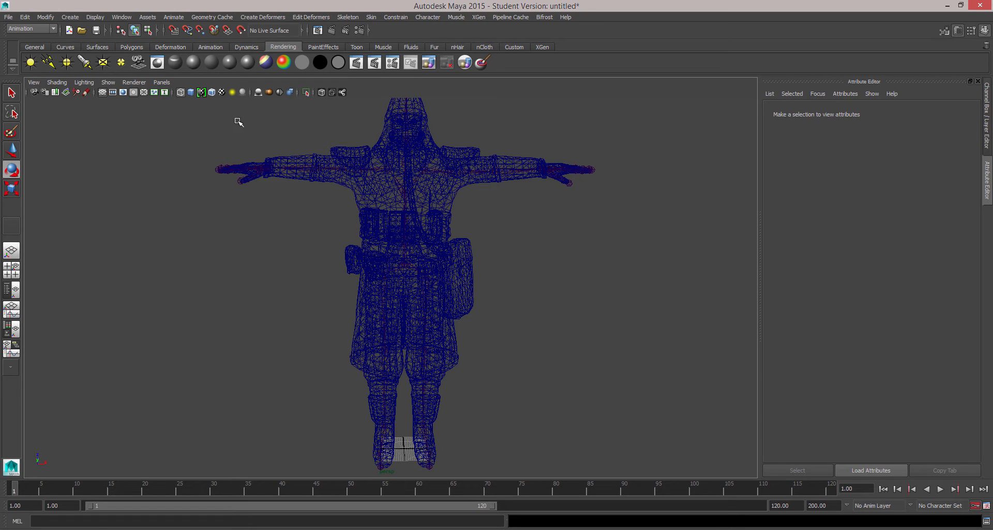
left_click(29, 29)
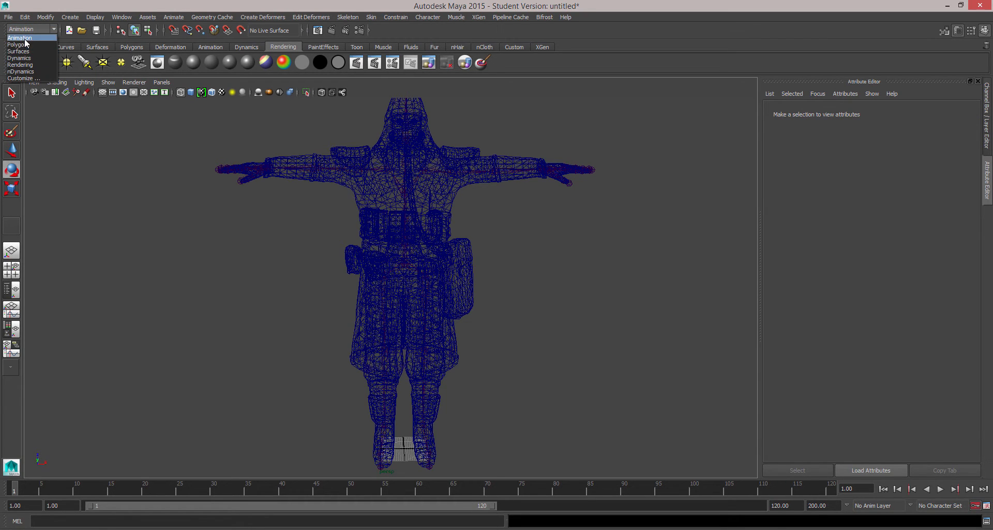
left_click(348, 17)
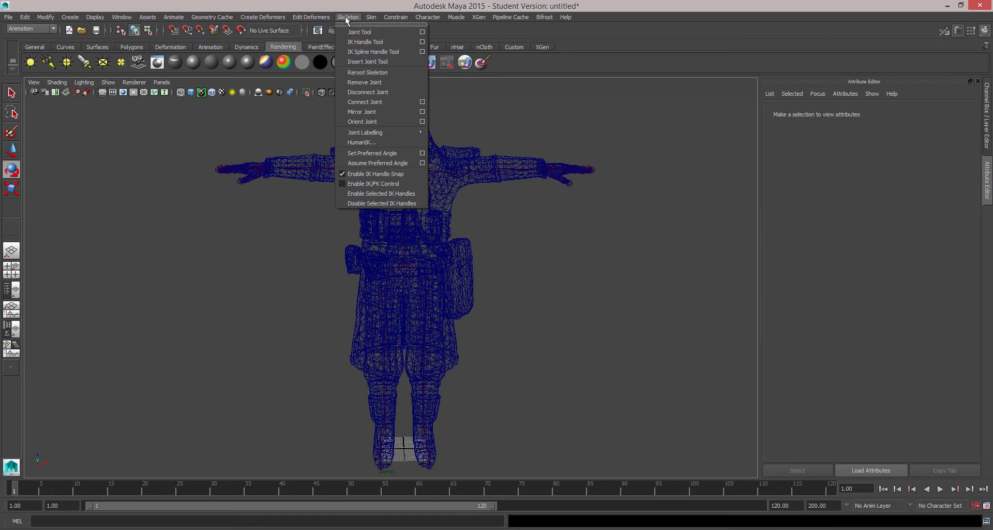
mouse_move(348, 53)
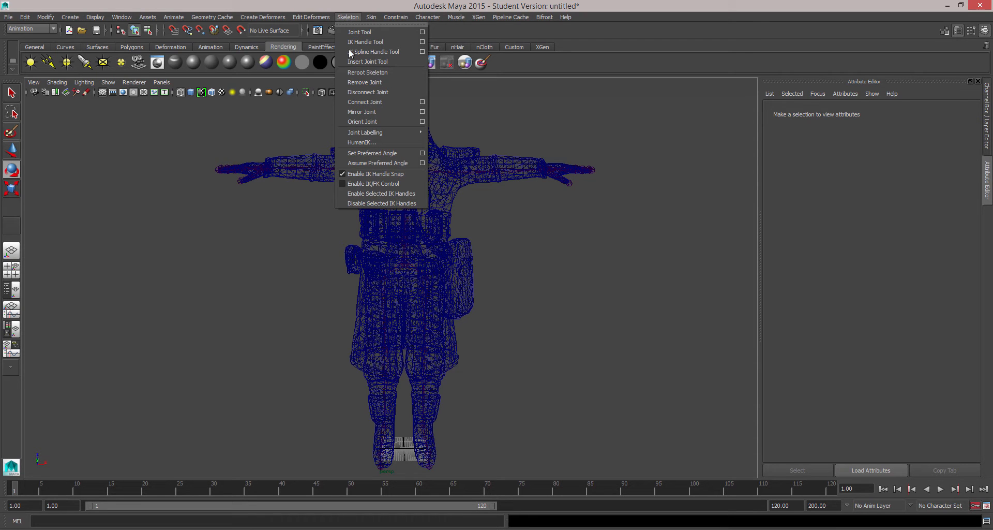
mouse_move(364, 142)
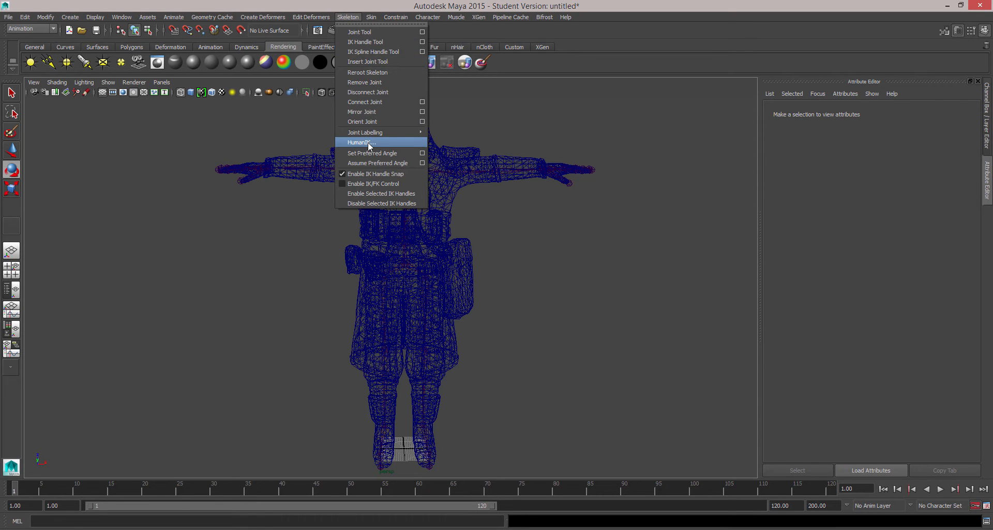
left_click(362, 142)
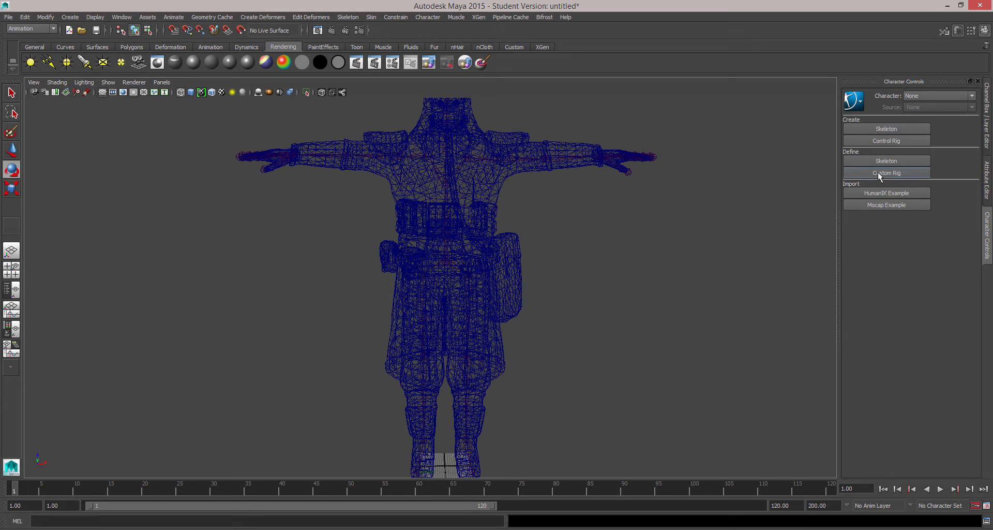
Create Character1 and assign the Head, Spine and Hips joints, then begin the arm slot
left_click(887, 173)
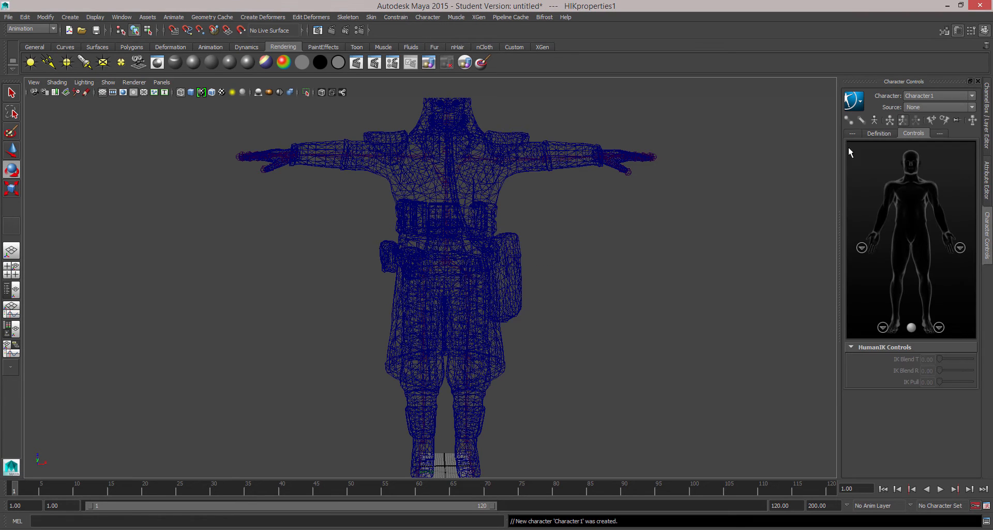
mouse_move(910, 180)
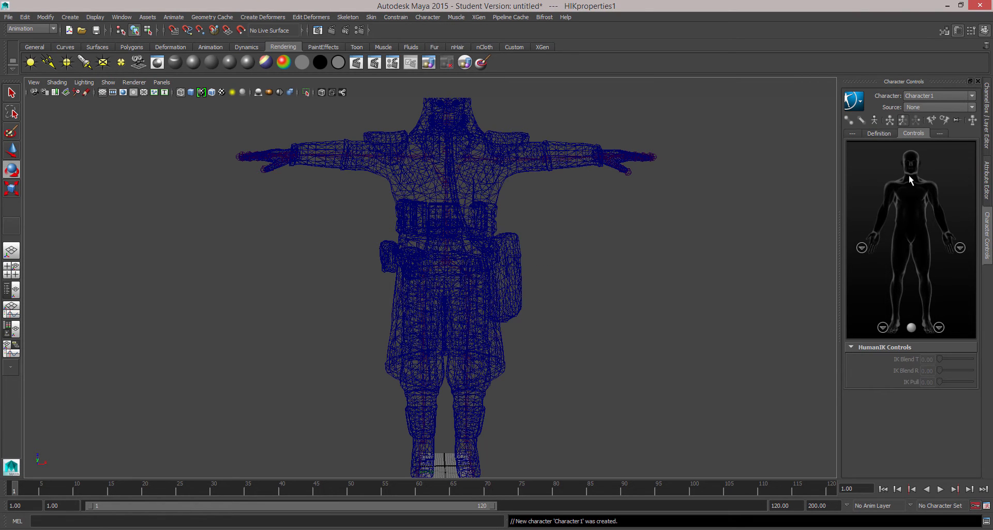
mouse_move(910, 146)
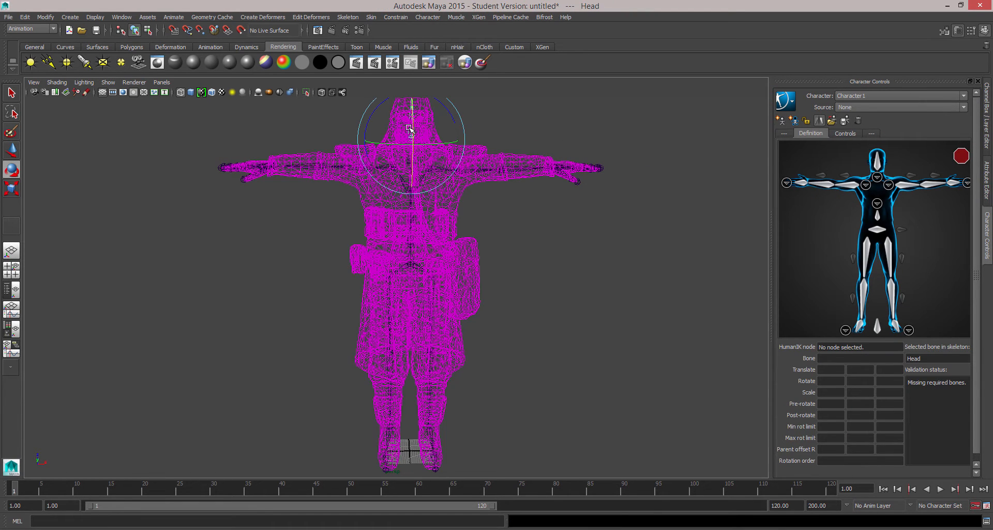
right_click(876, 156)
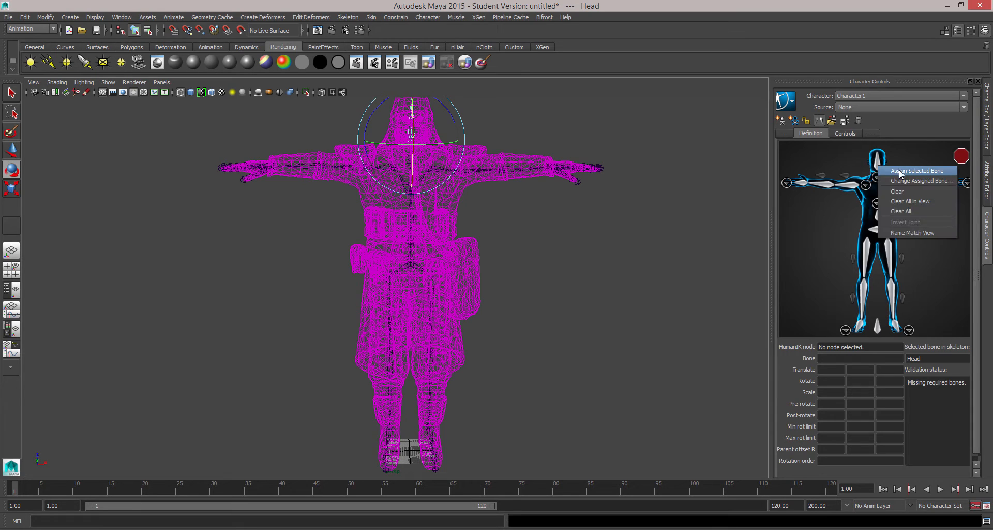
left_click(917, 170)
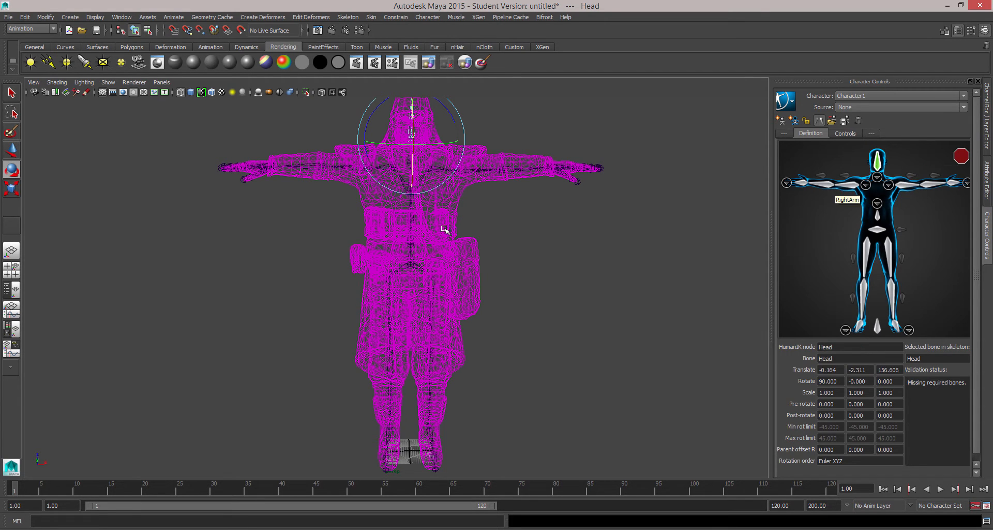
left_click(876, 204)
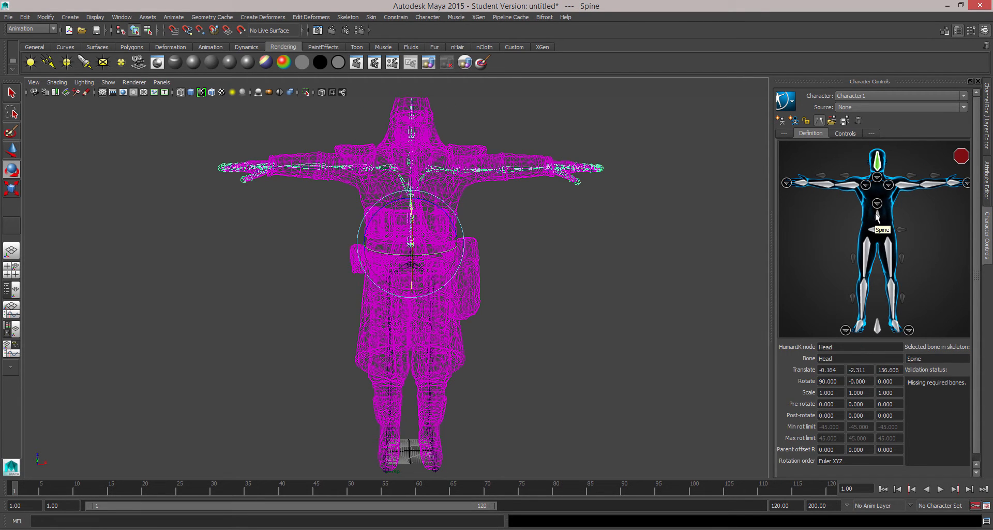
left_click(876, 222)
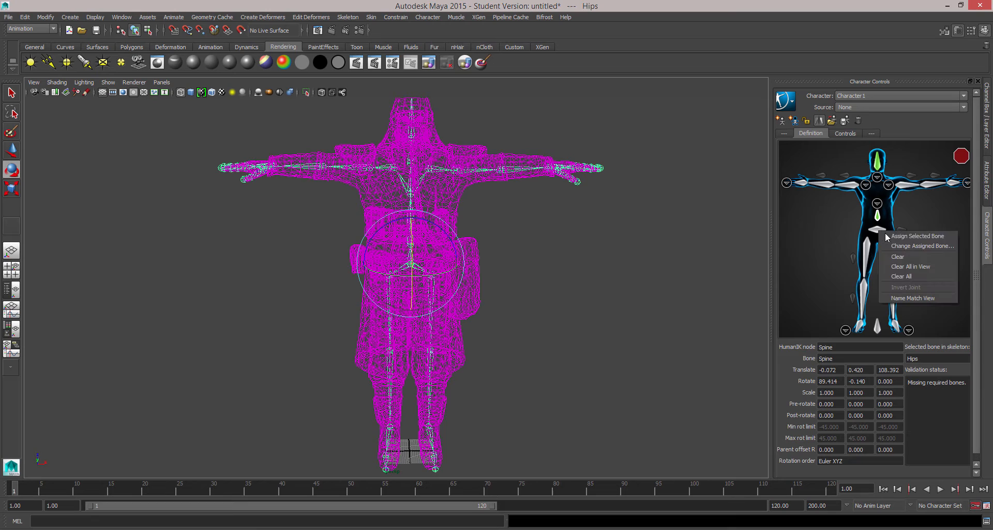
left_click(876, 183)
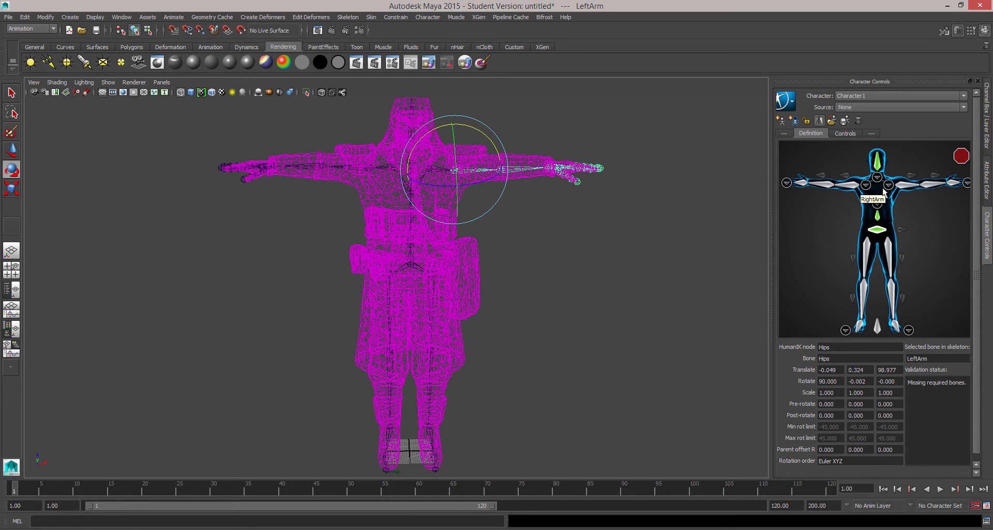
mouse_move(882, 193)
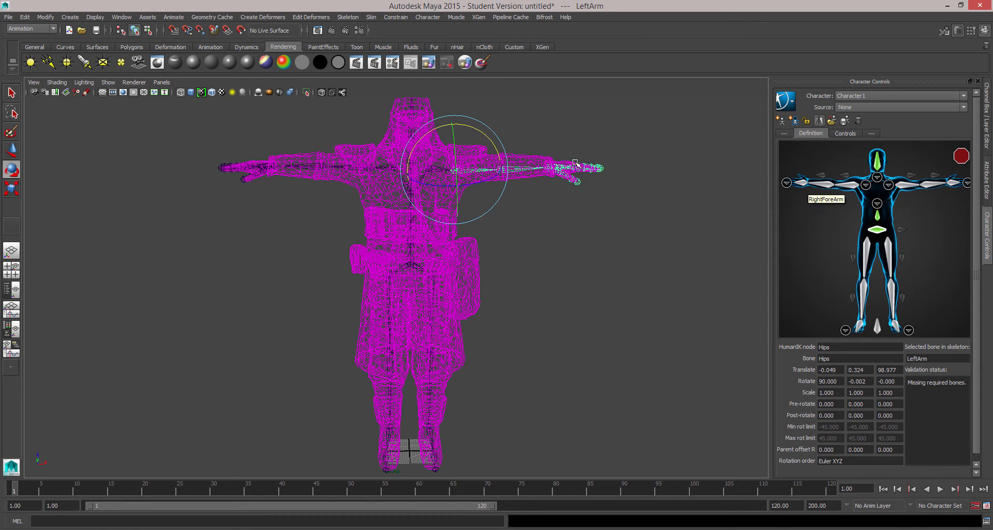
right_click(887, 184)
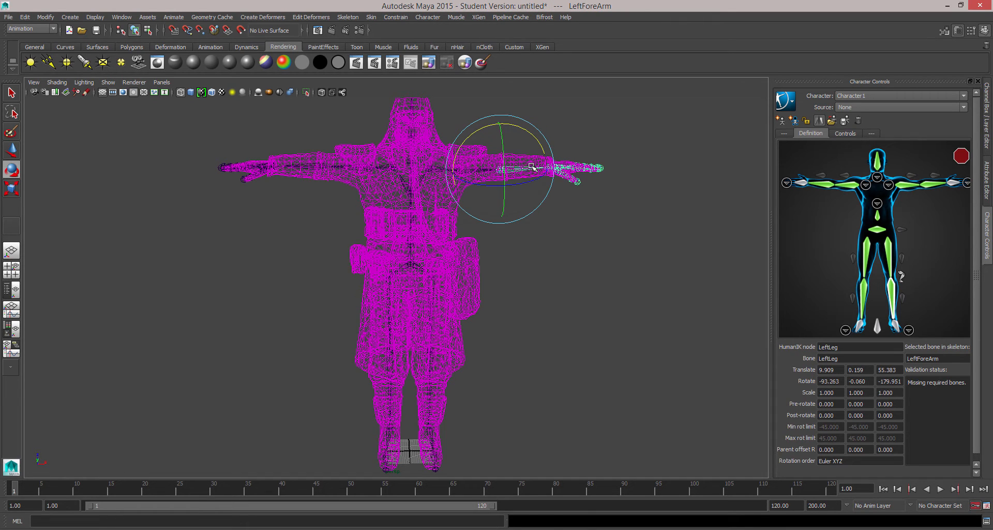
Assign LeftForeArm, LeftHand and LeftFoot joints, checking the LeftArm and finger views
left_click(526, 168)
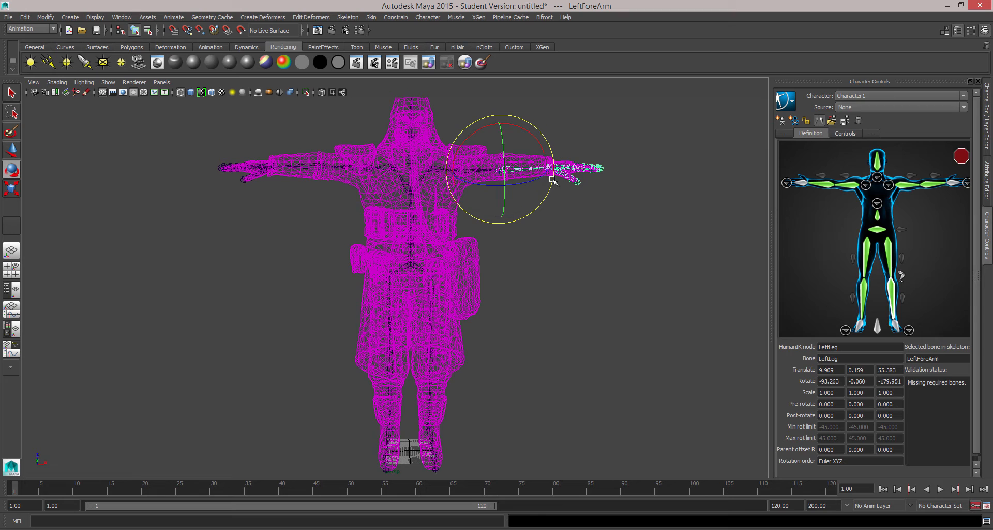
left_click(550, 182)
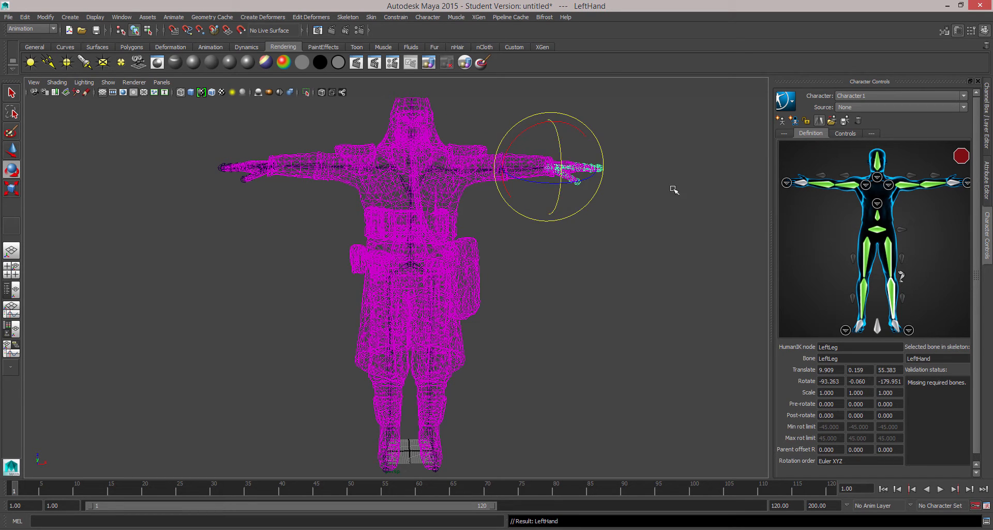
left_click(946, 188)
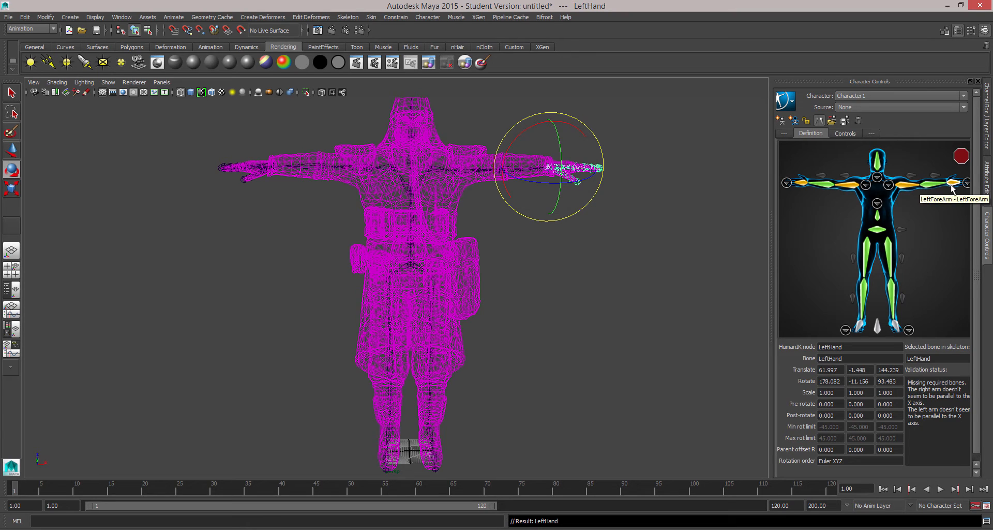
left_click(566, 257)
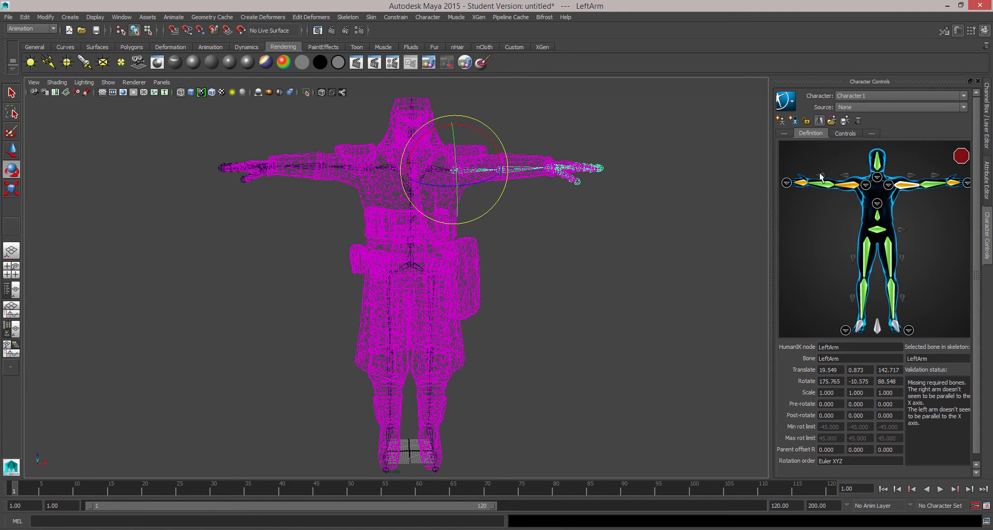
left_click(955, 184)
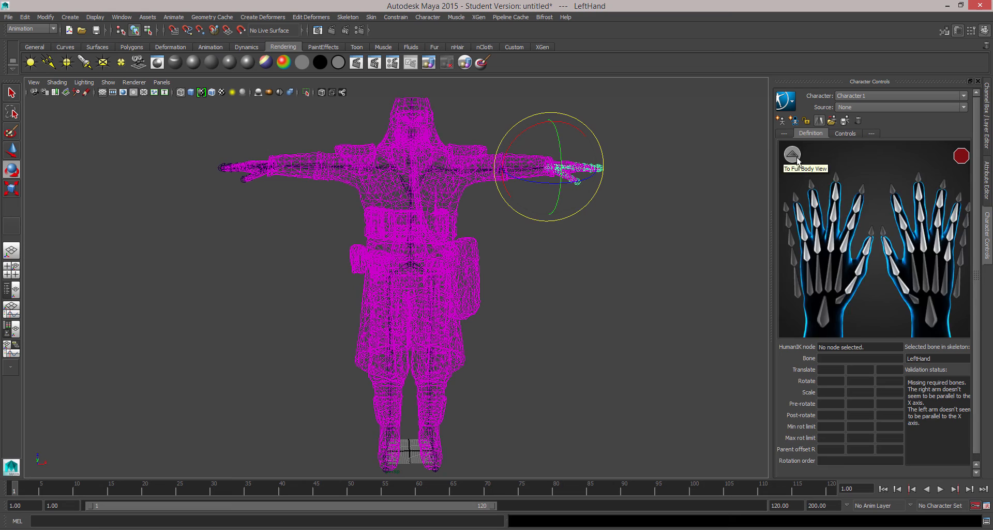
left_click(790, 154)
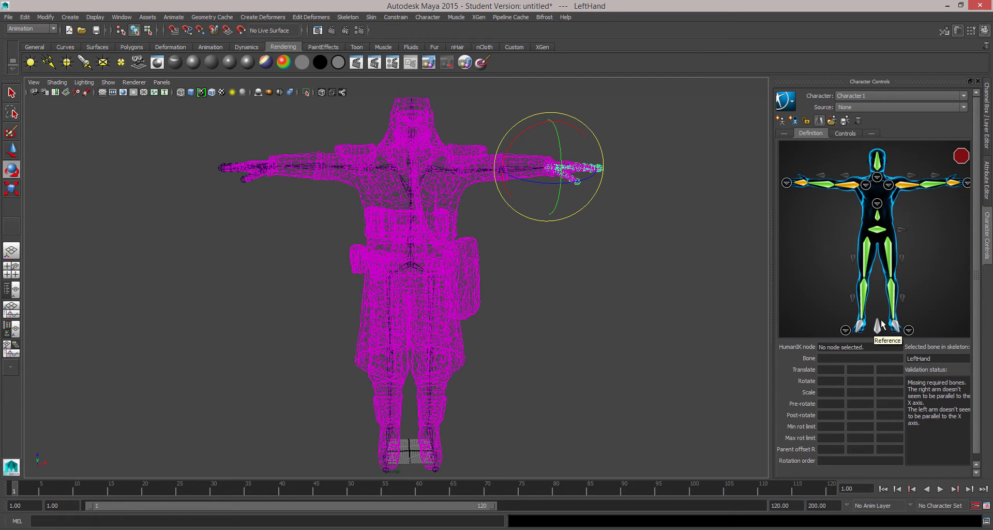
mouse_move(892, 300)
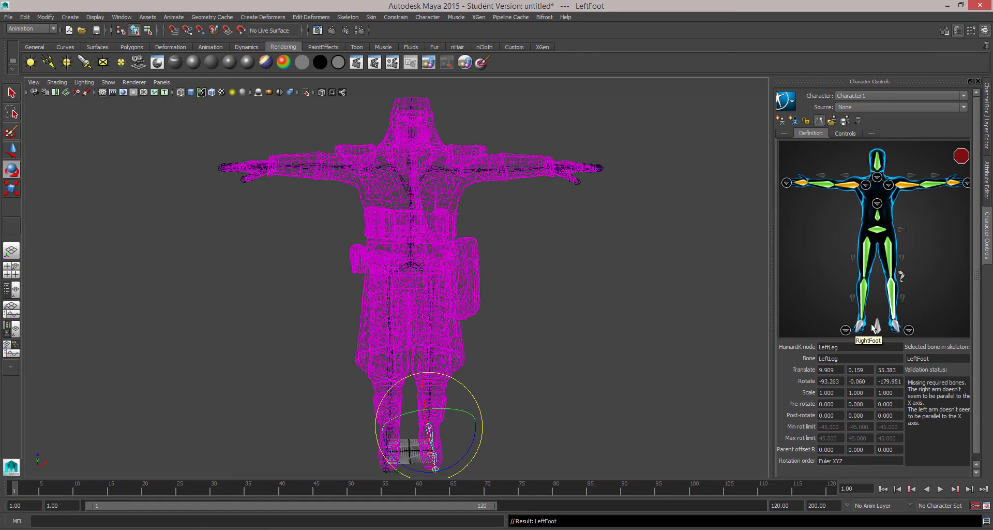
left_click(892, 326)
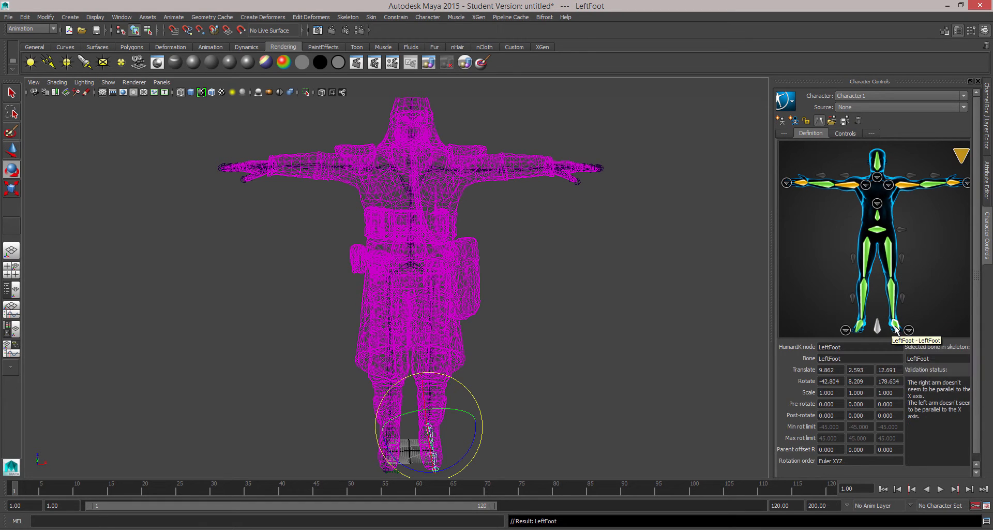
mouse_move(454, 347)
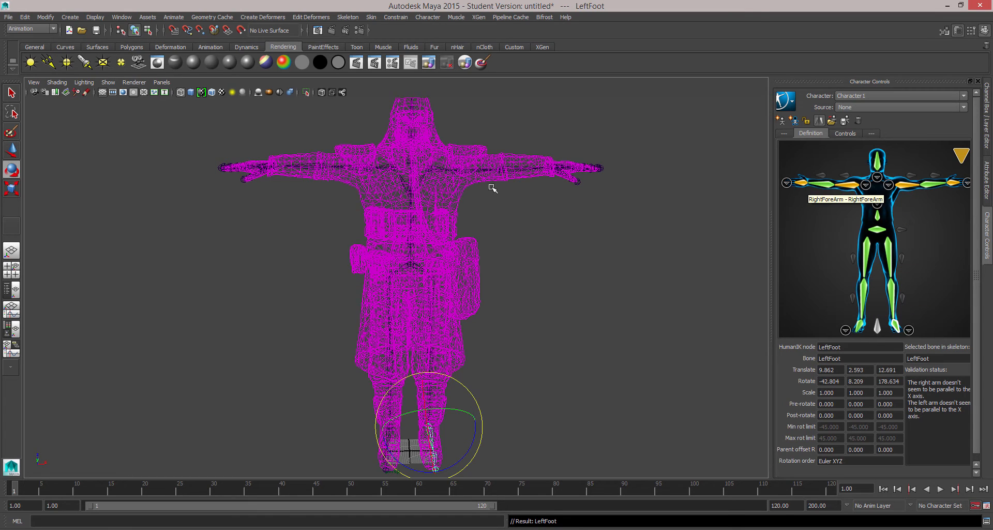
mouse_move(221, 481)
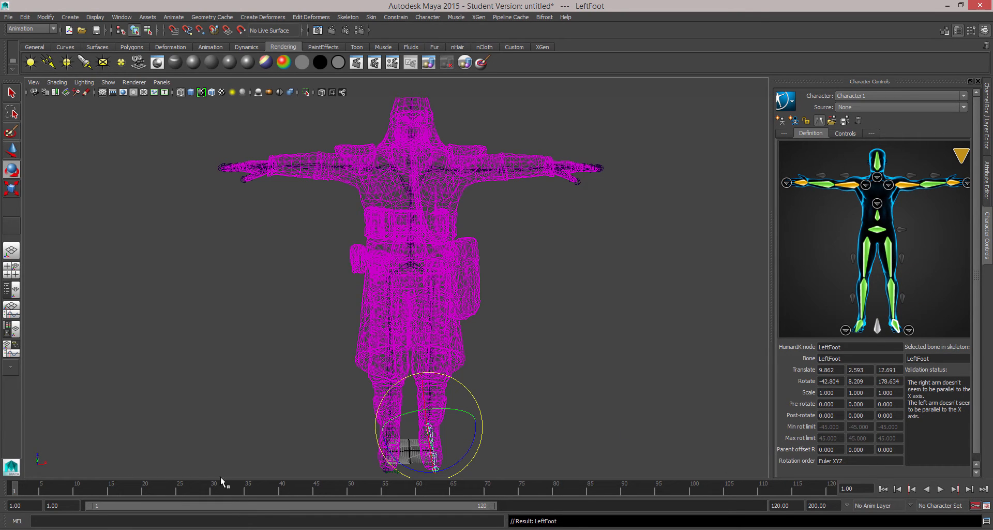
mouse_move(351, 316)
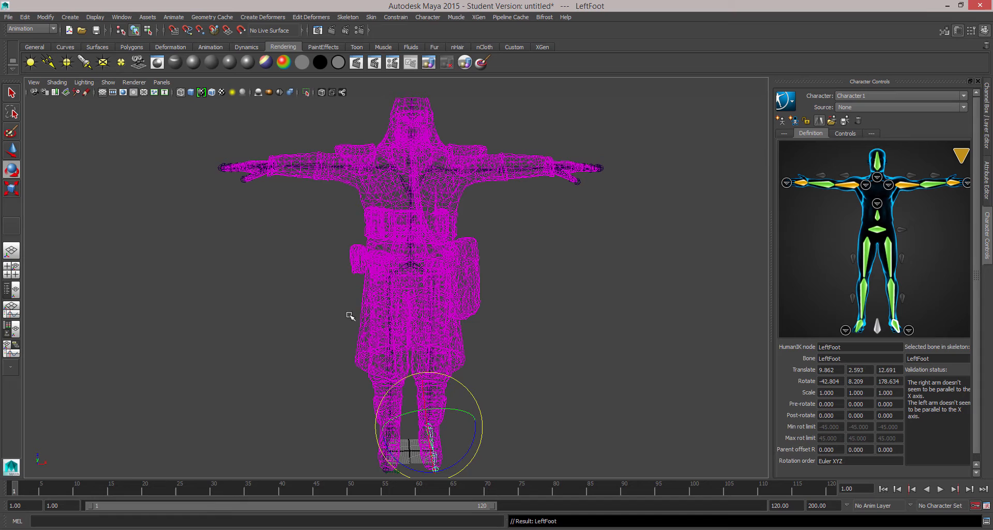
left_click(399, 257)
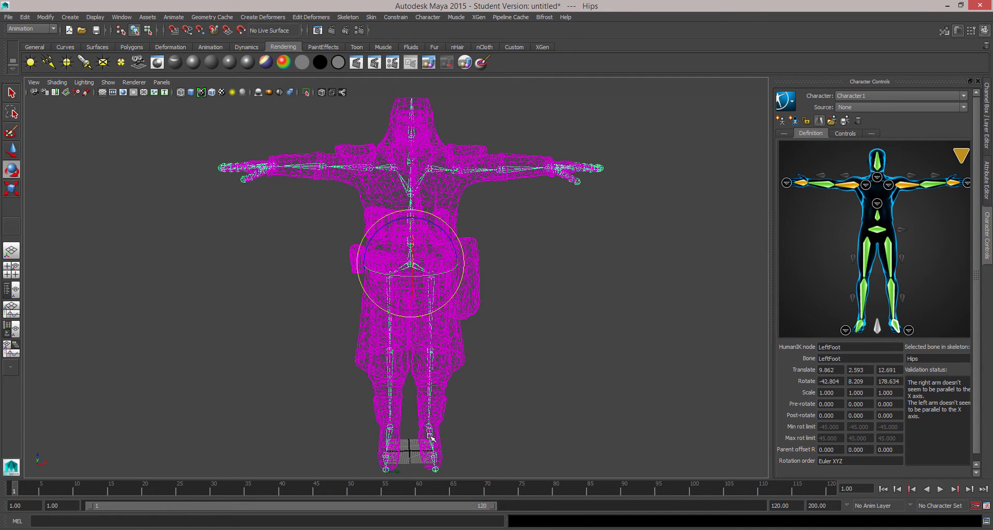
left_click(430, 424)
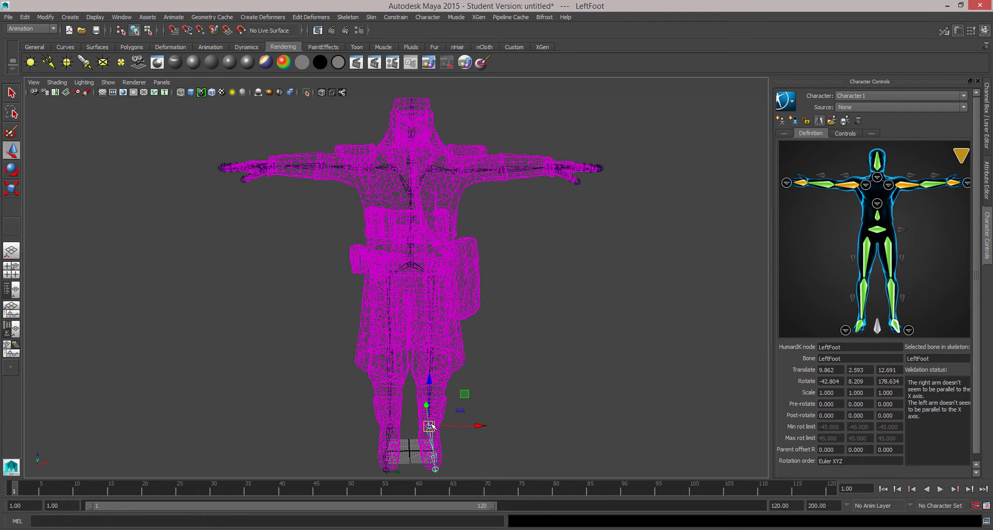
left_click_drag(430, 424, 587, 374)
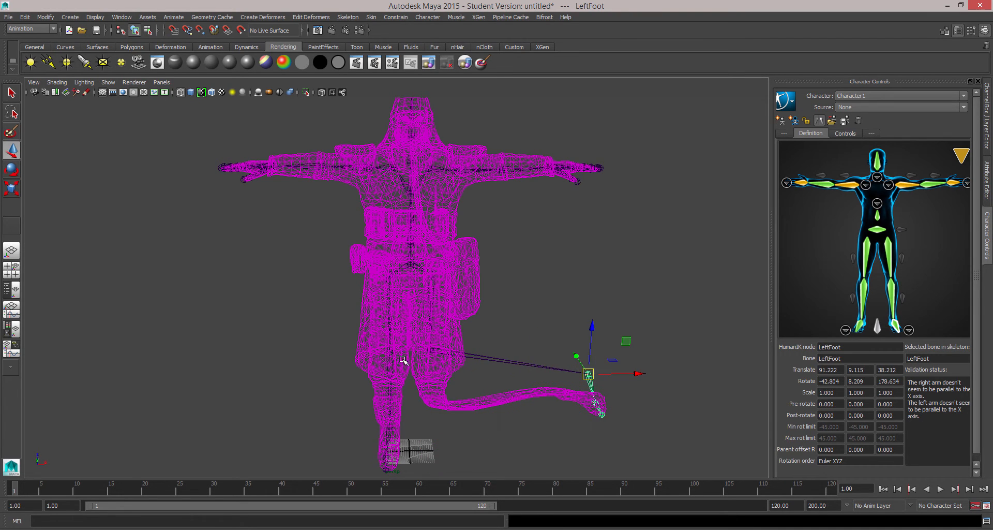
left_click_drag(587, 374, 430, 425)
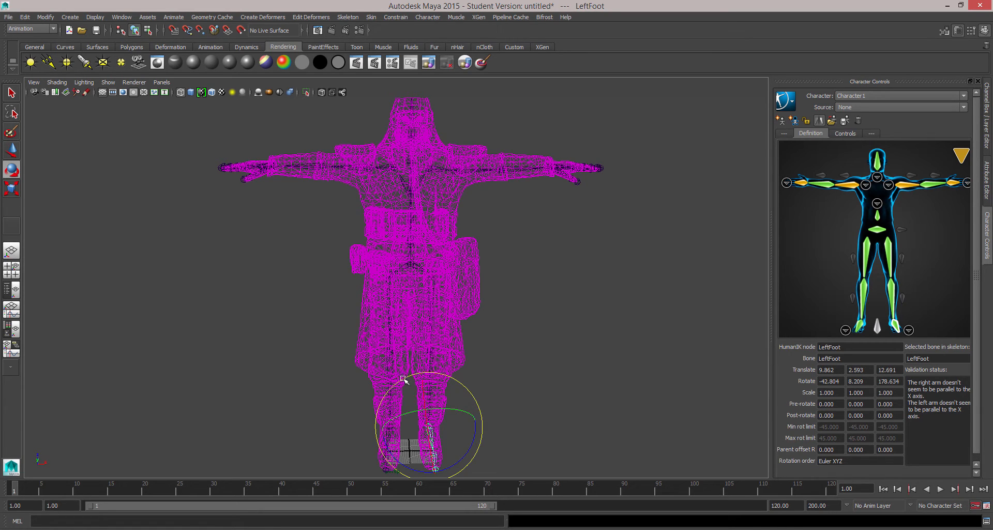
mouse_move(430, 337)
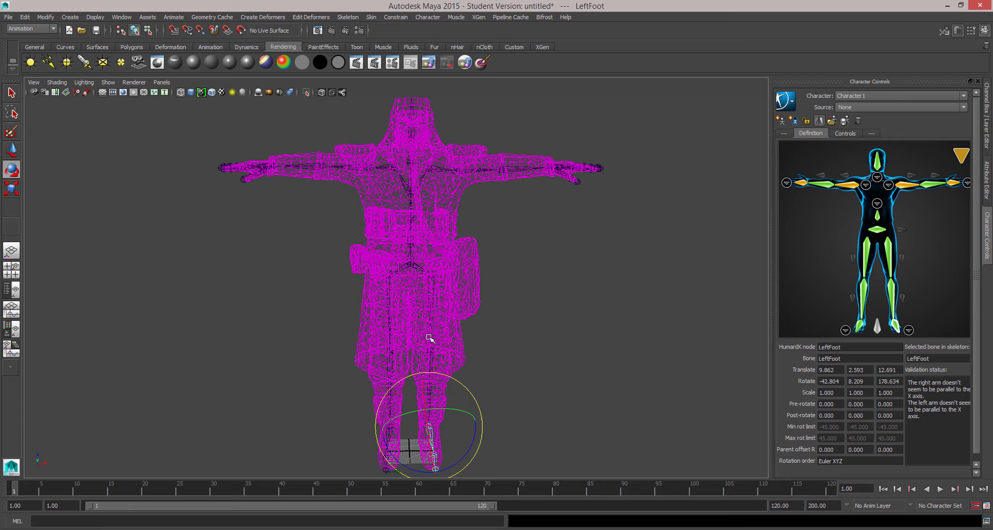
left_click(432, 272)
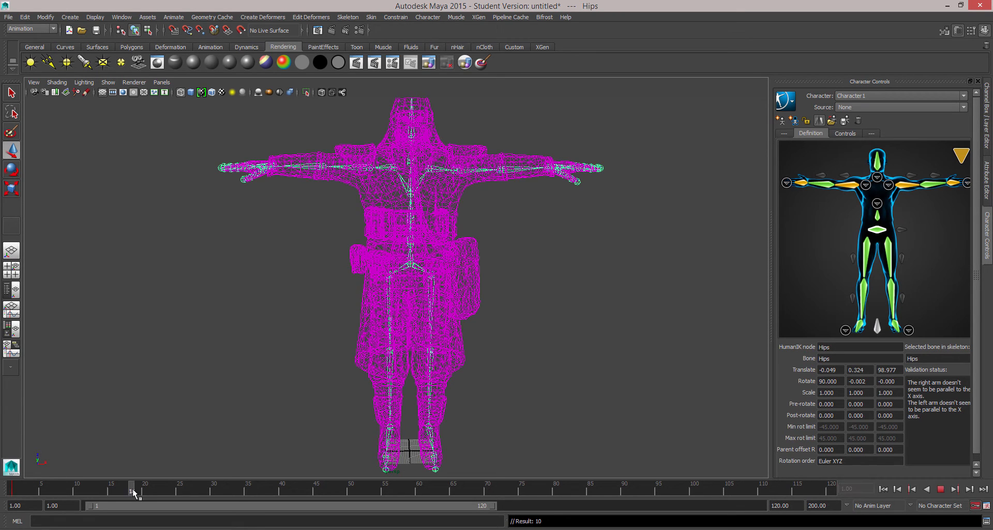
Move to a later frame and select the right upper leg for posing
left_click(111, 488)
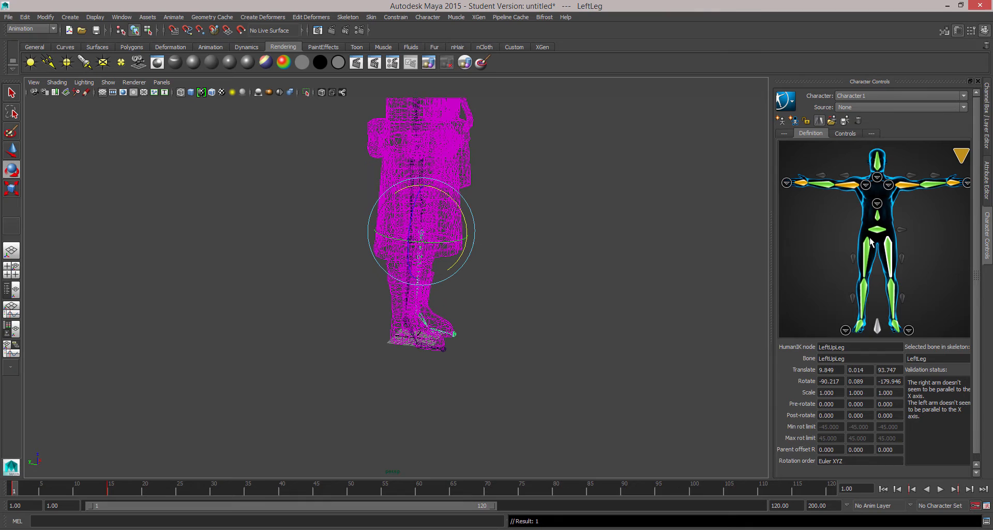
left_click(893, 241)
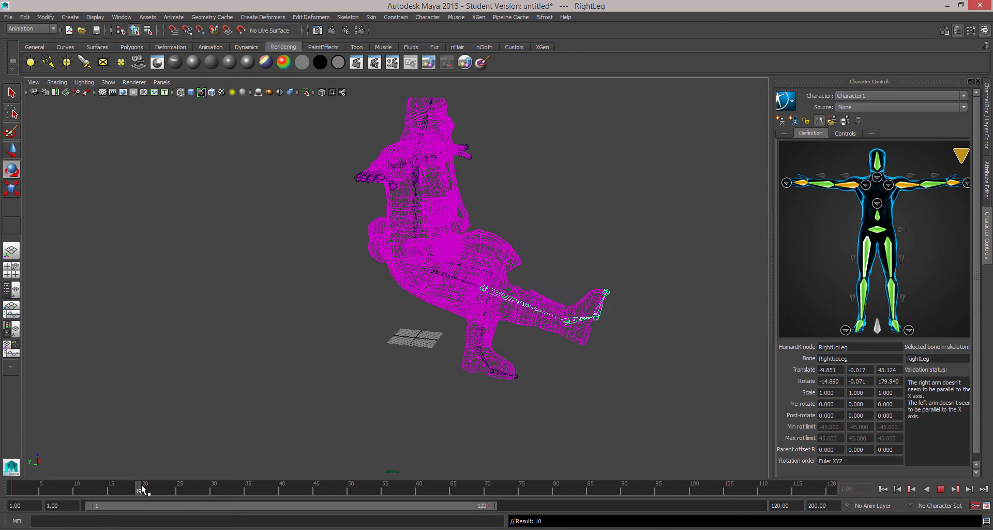
At frame 15, rotate the right thigh to fold the leg into a crouch
left_click(110, 489)
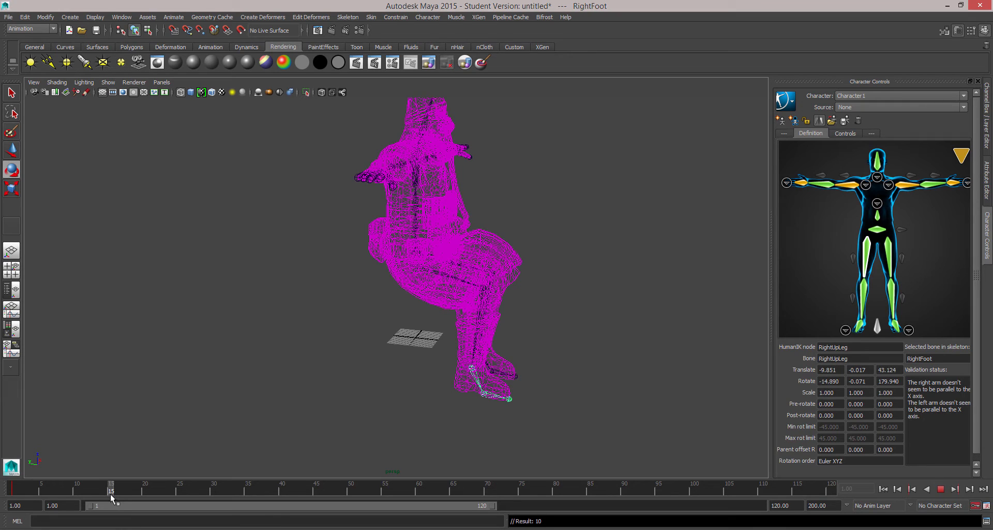
left_click(472, 376)
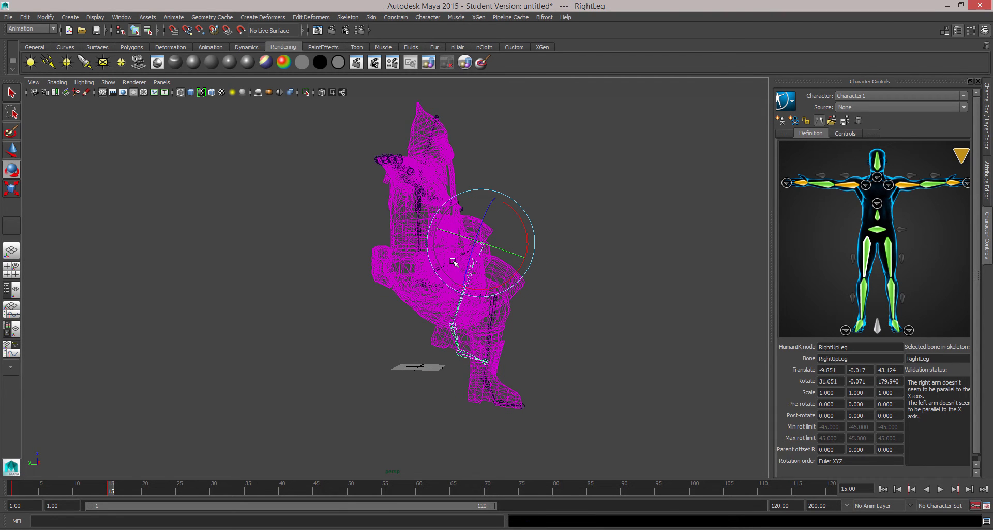
mouse_move(861, 263)
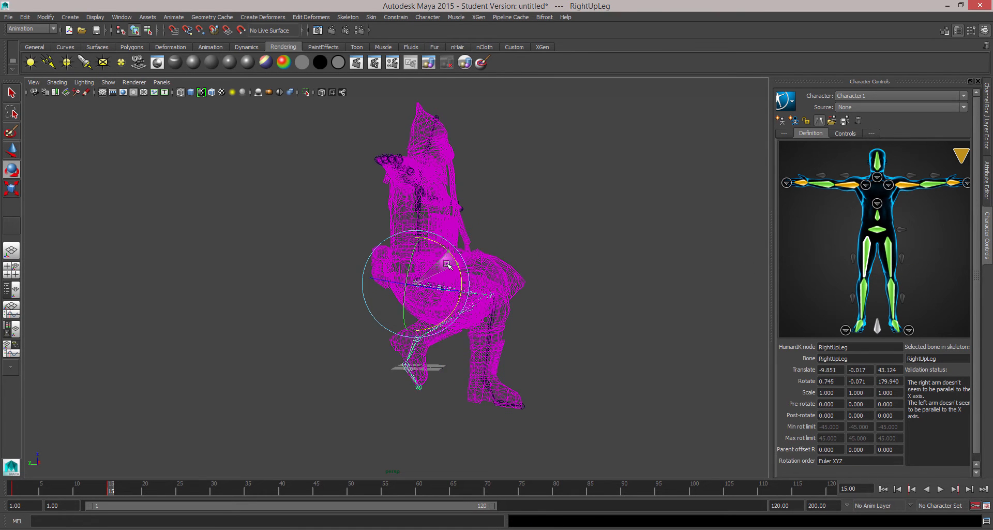
left_click_drag(447, 265, 377, 248)
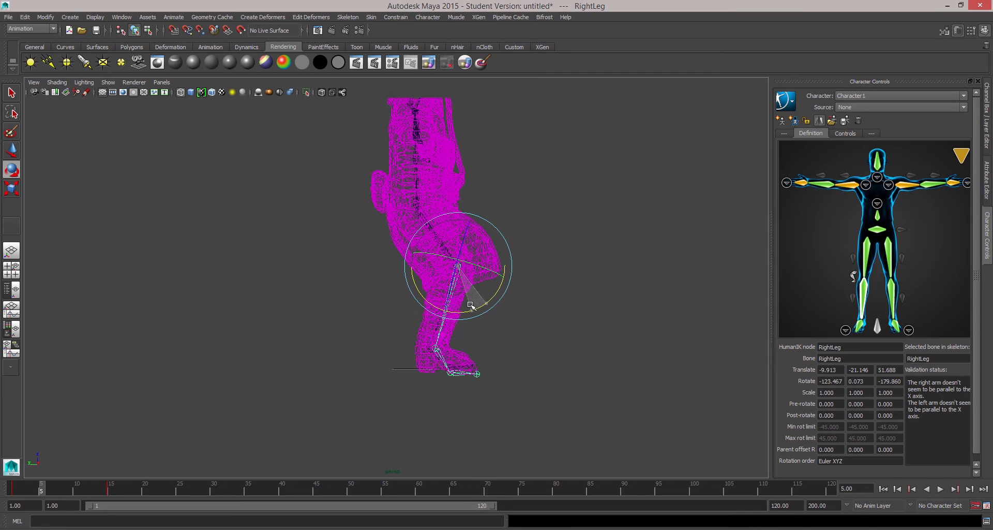
Rotate the LeftArm and RightForeArm effectors down out of the T-pose and deselect
left_click(456, 365)
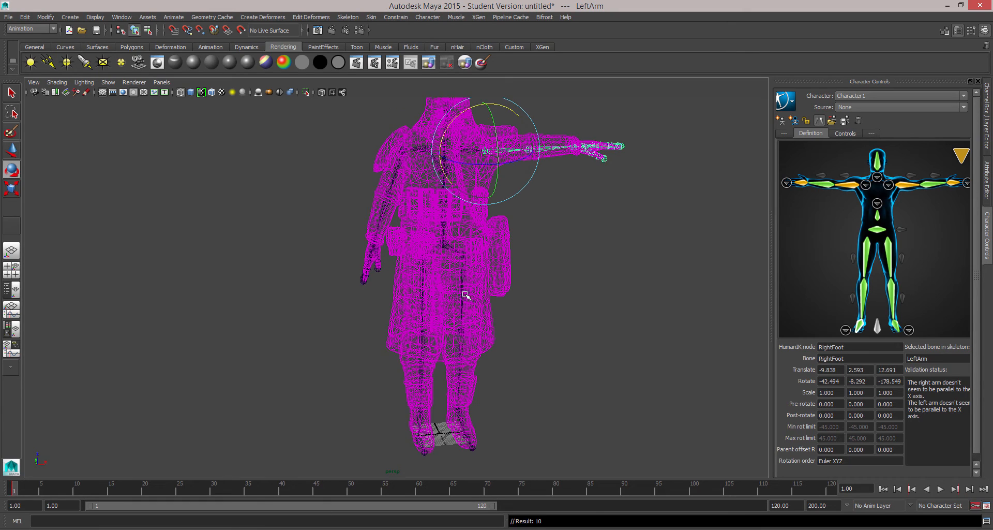
left_click_drag(468, 294, 582, 333)
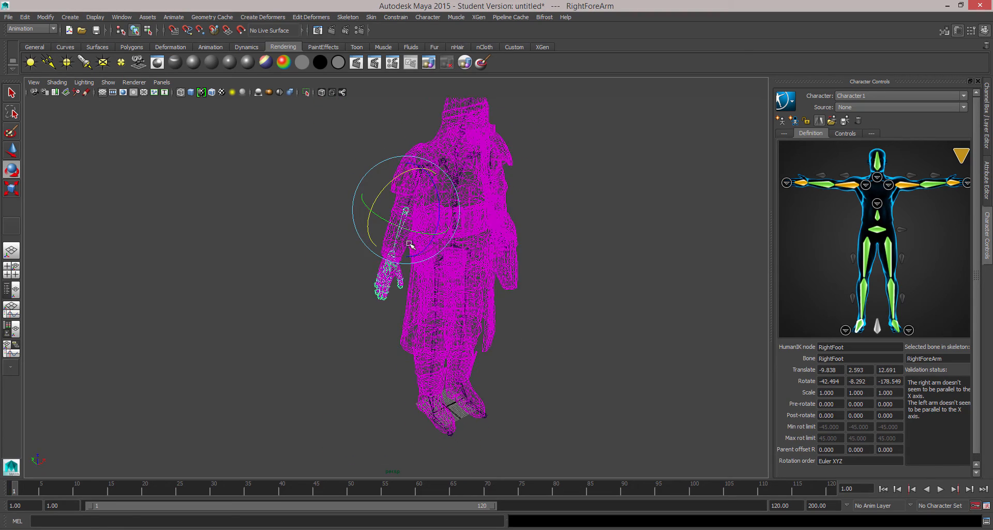
left_click_drag(409, 245, 414, 277)
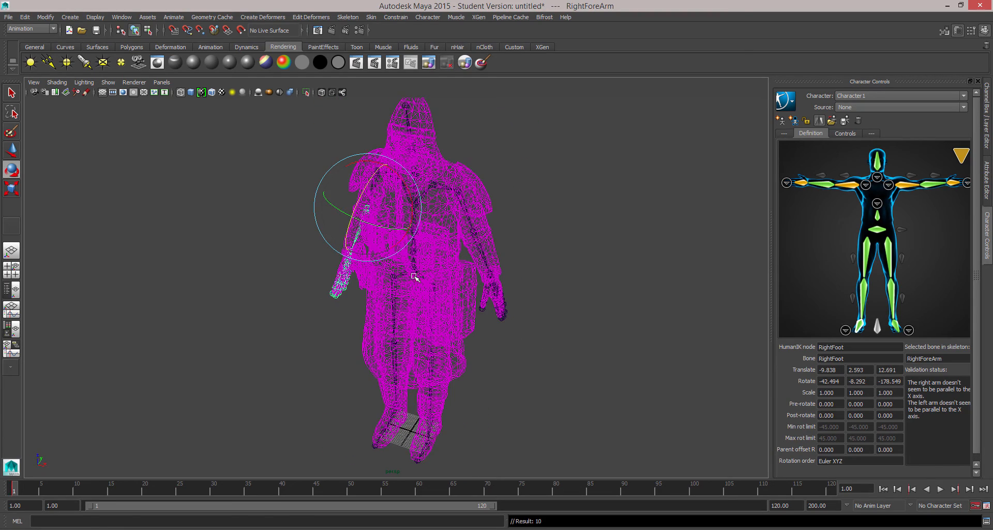
left_click(474, 228)
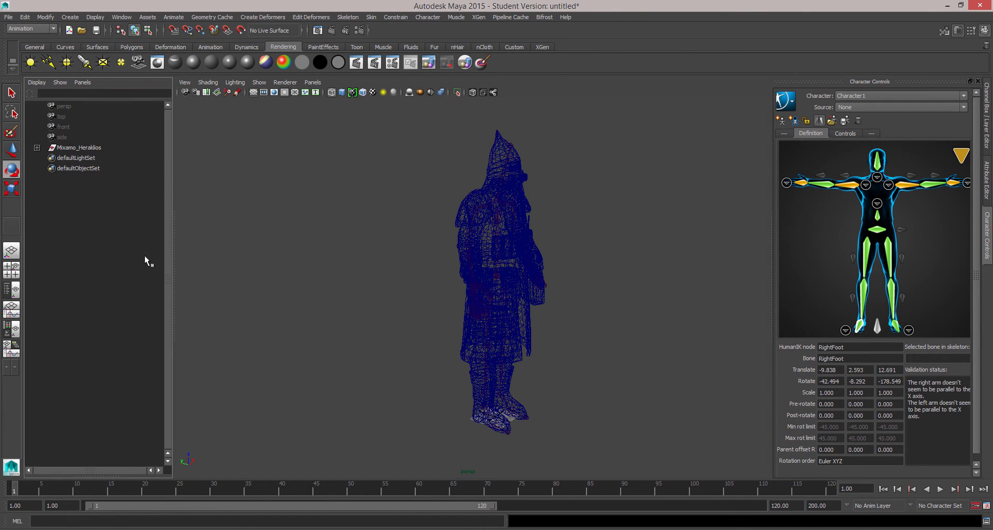
Select Mixamo_Heraklios in the Outliner and start File > Export Selection
left_click(79, 146)
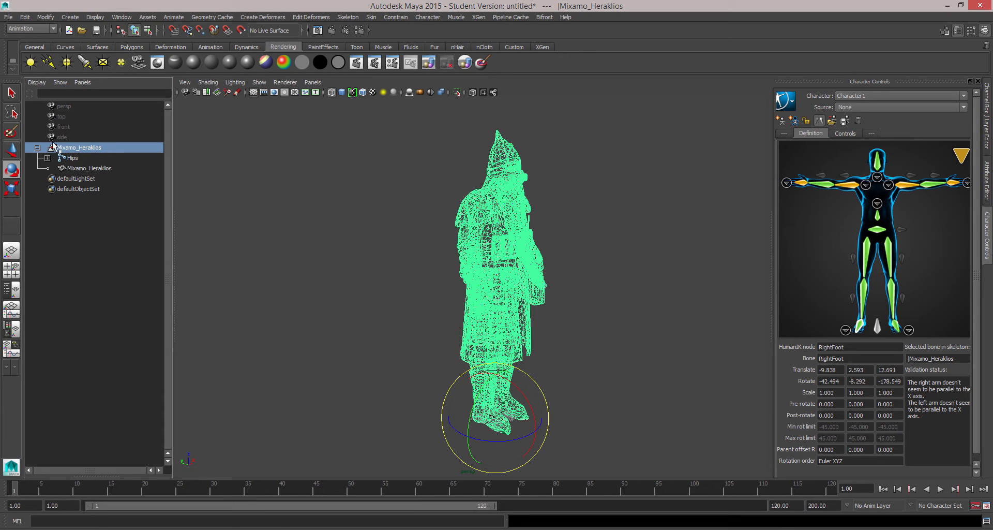
left_click(54, 157)
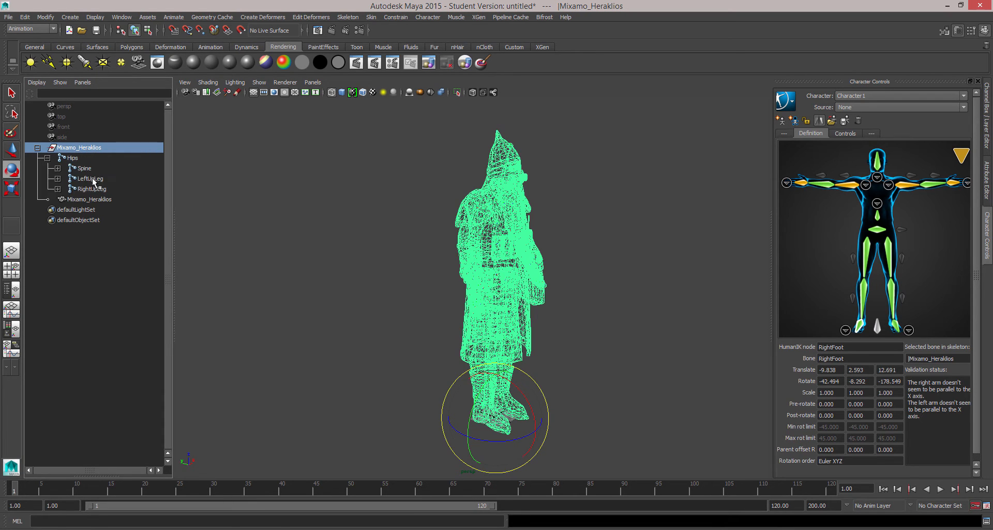
left_click(48, 158)
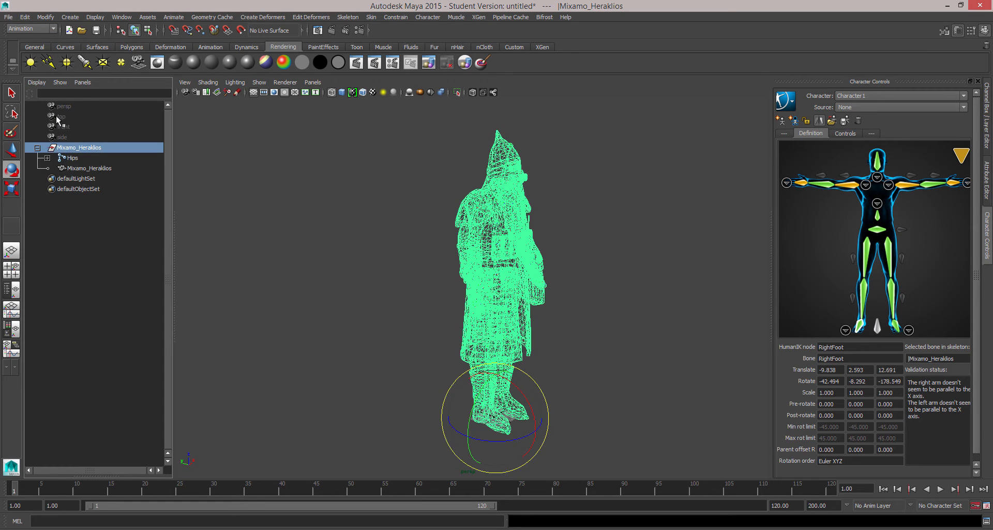
left_click(8, 17)
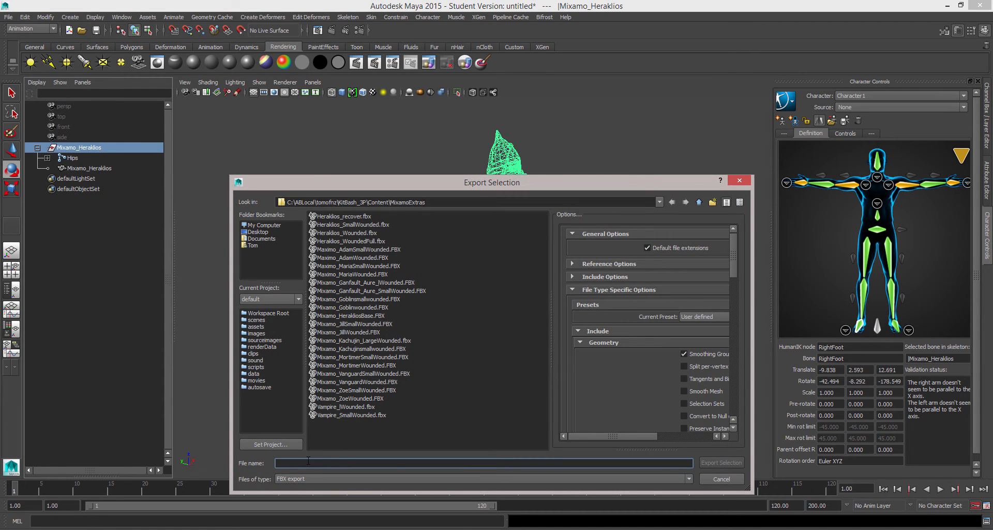
Start naming the export from an existing Heraklios file, cancel, and check the crouch at frame 14
type("Her")
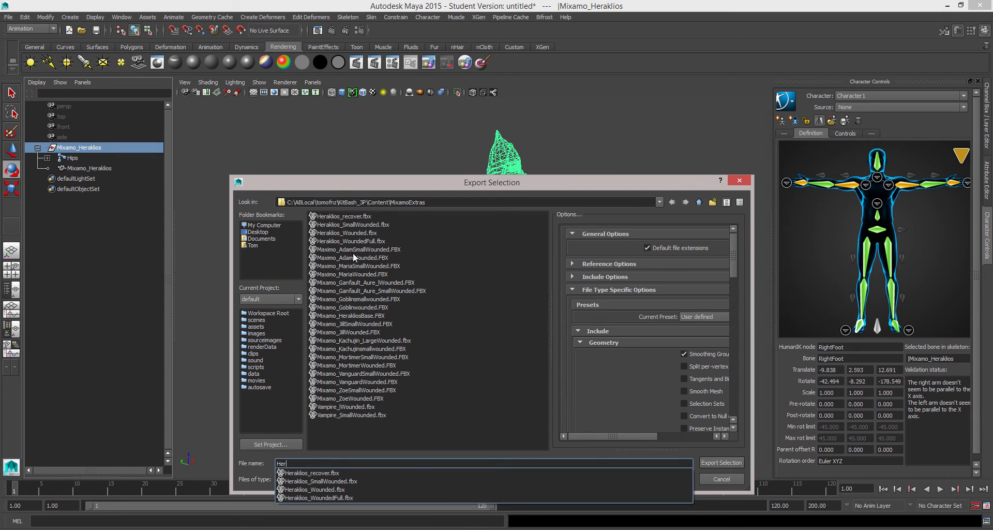
left_click(351, 233)
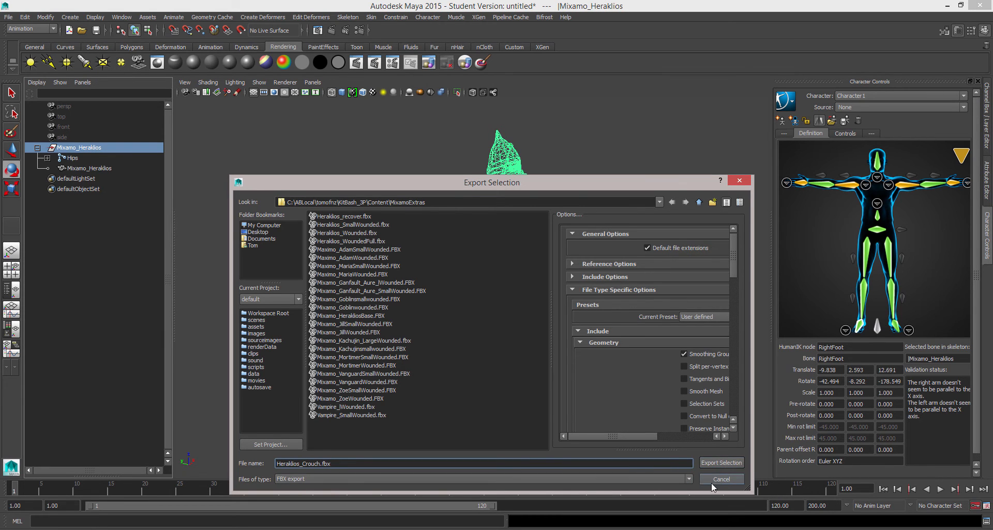
left_click(720, 478)
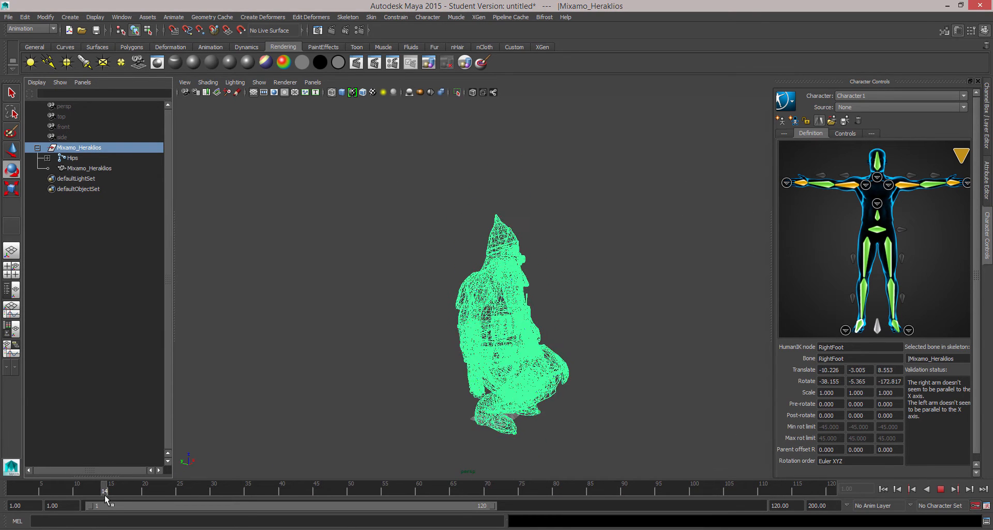
left_click(108, 488)
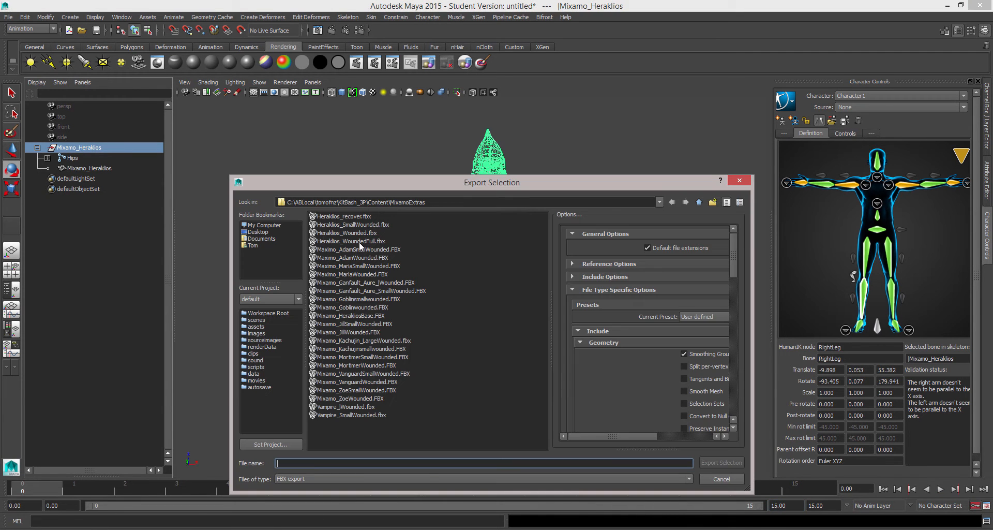
mouse_move(353, 247)
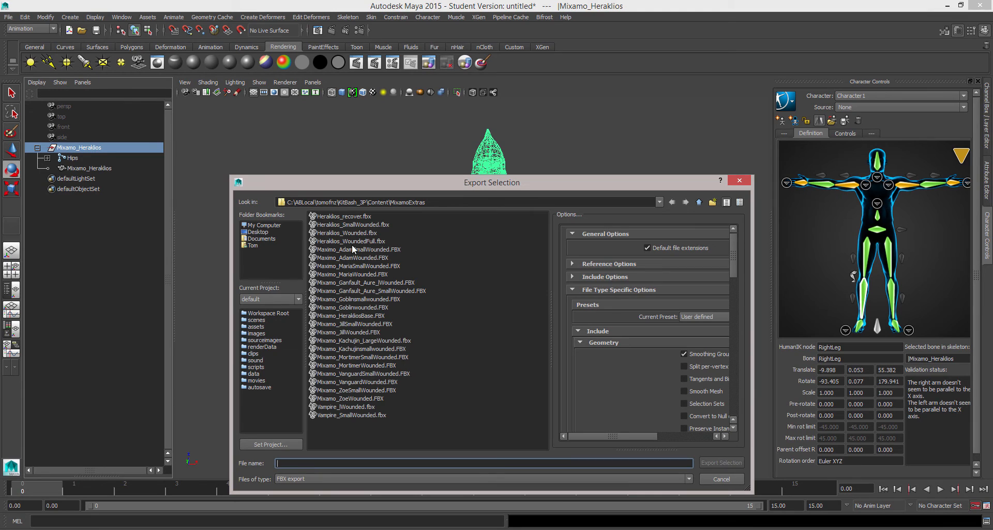
Name the file Heraklios_Crouch.fbx based on Heraklios_WoundedFull and export the selection
left_click(348, 241)
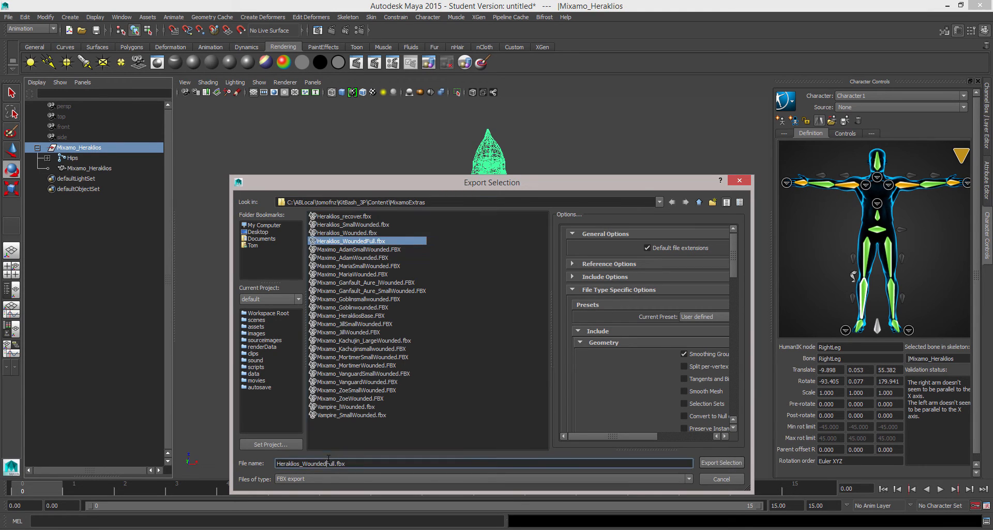
double_click(304, 463)
type("Crouch")
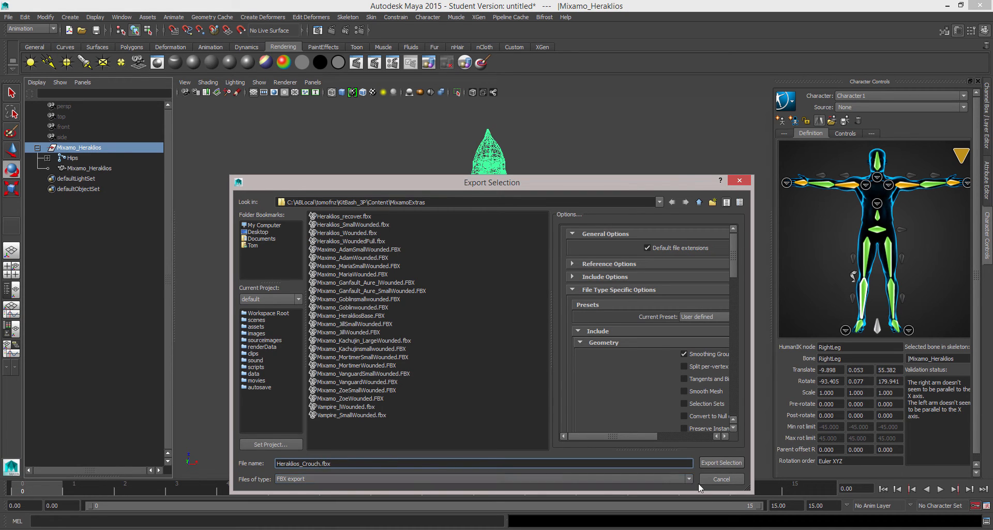
left_click(721, 462)
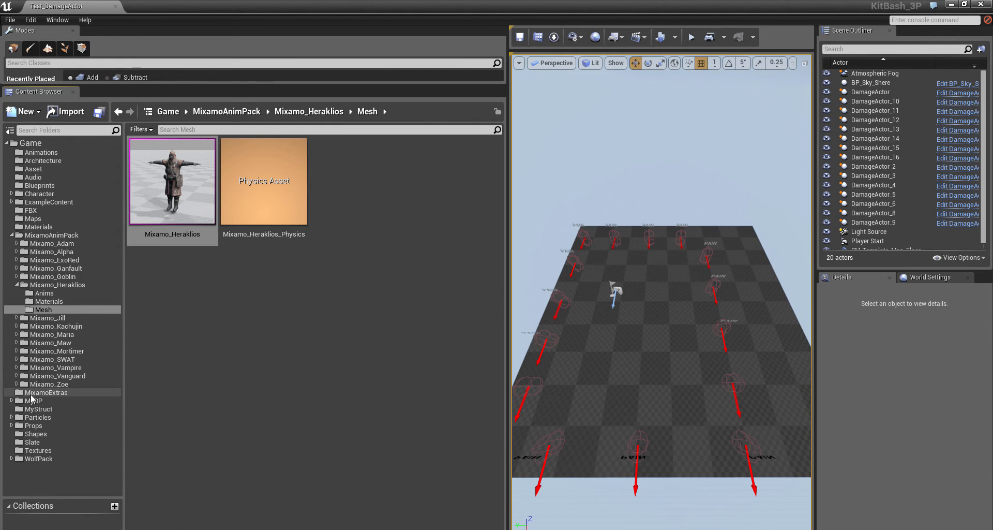
Browse to the MixamoExtras content folder via the Heraklios mesh folder
left_click(46, 392)
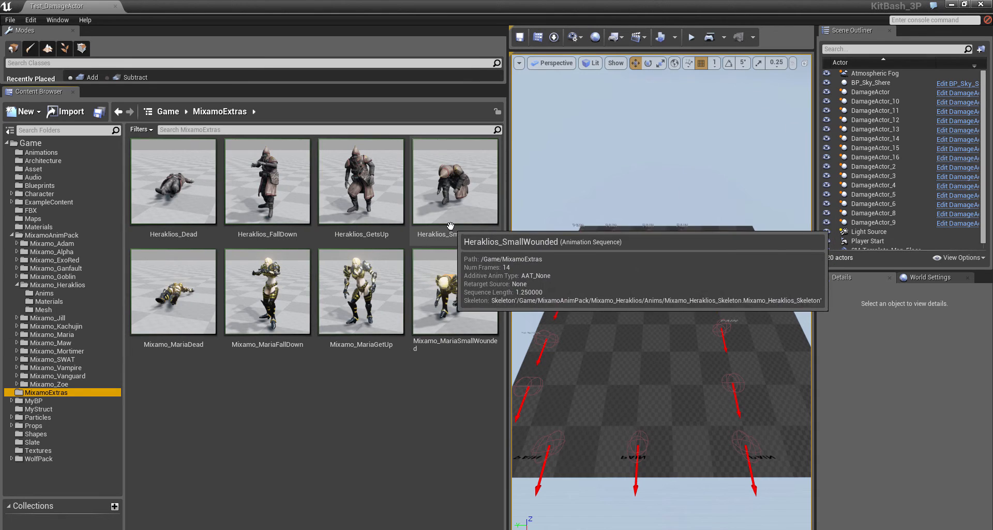
mouse_move(202, 244)
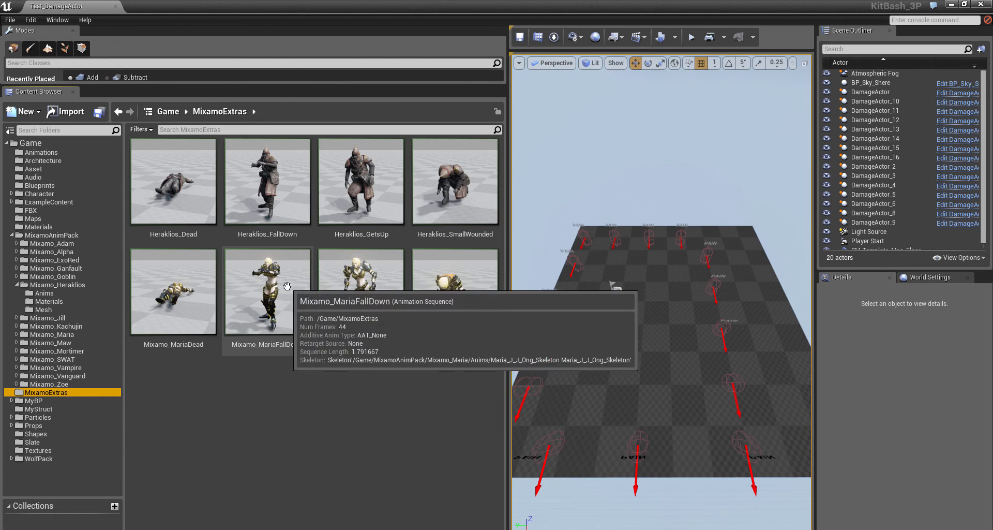
mouse_move(436, 289)
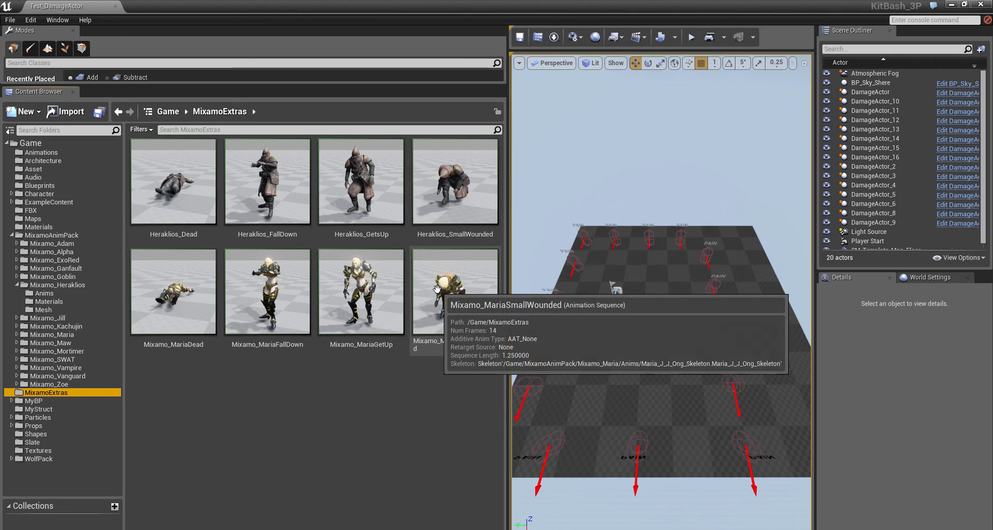
left_click(43, 309)
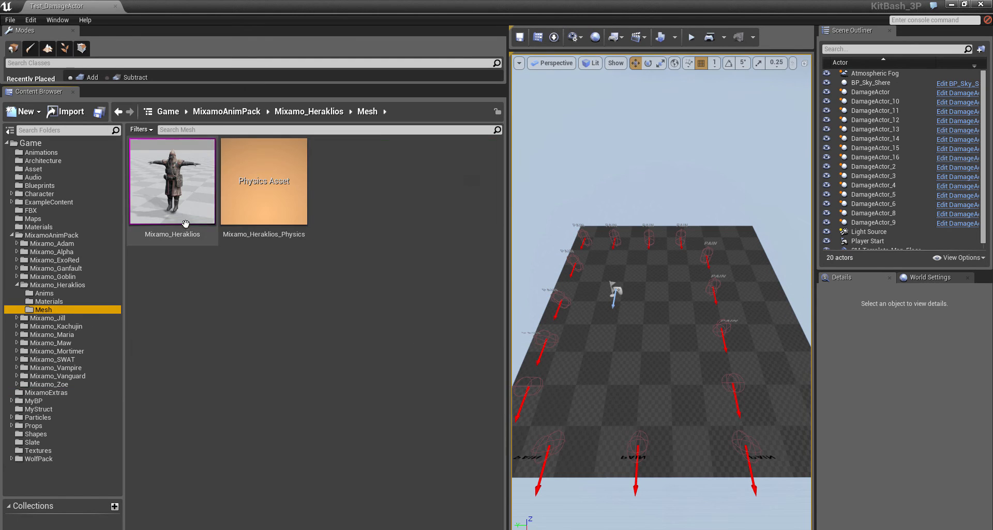
mouse_move(184, 184)
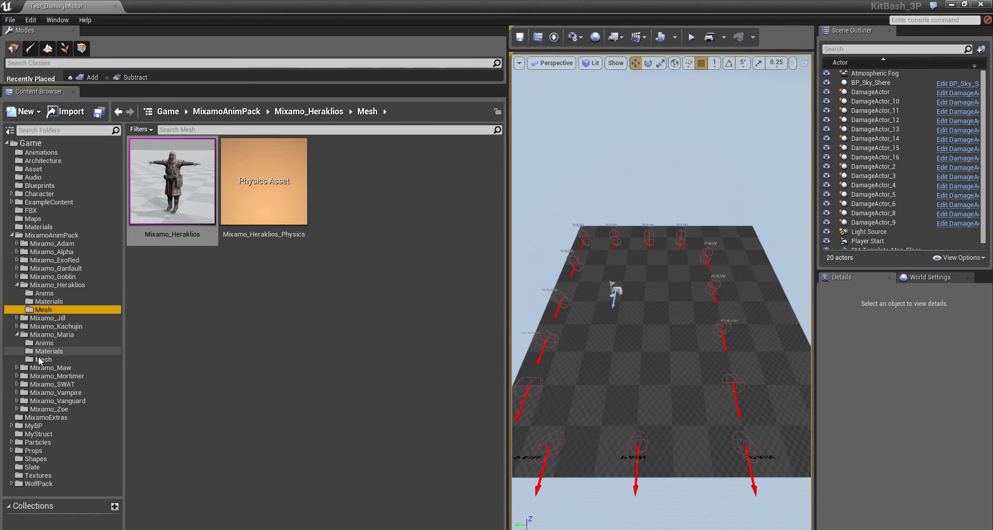
left_click(43, 359)
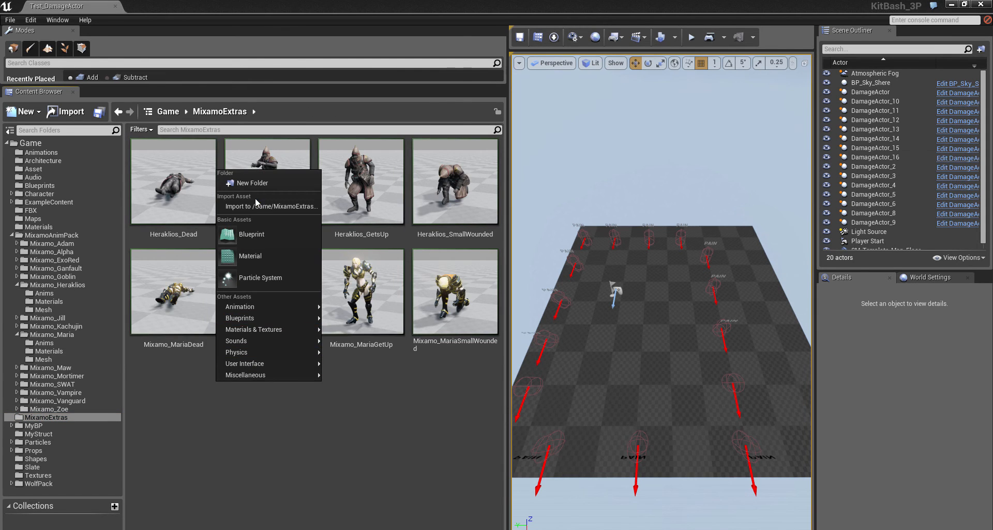
Import Heraklios_Crouch.fbx into /Game/MixamoExtras as an Animation on Maria_J_J_Ong_Skeleton
left_click(272, 205)
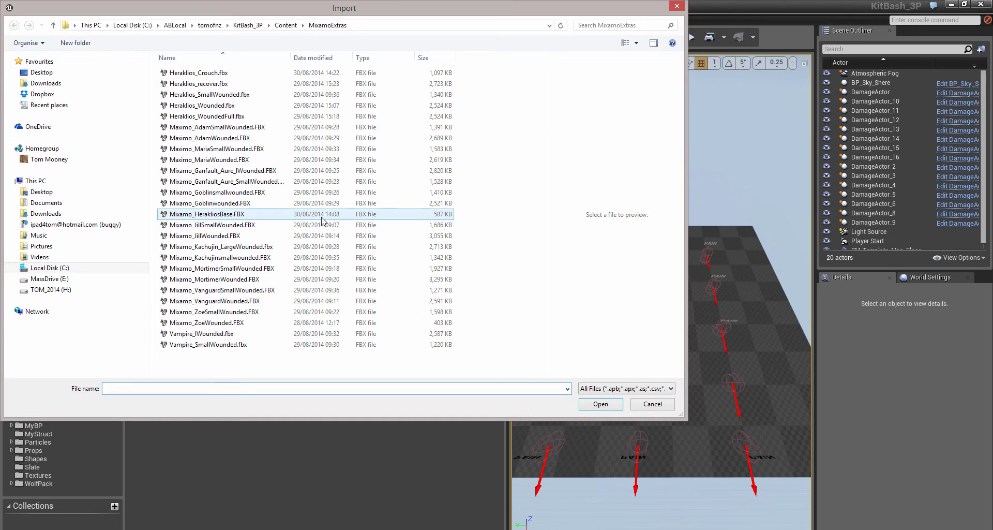
left_click(200, 72)
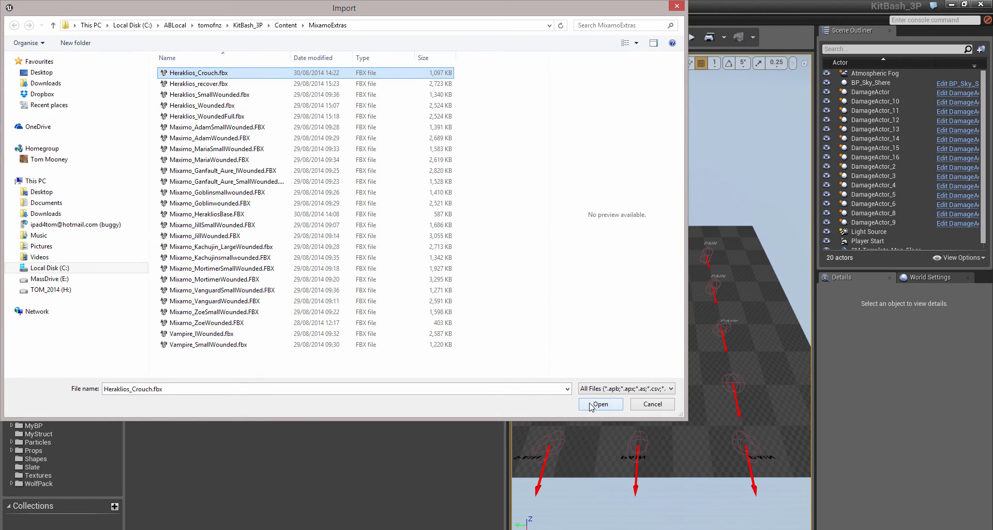
left_click(599, 404)
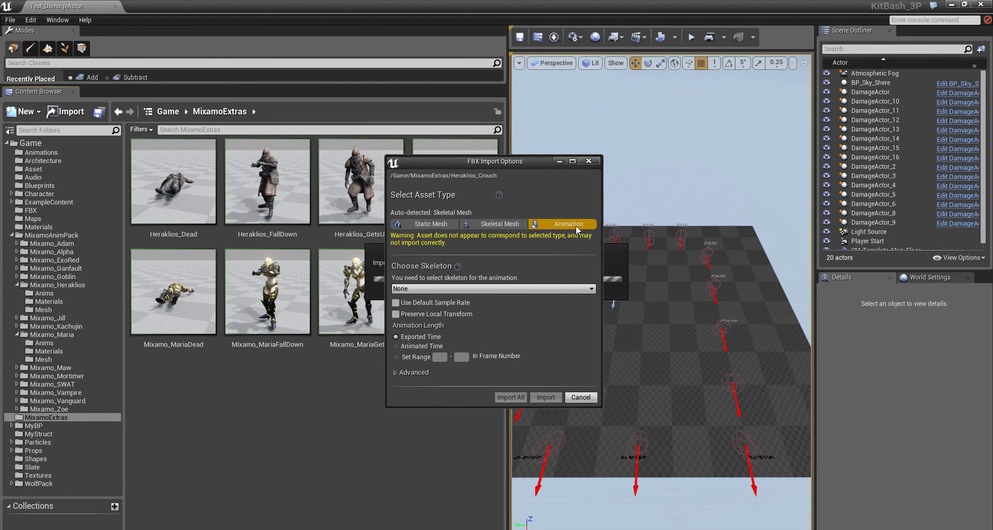
left_click(493, 289)
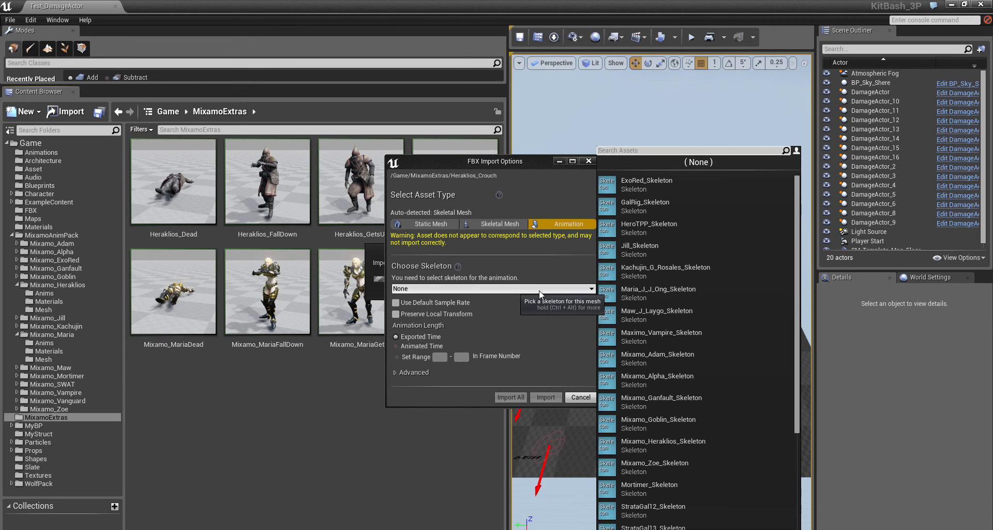
left_click(657, 293)
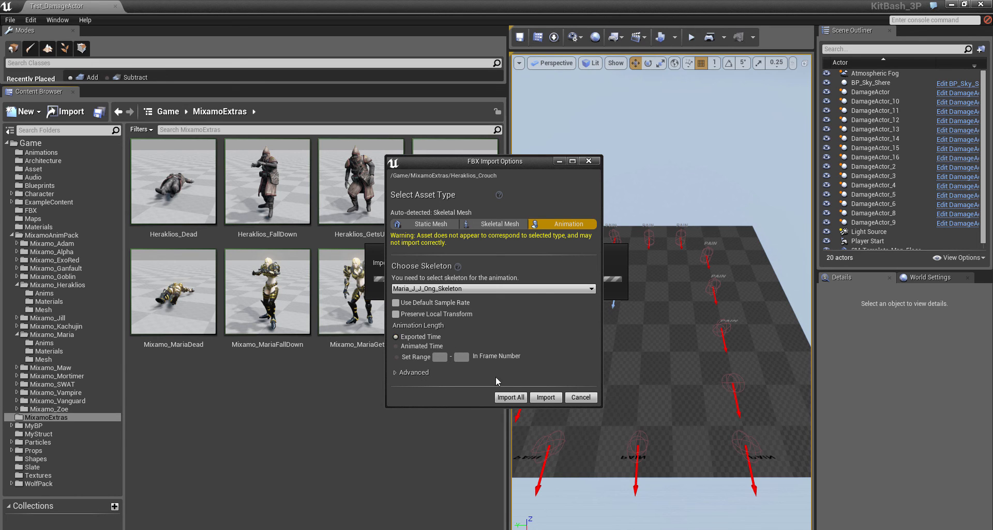
left_click(545, 397)
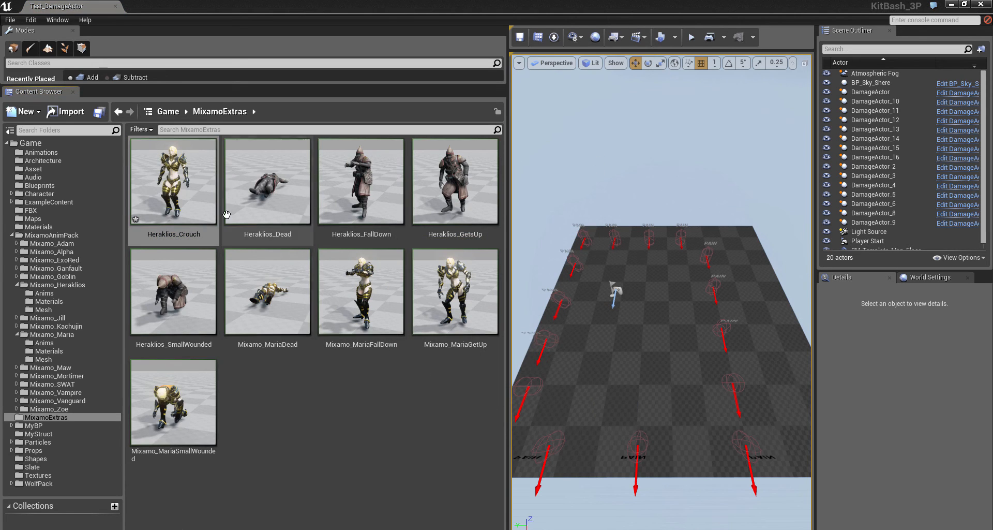
mouse_move(186, 199)
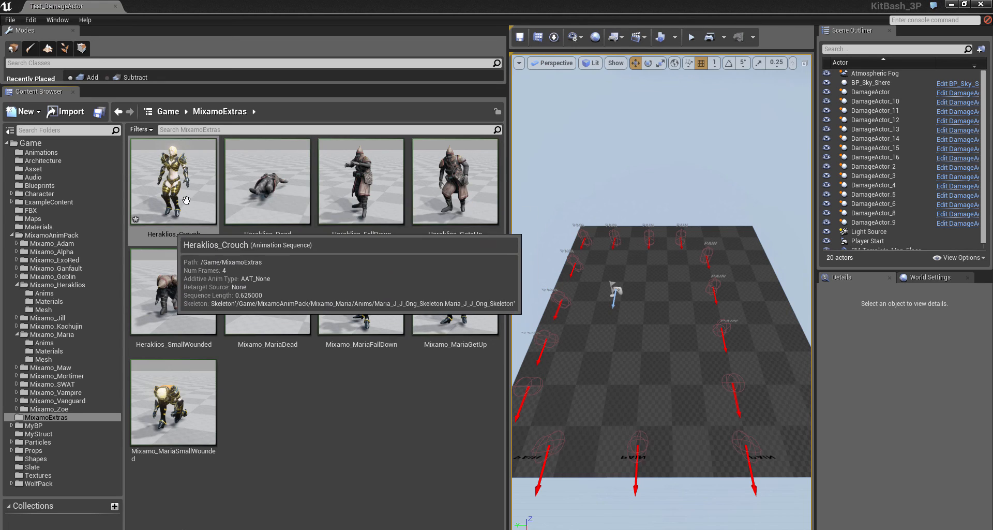
Rename the imported Heraklios_Crouch asset to Mixamo_Maria_Crouch
right_click(173, 181)
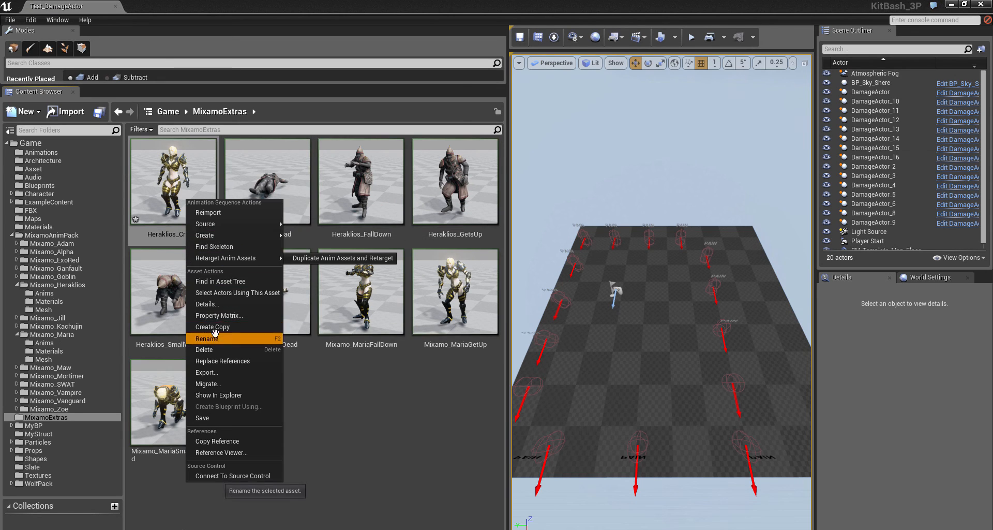
left_click(207, 339)
type("Mixamo_Maria_Crouch")
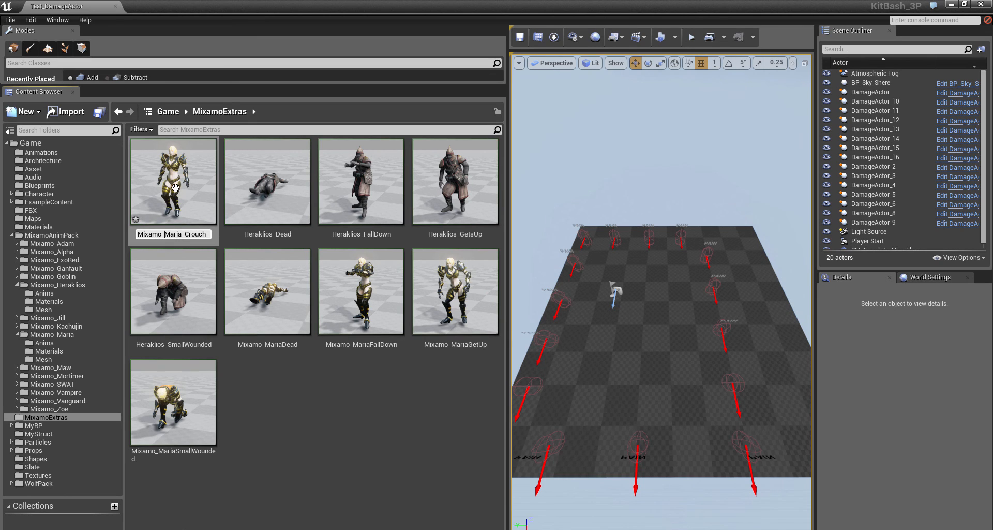
left_click(173, 291)
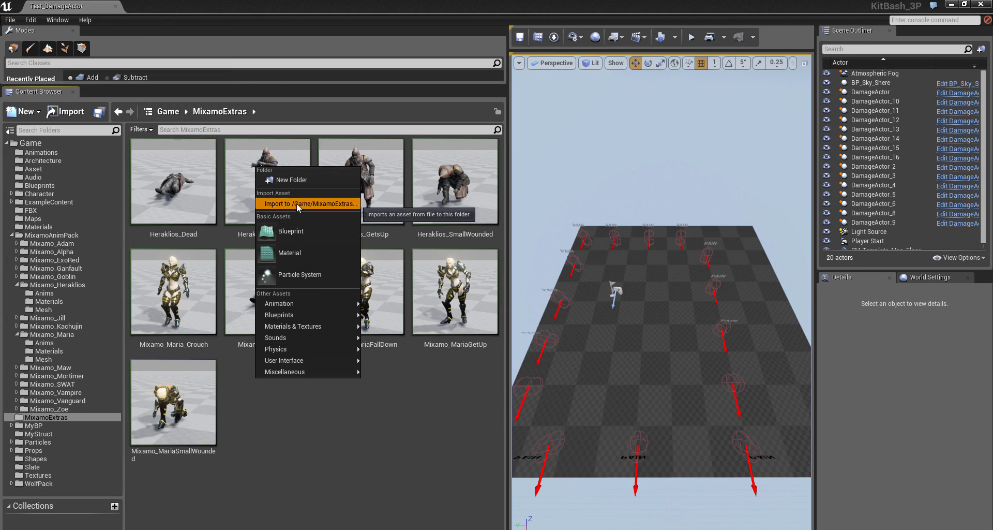
Import Heraklios_Crouch.fbx again as an Animation targeting Mixamo_Heraklios_Skeleton
left_click(311, 204)
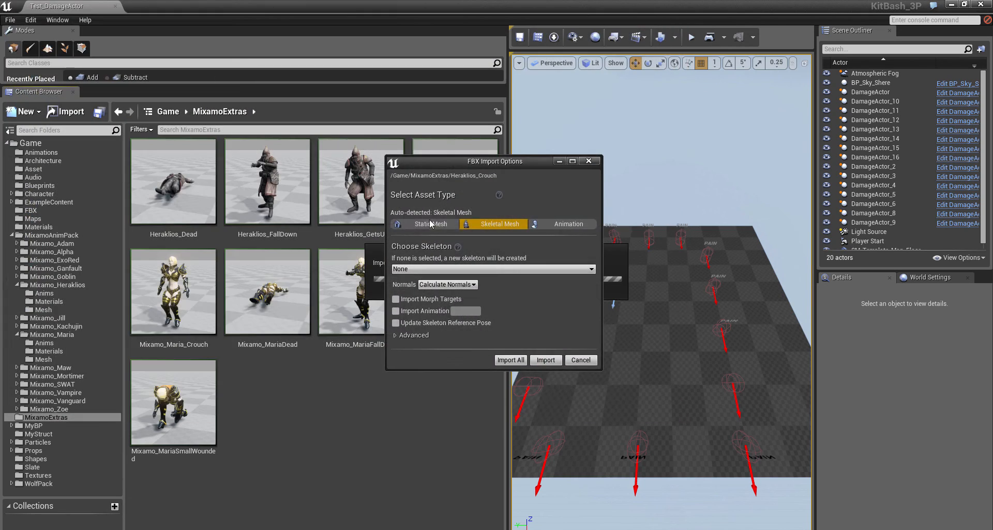
left_click(568, 223)
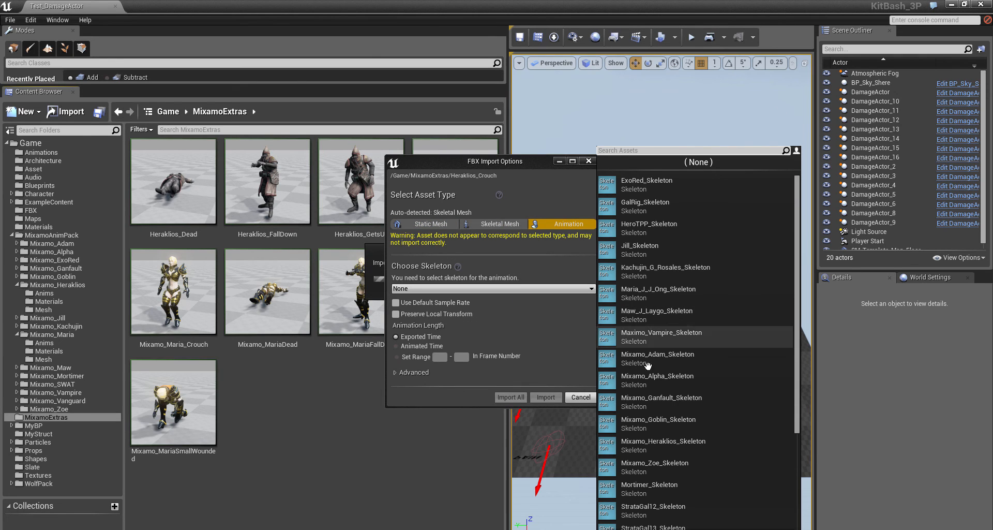
left_click(663, 445)
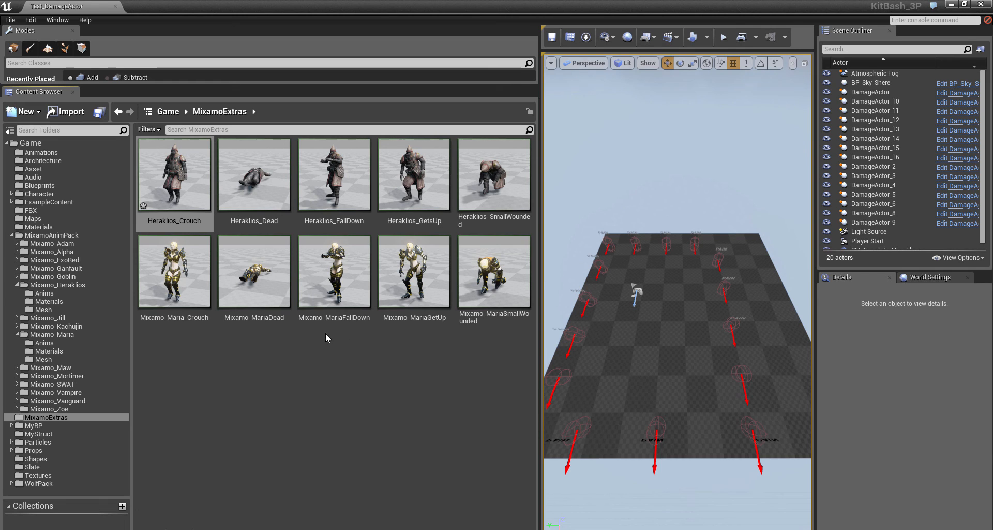
left_click(334, 272)
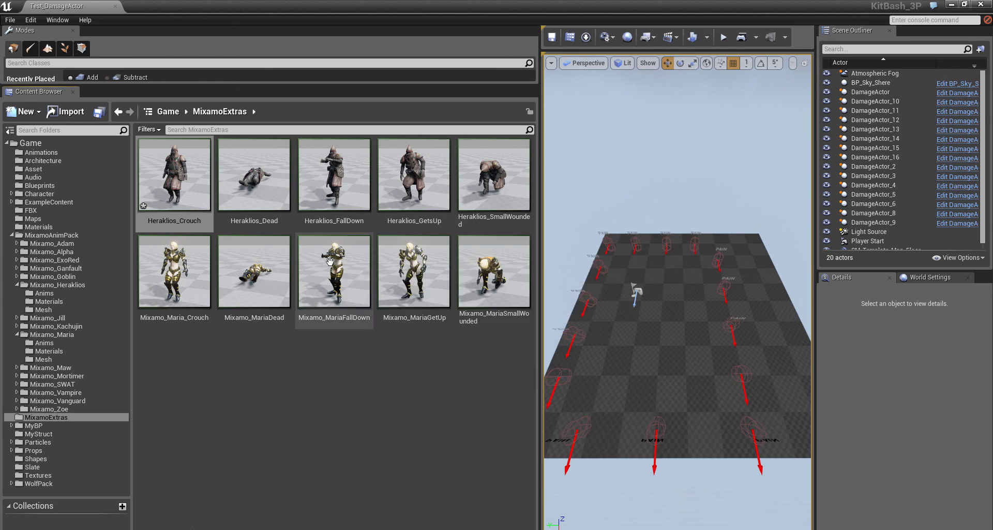
mouse_move(334, 272)
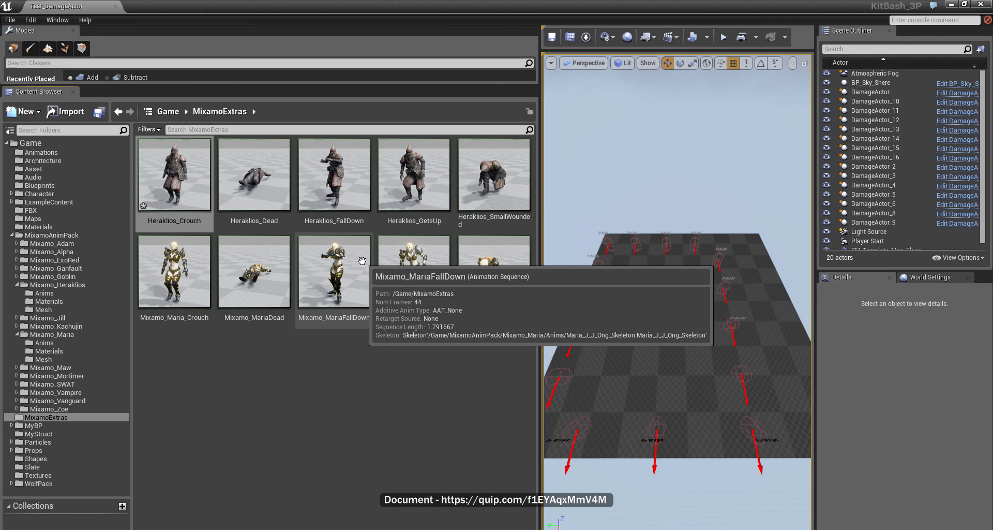
mouse_move(340, 192)
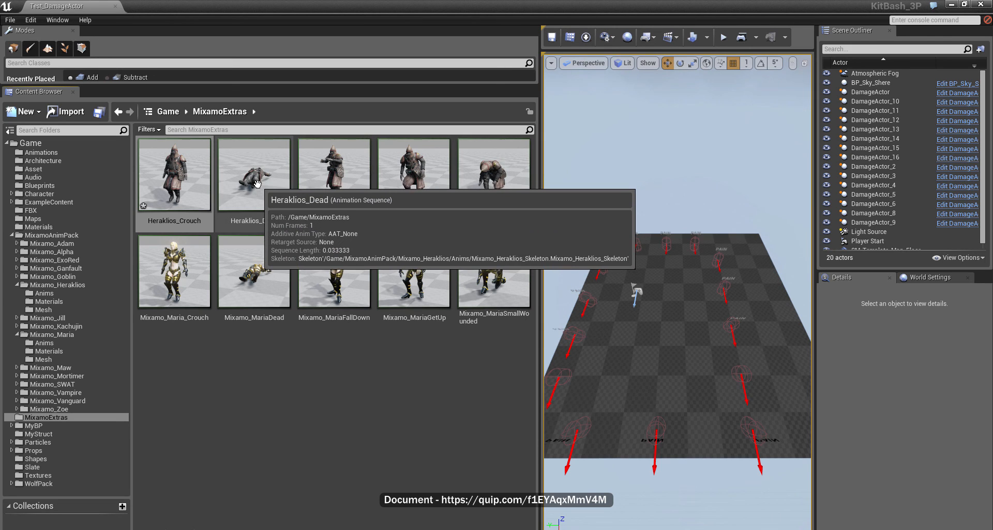
mouse_move(334, 174)
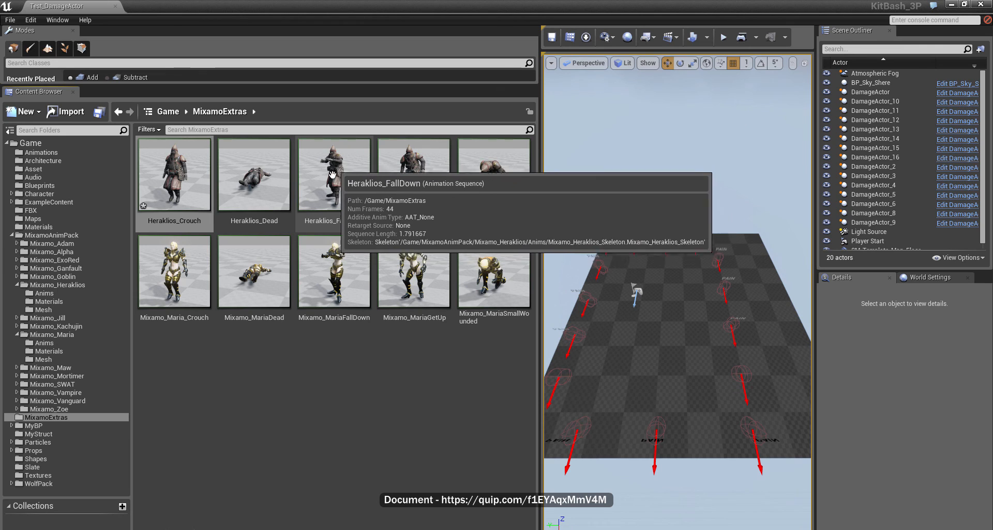
mouse_move(495, 174)
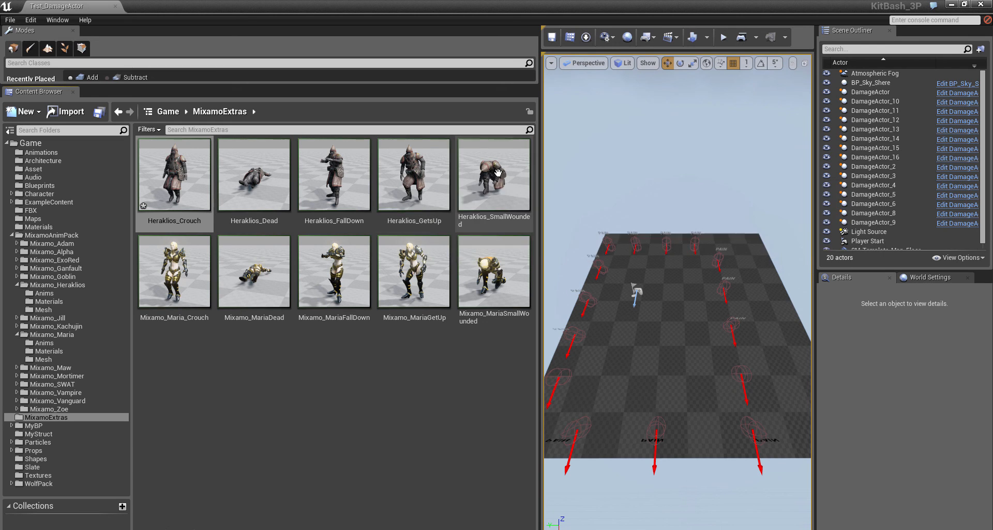
mouse_move(426, 179)
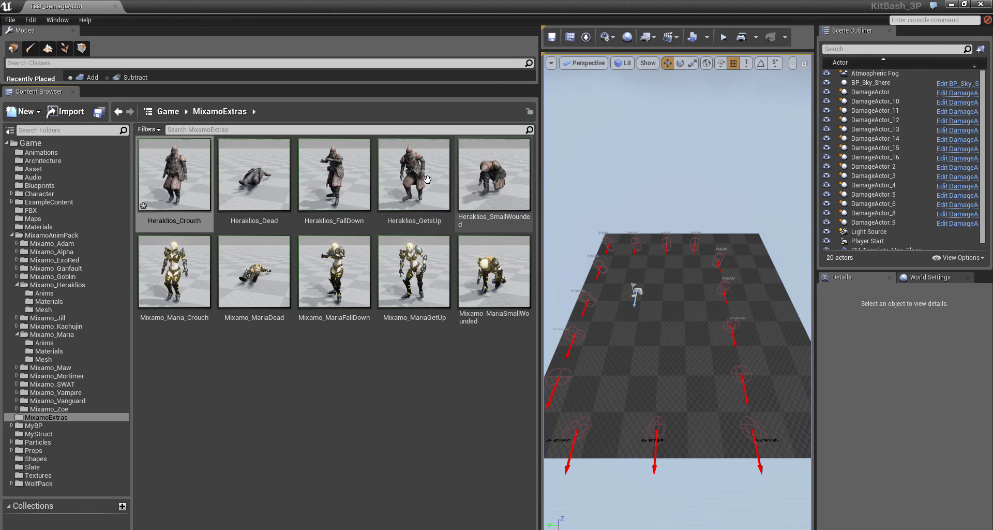
mouse_move(236, 367)
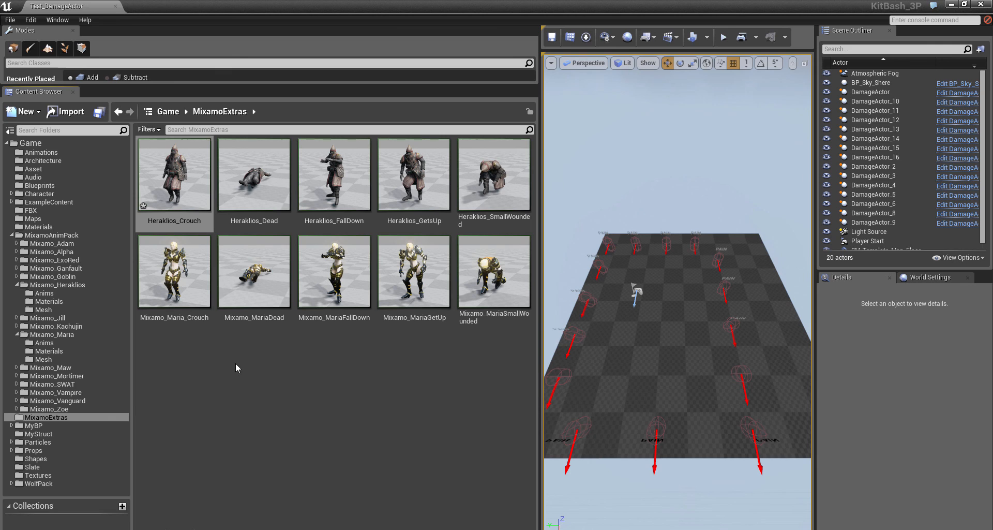
right_click(173, 174)
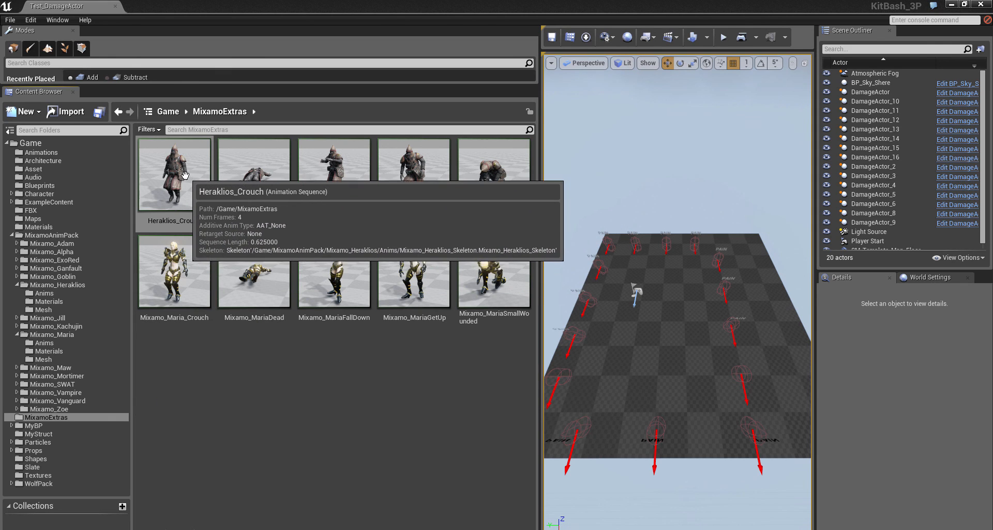
Preview Heraklios_Crouch, Dead, GetsUp and SmallWounded animations in Persona's Asset Browser
double_click(174, 174)
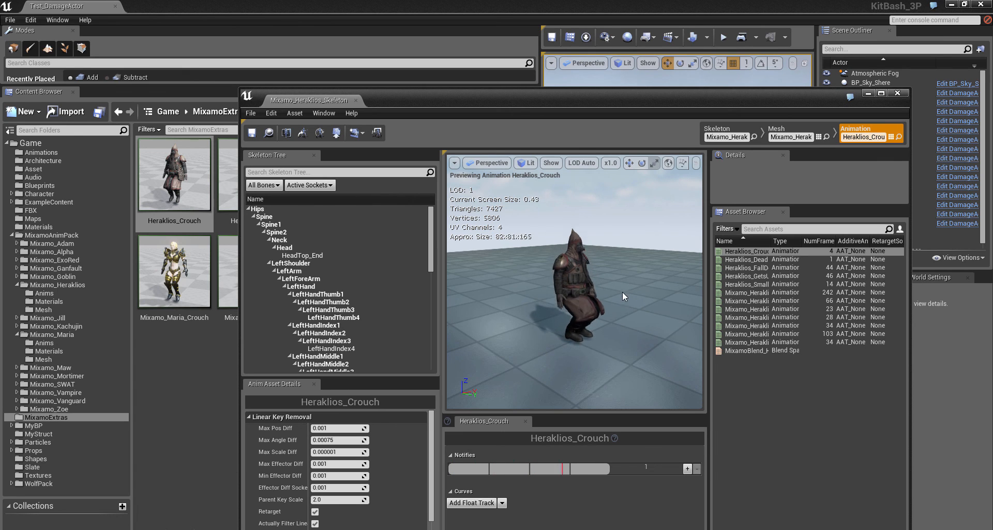
left_click(745, 251)
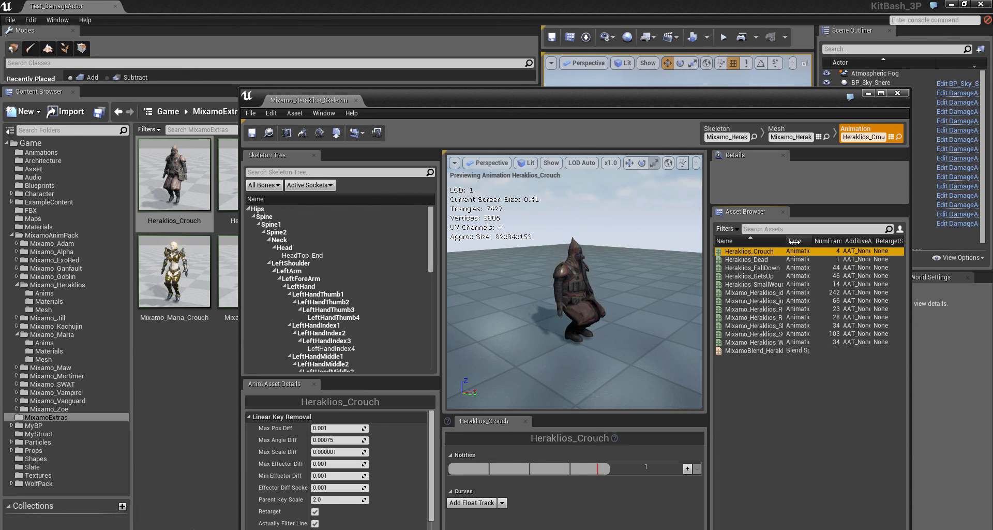
double_click(748, 259)
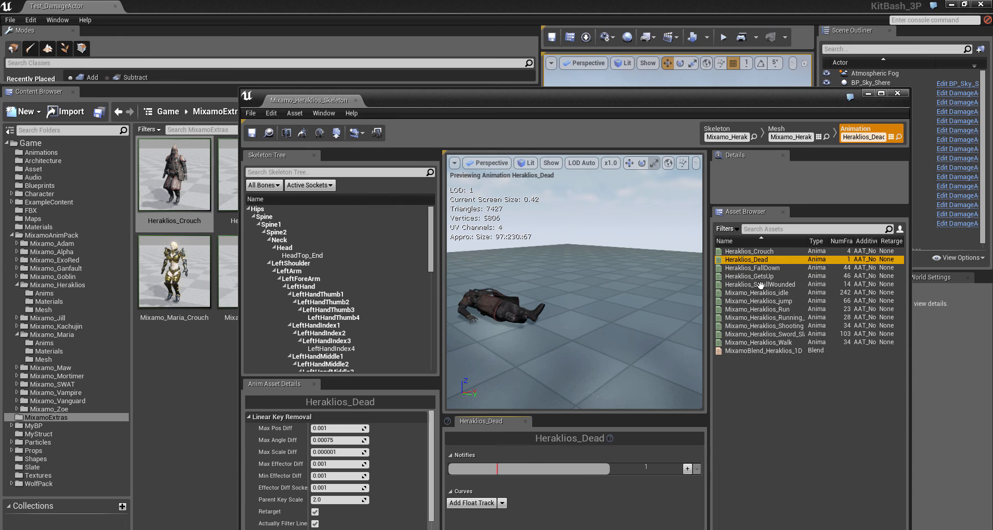
left_click(757, 267)
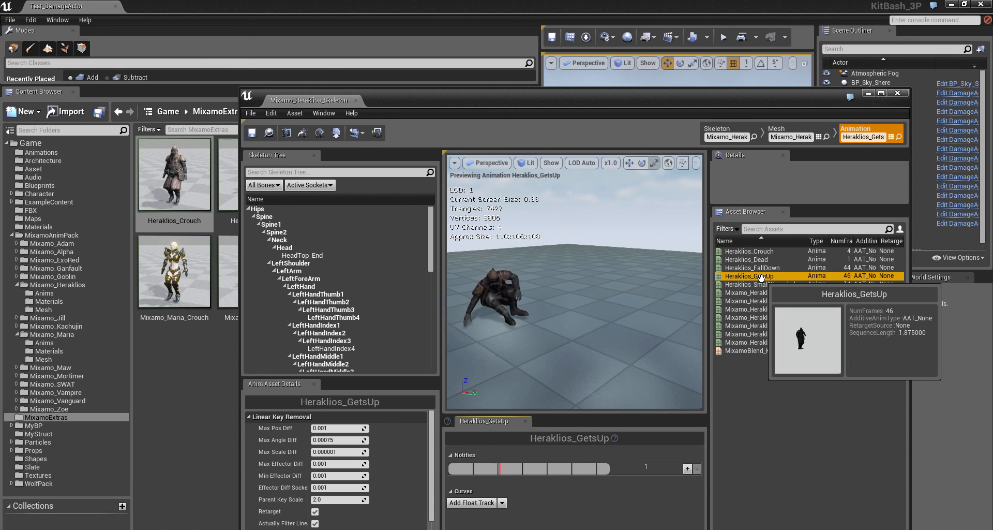
left_click(760, 283)
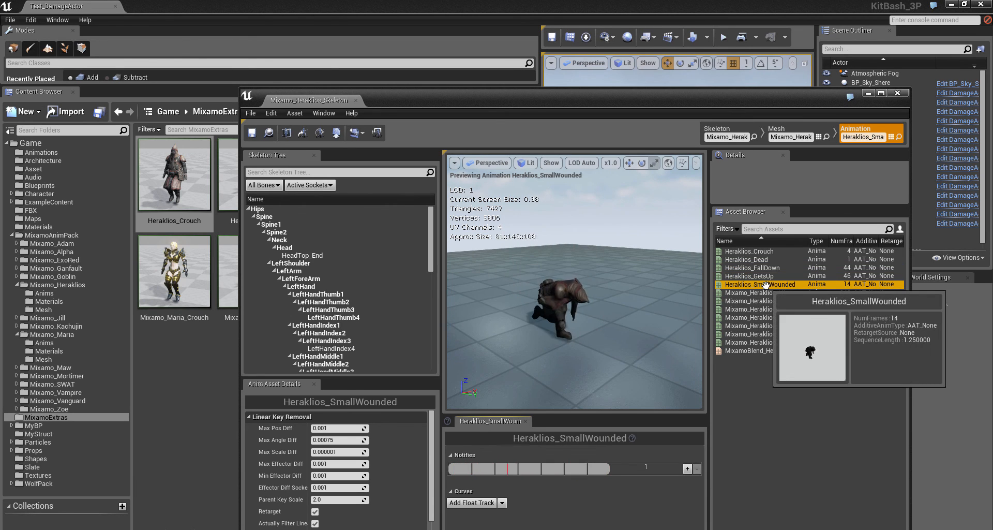